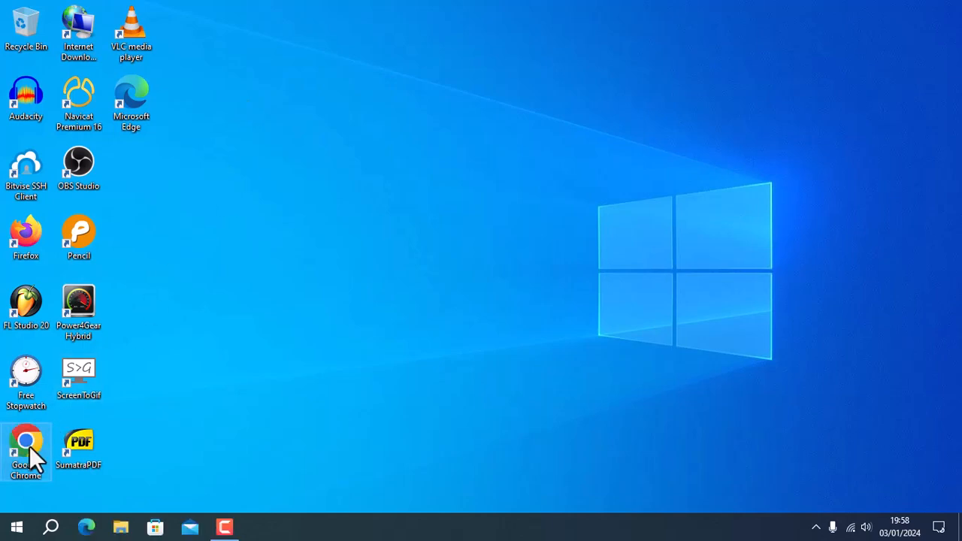
# Launch Chrome, search 'linkedin learning' and reach the LinkedIn Learning sign-in page
pyautogui.doubleClick(25, 443)
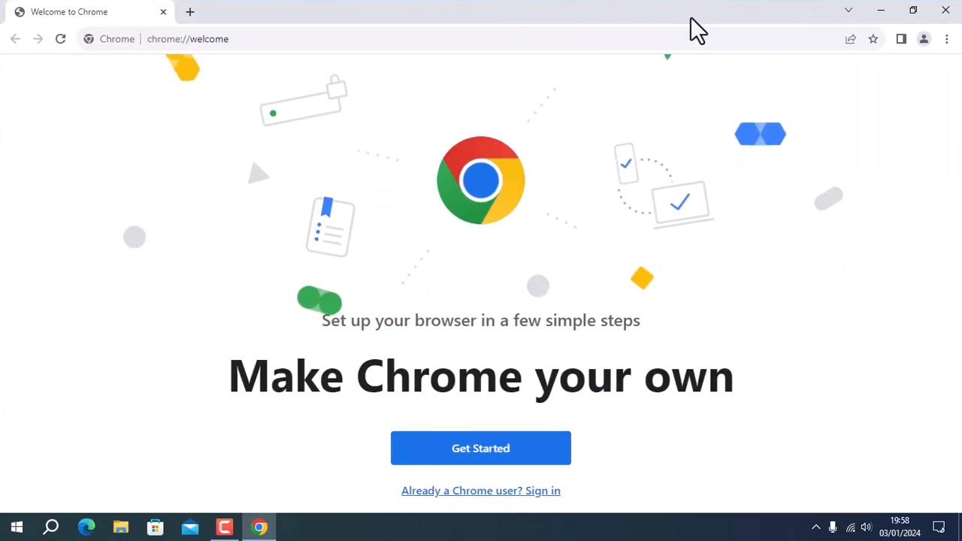
pyautogui.write('linkedin learning')
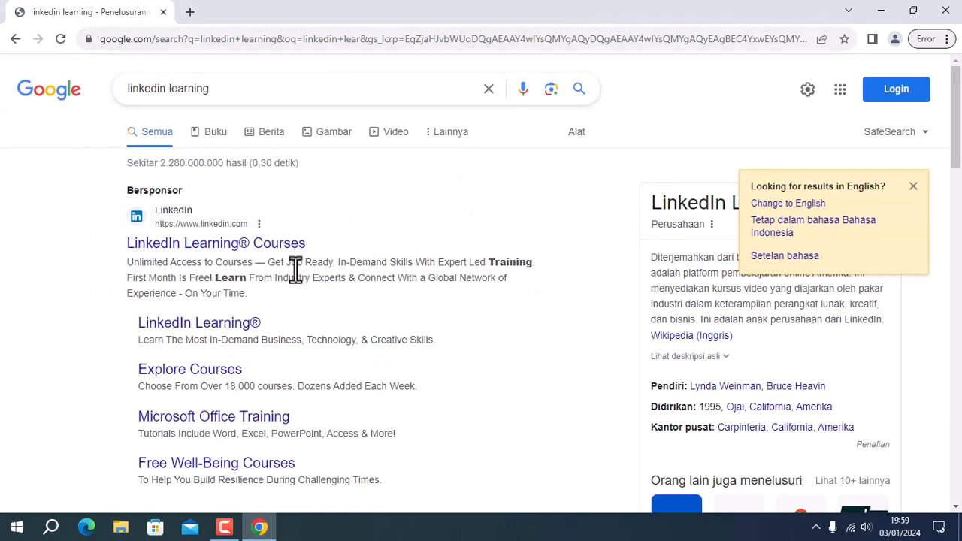
pyautogui.click(216, 243)
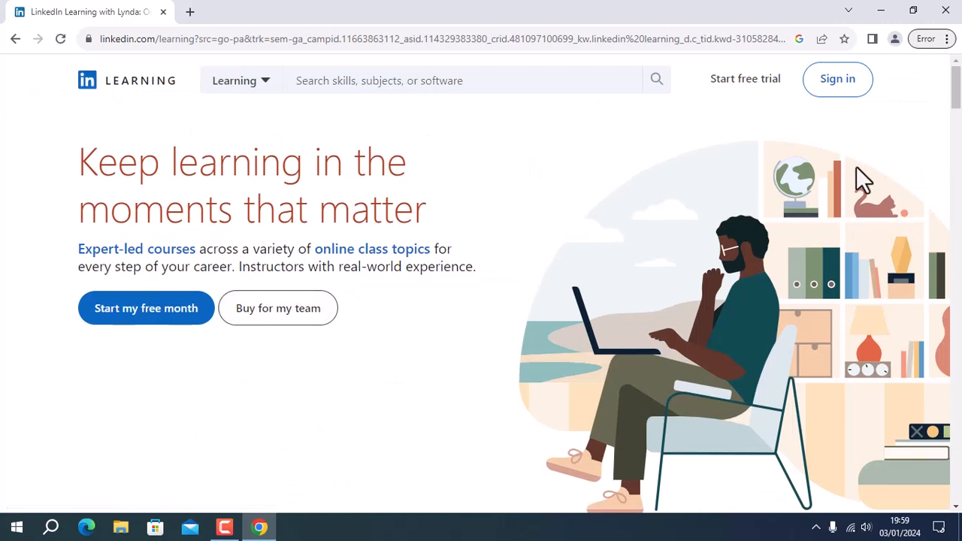
pyautogui.click(838, 79)
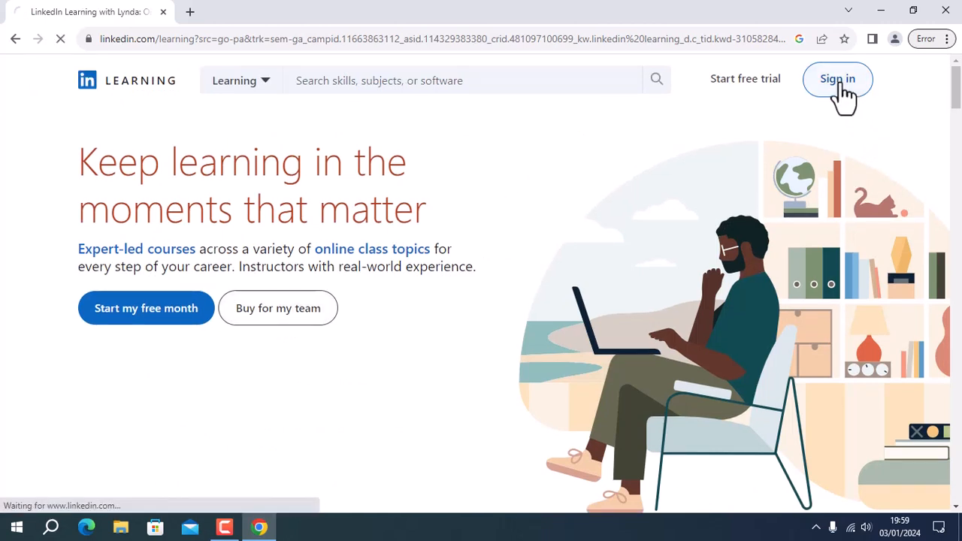
pyautogui.click(837, 78)
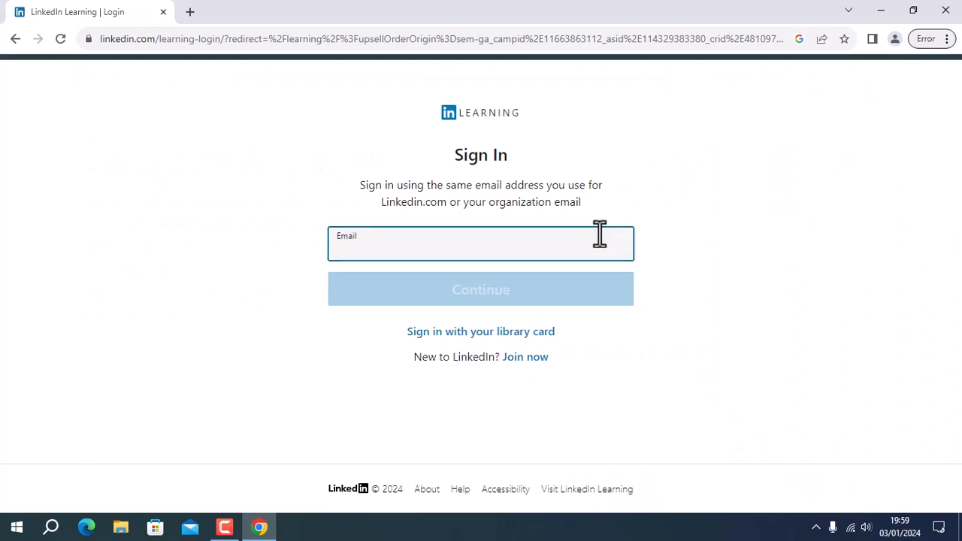
# Look at the library-card sign-in option, then return to the email sign-in form
pyautogui.click(481, 244)
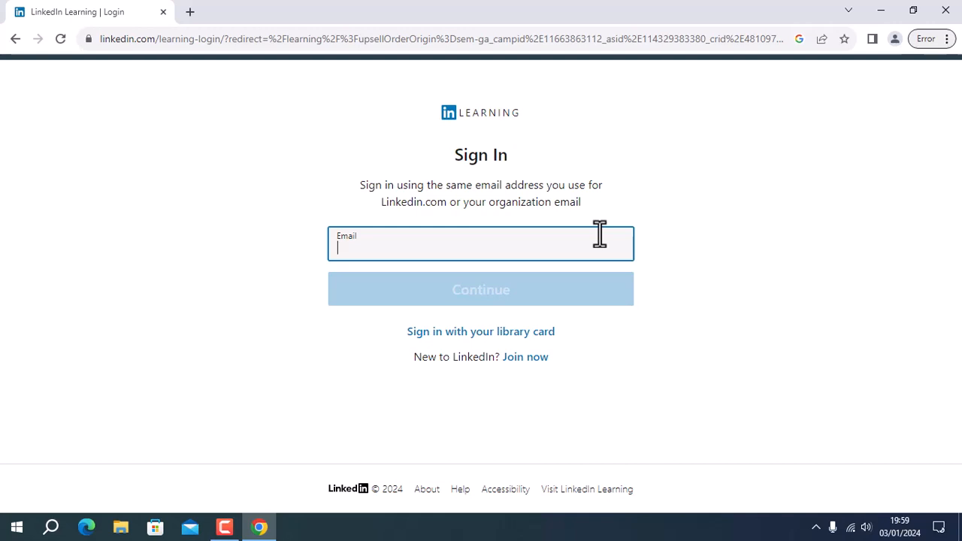
pyautogui.moveTo(526, 354)
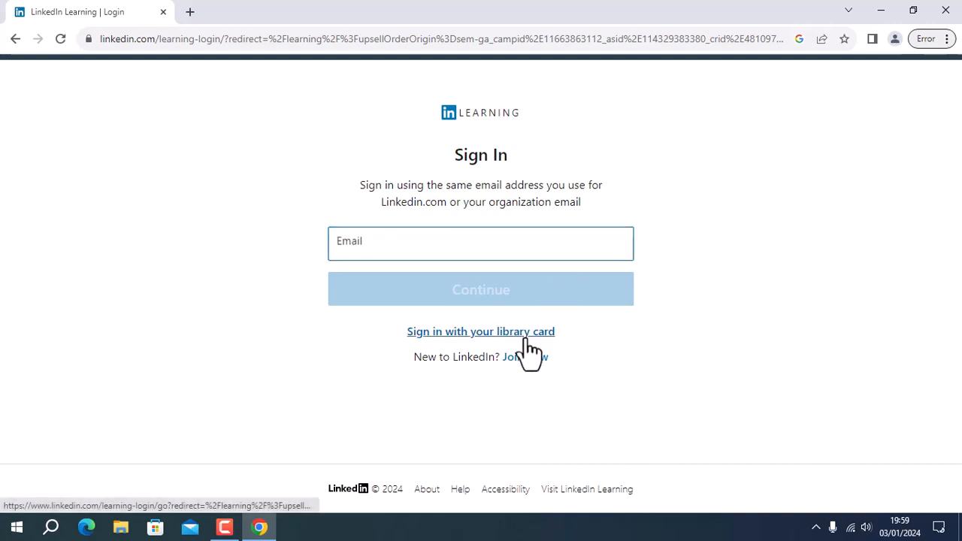
pyautogui.click(481, 332)
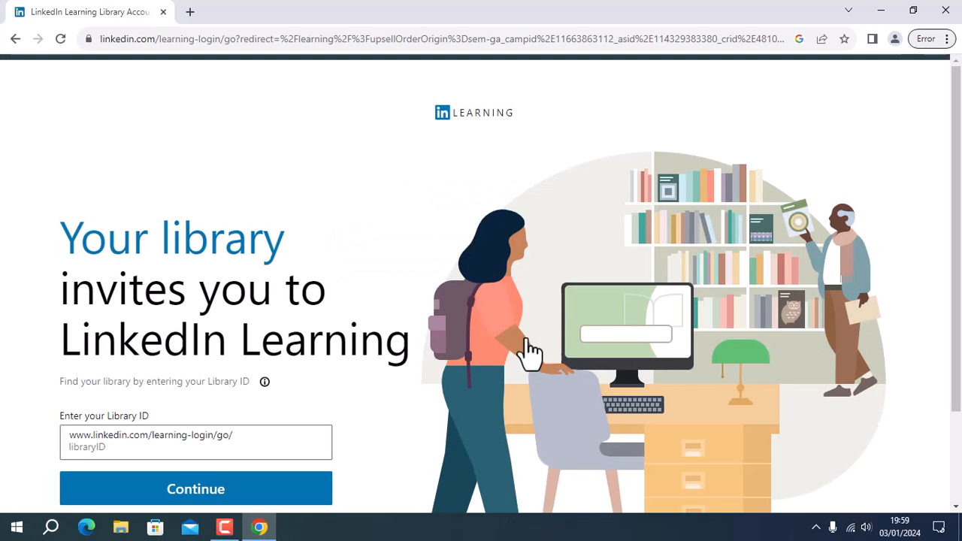
pyautogui.scroll(-3)
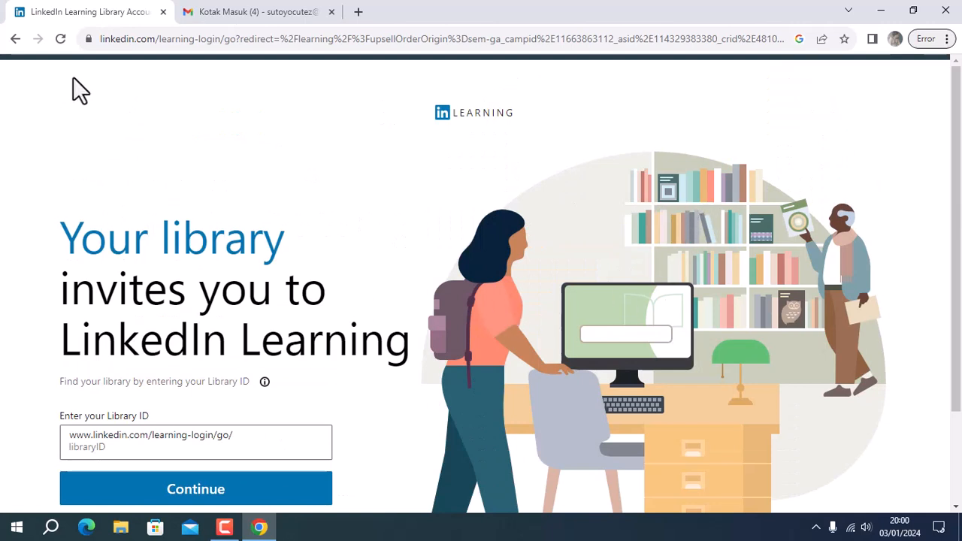
pyautogui.click(195, 488)
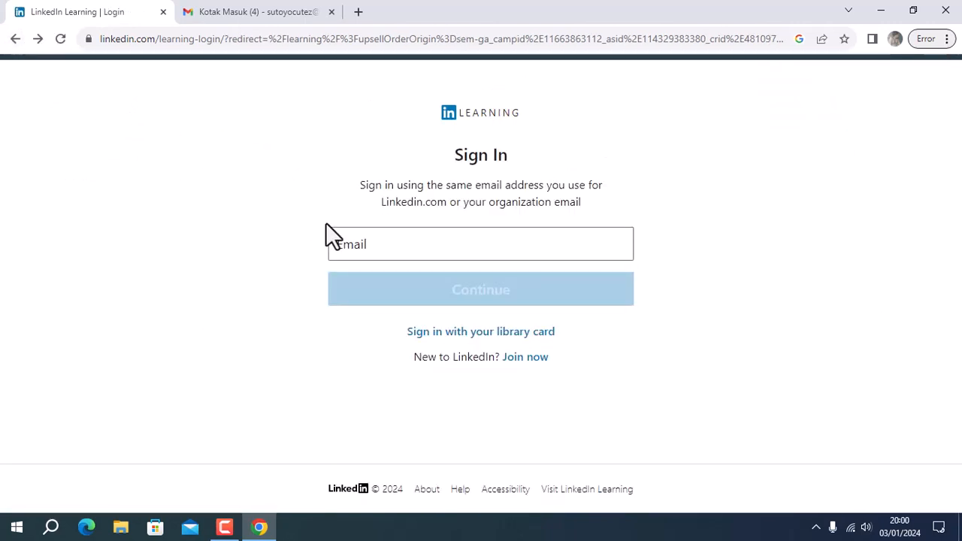
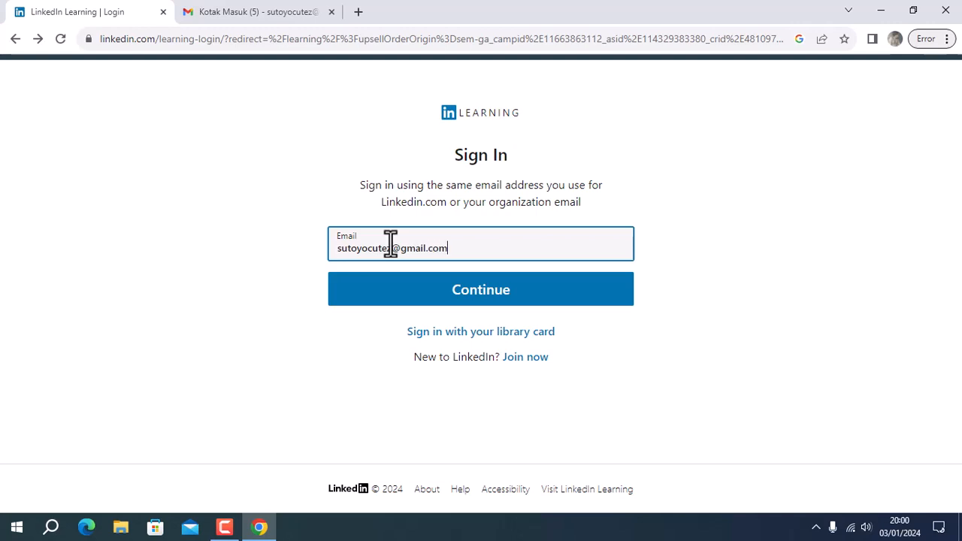
pyautogui.click(481, 289)
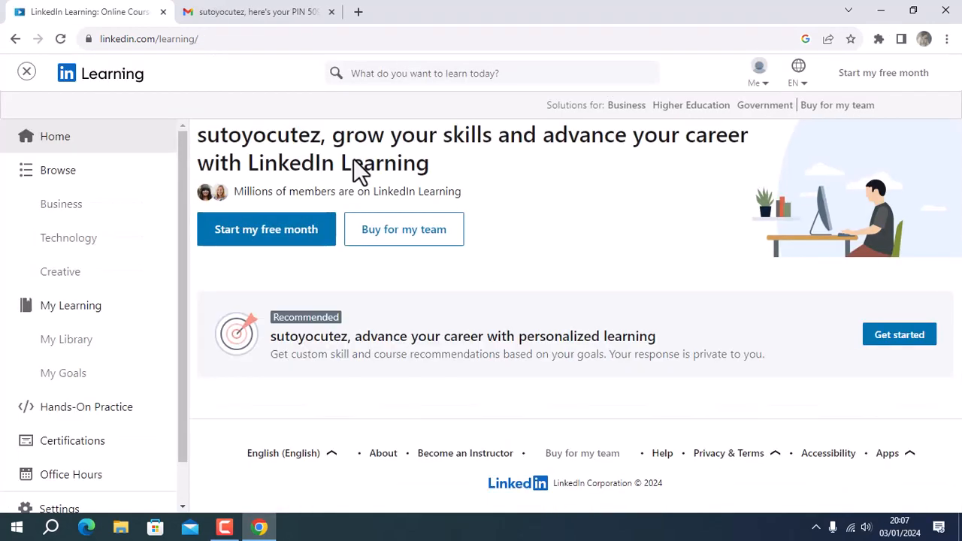
pyautogui.scroll(-3)
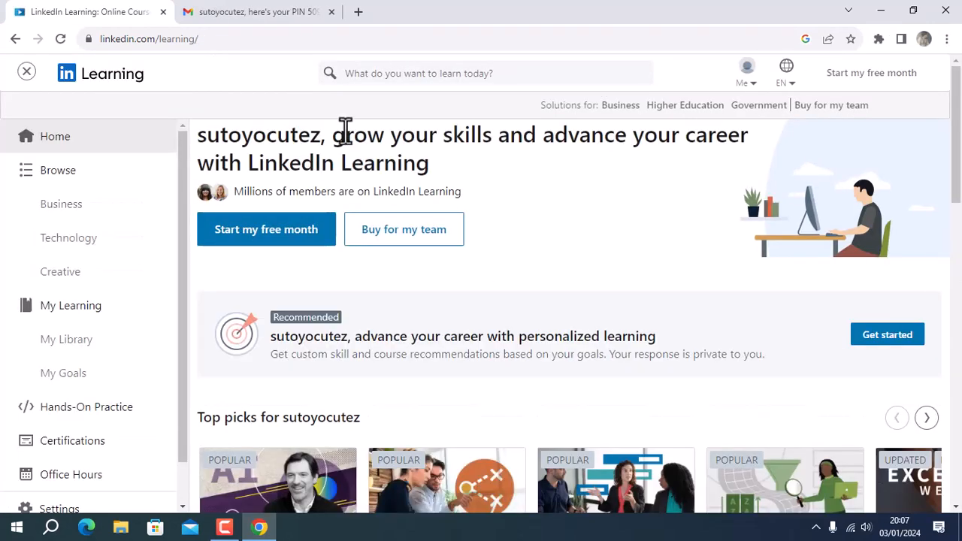
pyautogui.click(357, 12)
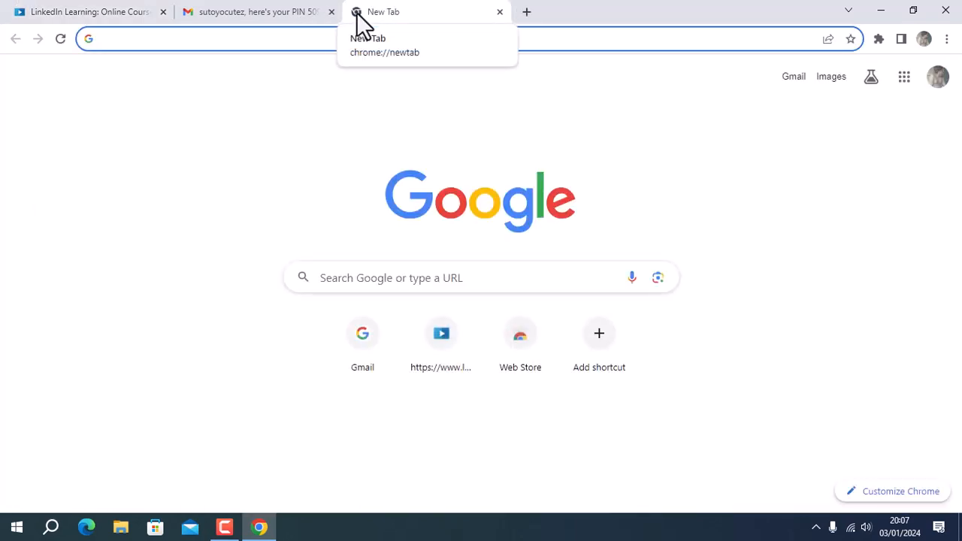
# Go to github.com/cristminix and enter the LLFetcher repository
pyautogui.write('github')
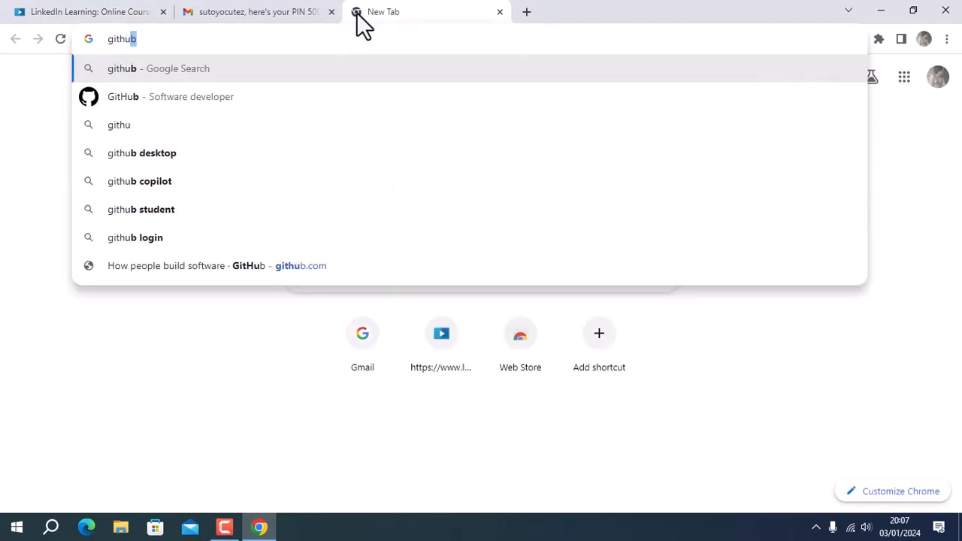
pyautogui.write('.com')
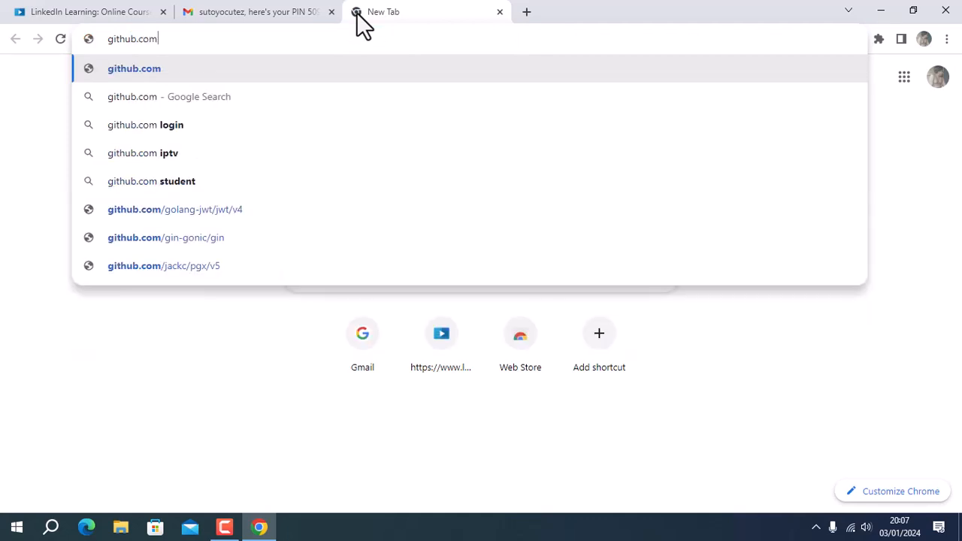
pyautogui.write('/crist')
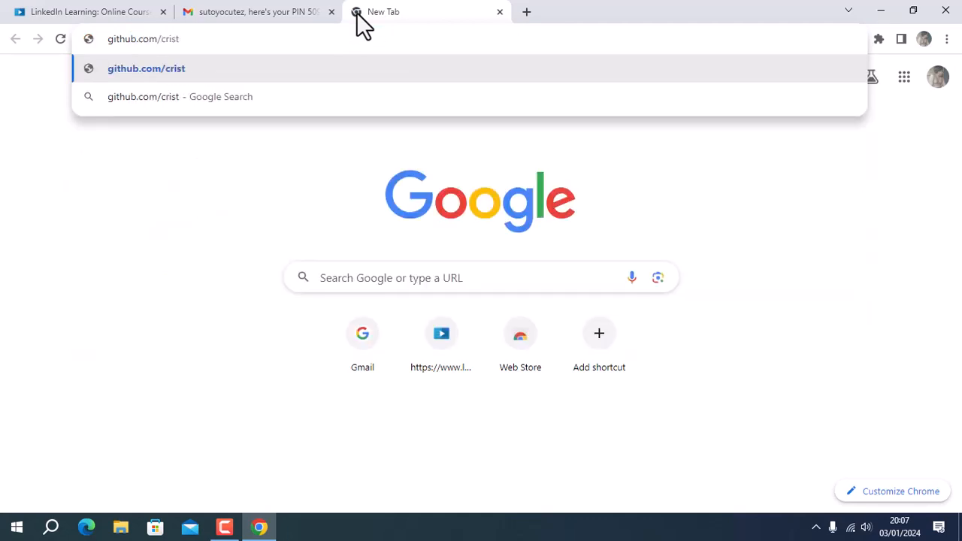
pyautogui.write('minix')
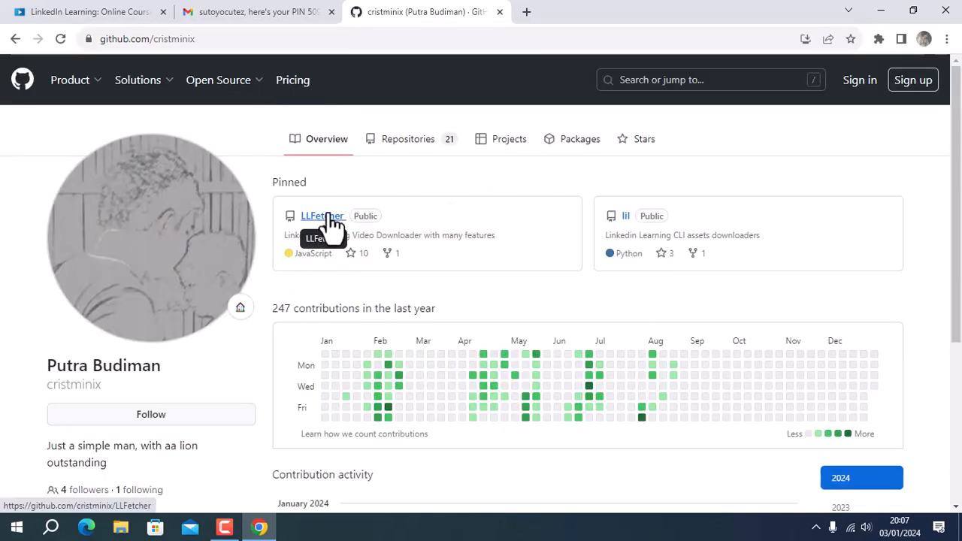
pyautogui.click(321, 216)
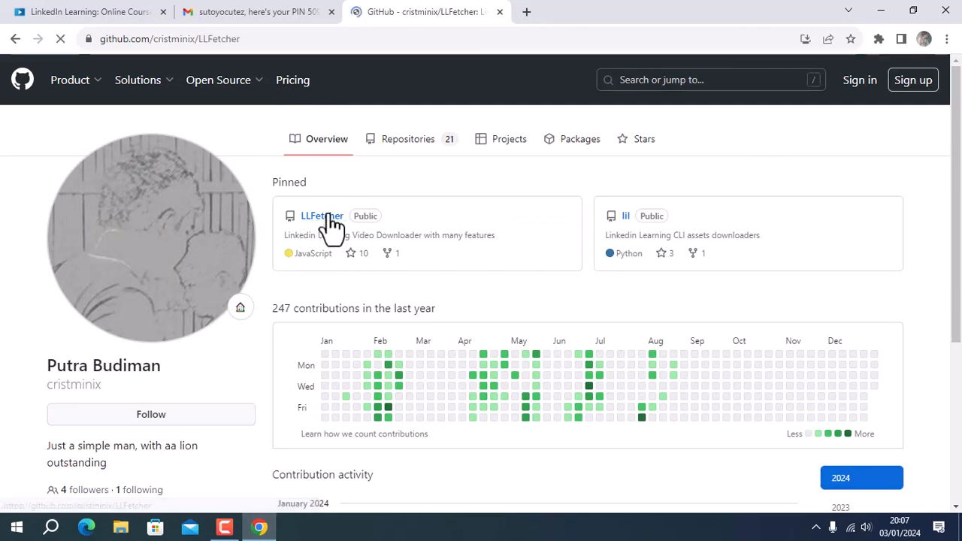
pyautogui.click(318, 216)
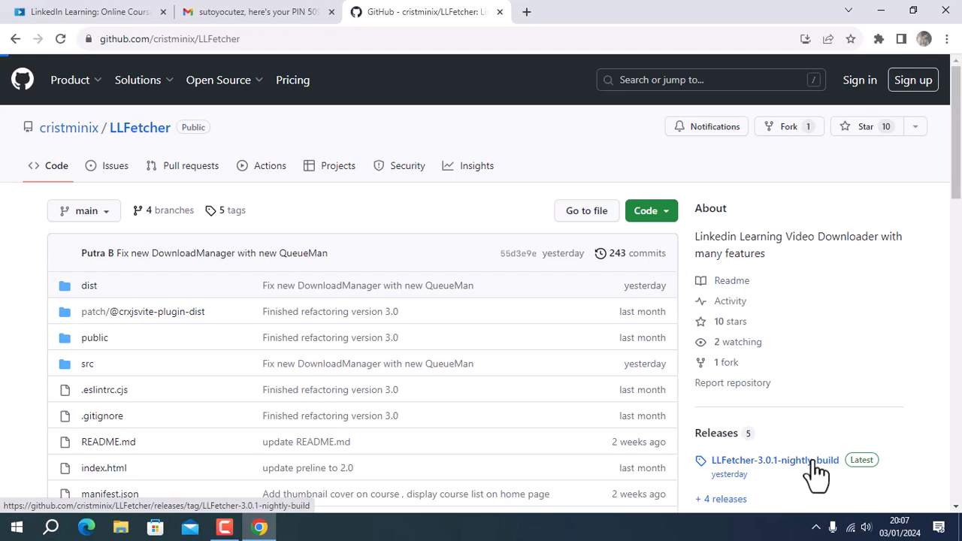
# Download the LLFetcher-3.0.1 nightly build dist zip from the latest release and show it in its folder
pyautogui.click(797, 460)
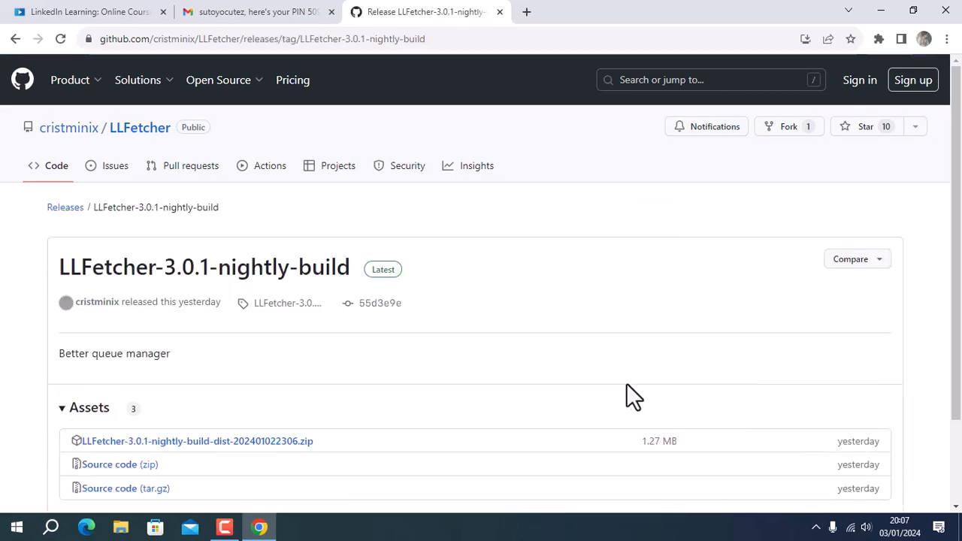
pyautogui.click(192, 442)
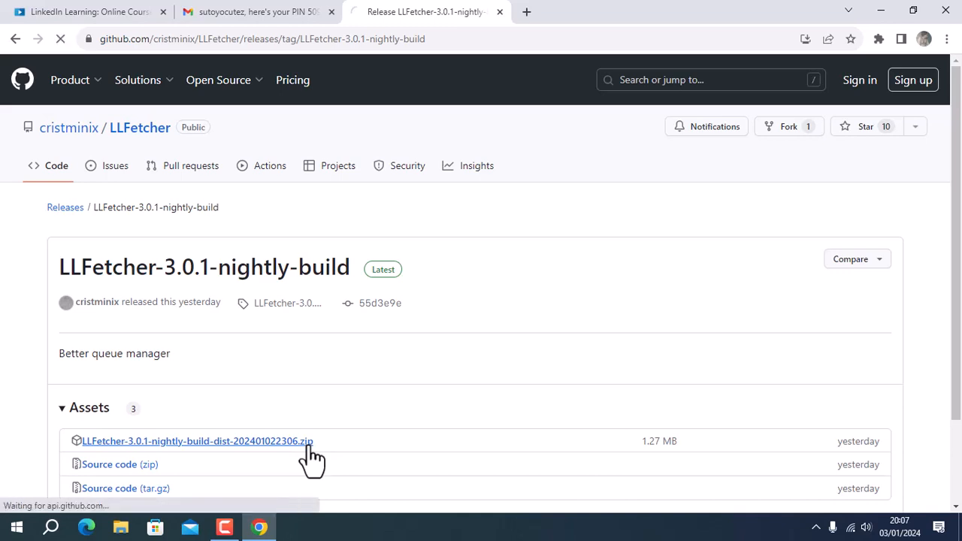
pyautogui.click(192, 442)
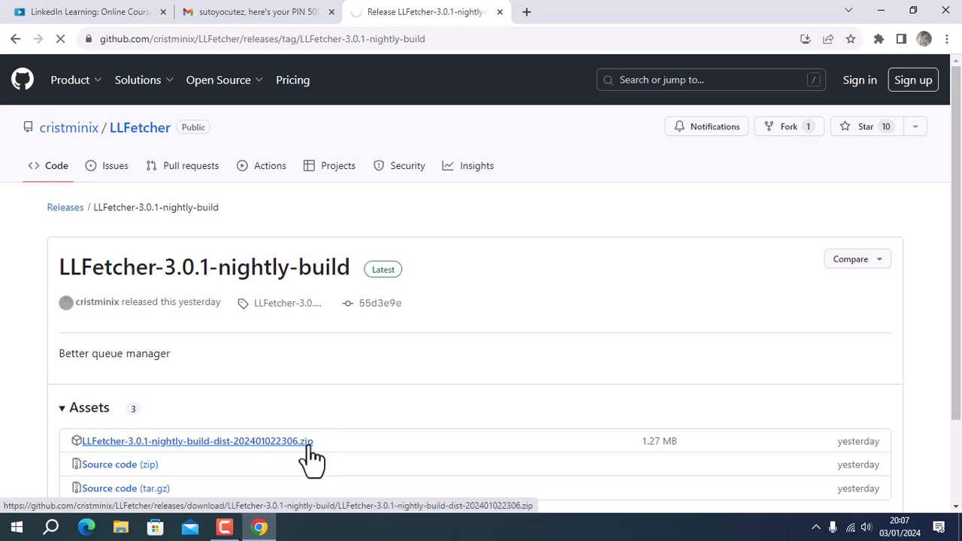
pyautogui.click(197, 442)
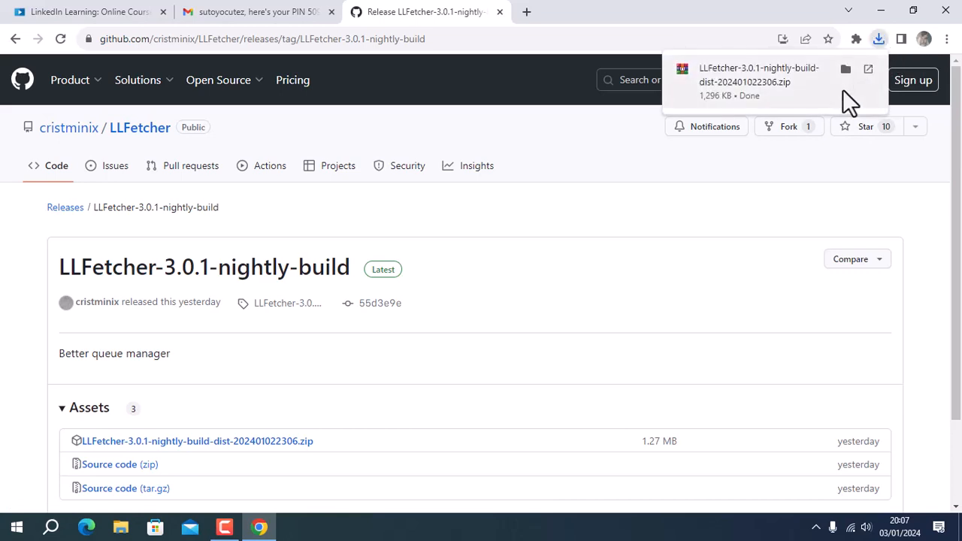
pyautogui.click(843, 69)
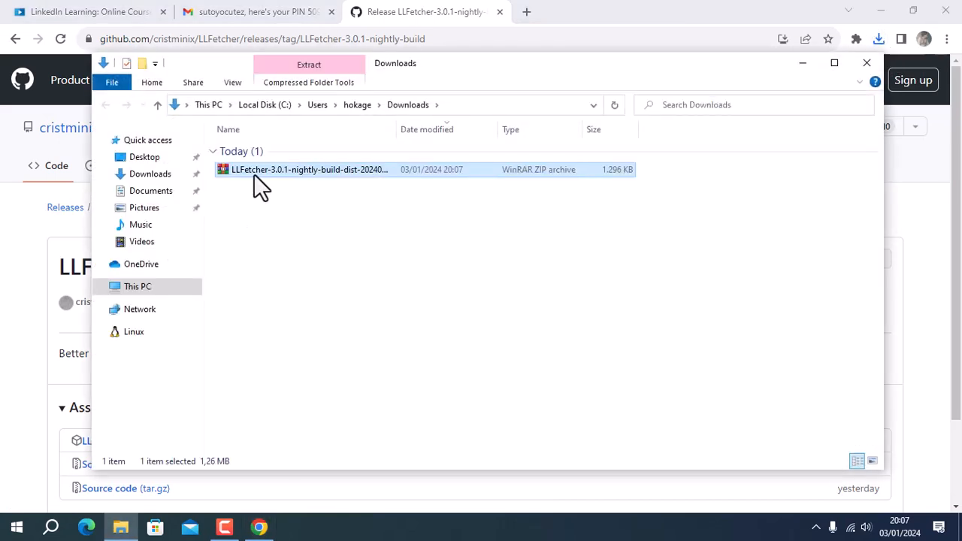
pyautogui.moveTo(258, 180)
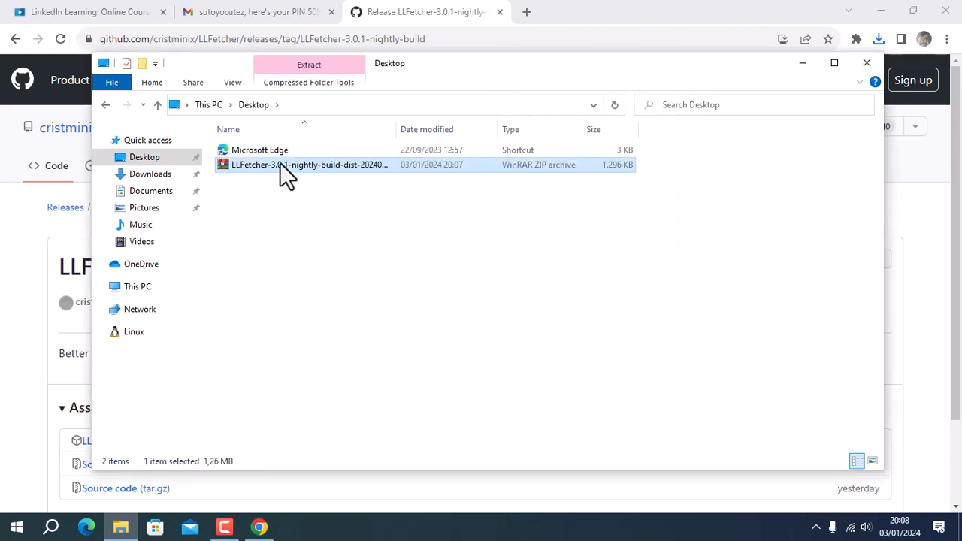
# Extract the LLFetcher zip on the Desktop and enter its dist folder
pyautogui.rightClick(286, 164)
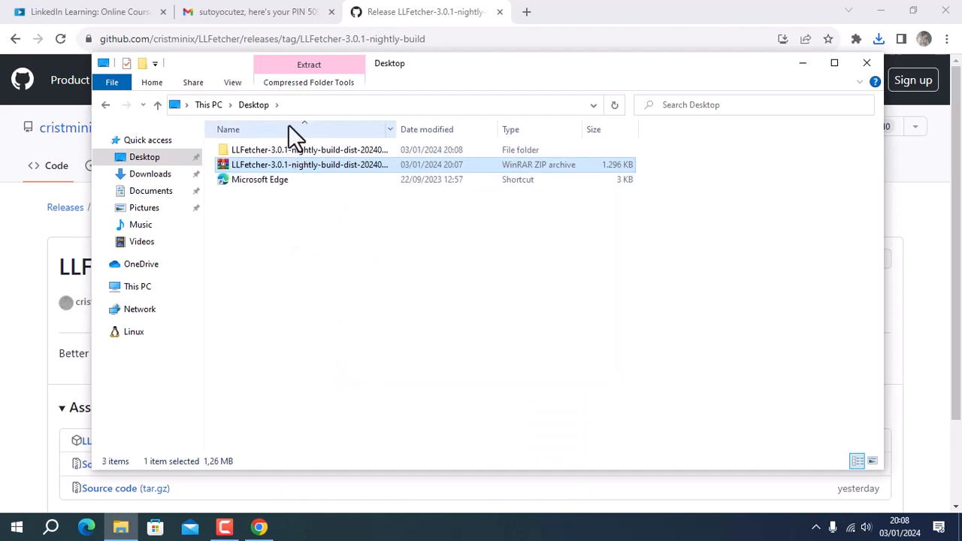
pyautogui.doubleClick(309, 150)
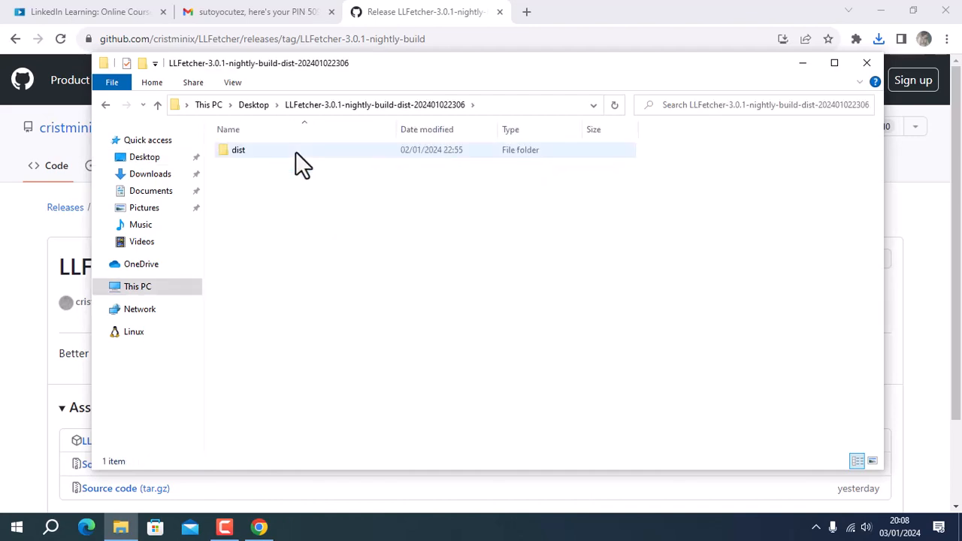
pyautogui.doubleClick(238, 150)
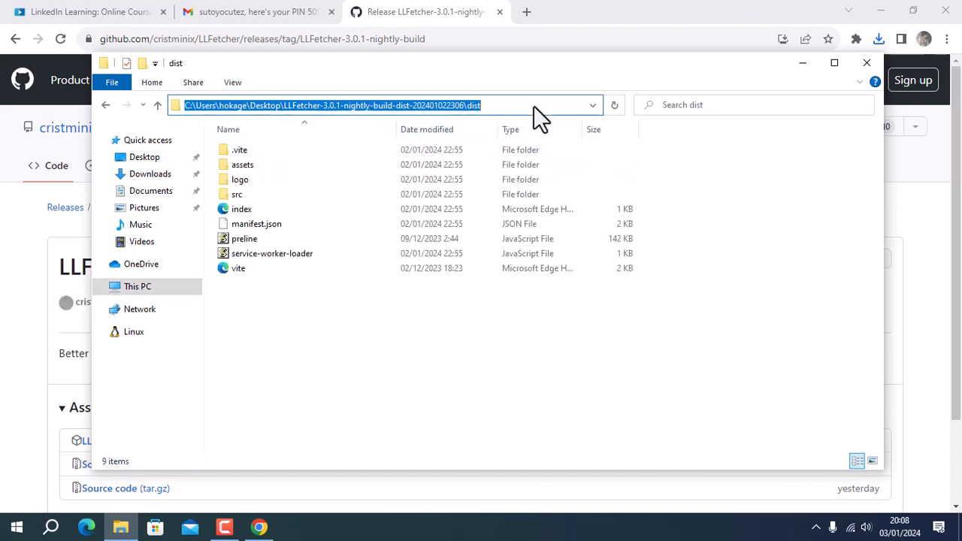
pyautogui.moveTo(632, 33)
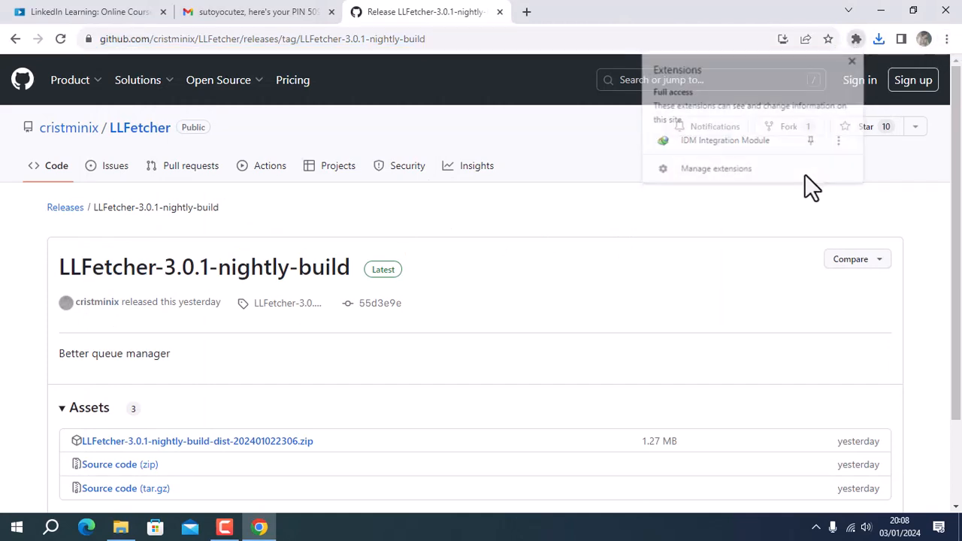
# On the extensions page, disable IDM Integration Module and turn on Developer mode
pyautogui.click(715, 168)
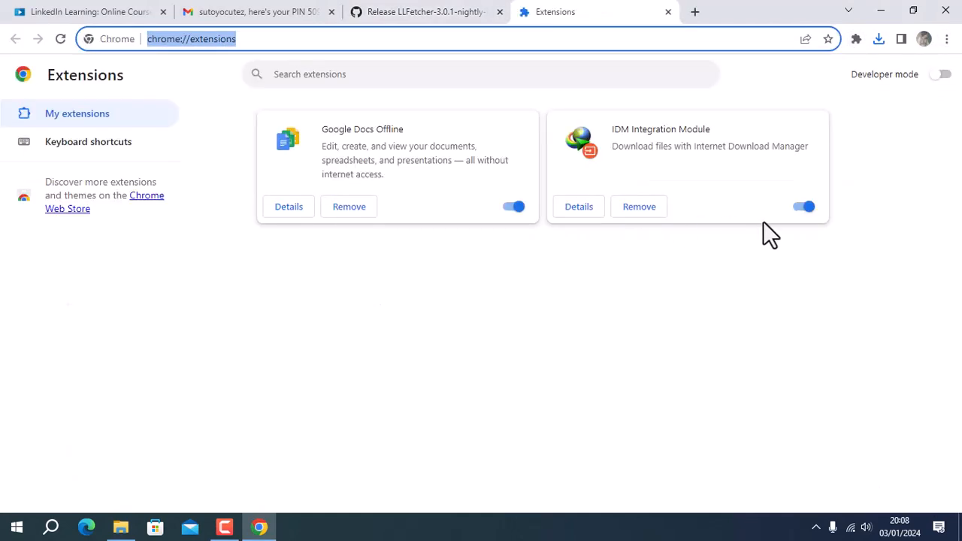
pyautogui.click(802, 206)
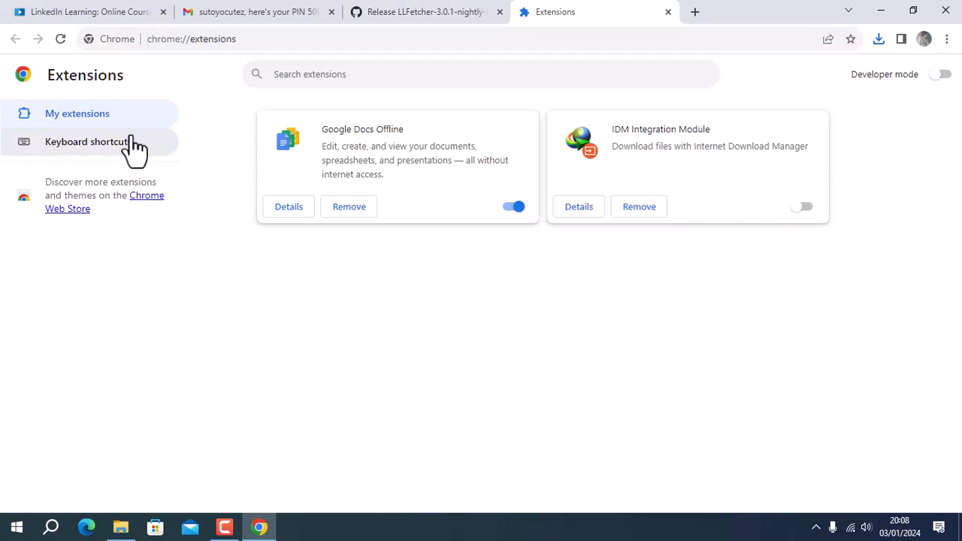
pyautogui.click(948, 76)
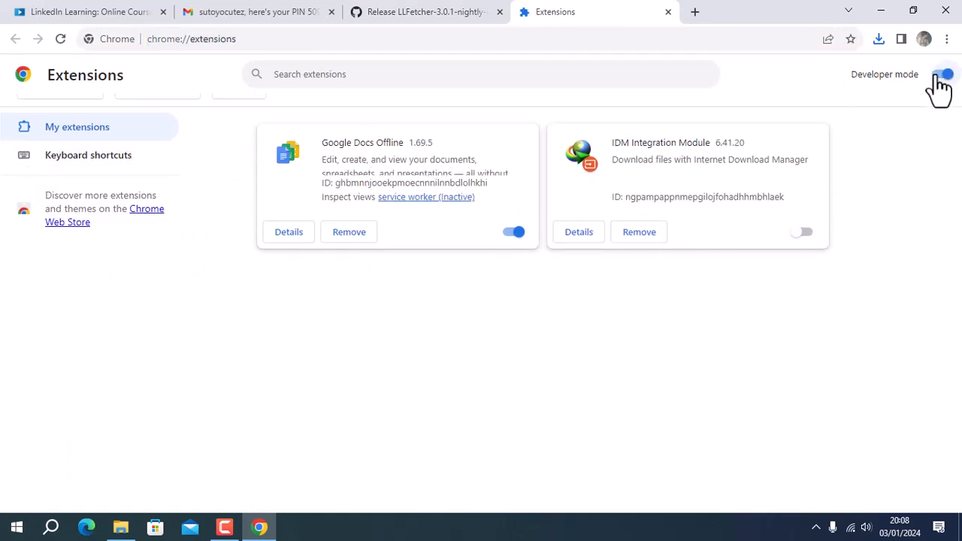
# Load LLFetcher unpacked from the Desktop nightly build's dist folder
pyautogui.click(944, 74)
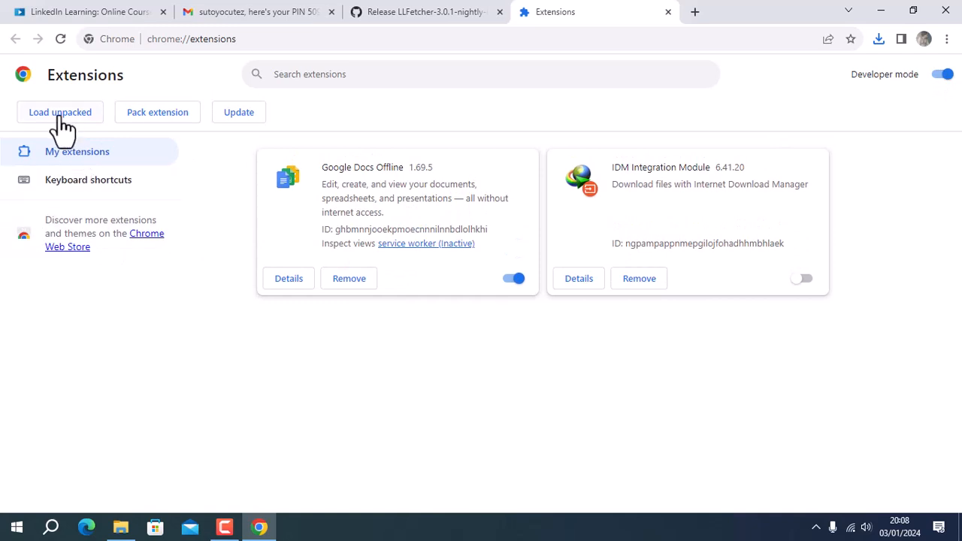
pyautogui.click(60, 111)
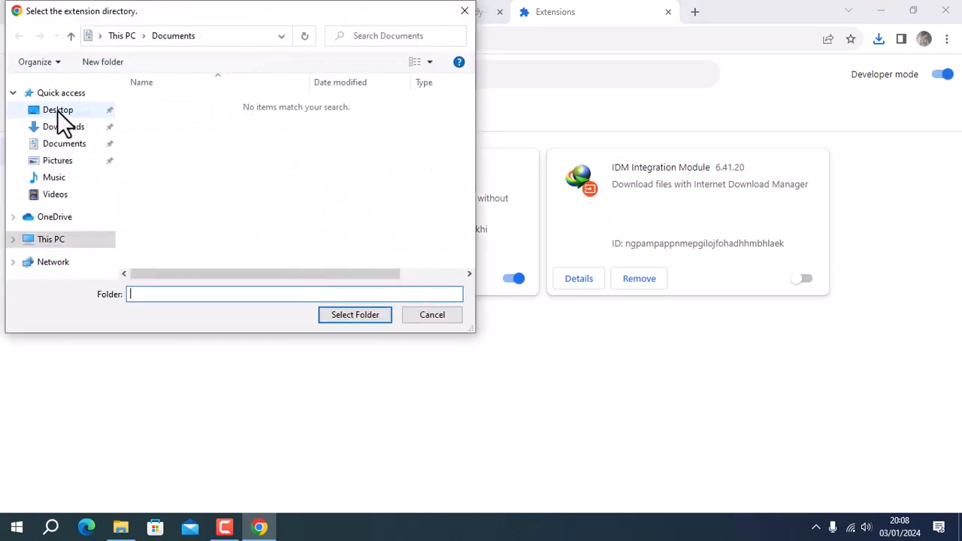
pyautogui.write('C:\\Users\\hokage\\Desktop\\LLFetcher-3.0.1-nightly-build-dist-202401022306\\dist')
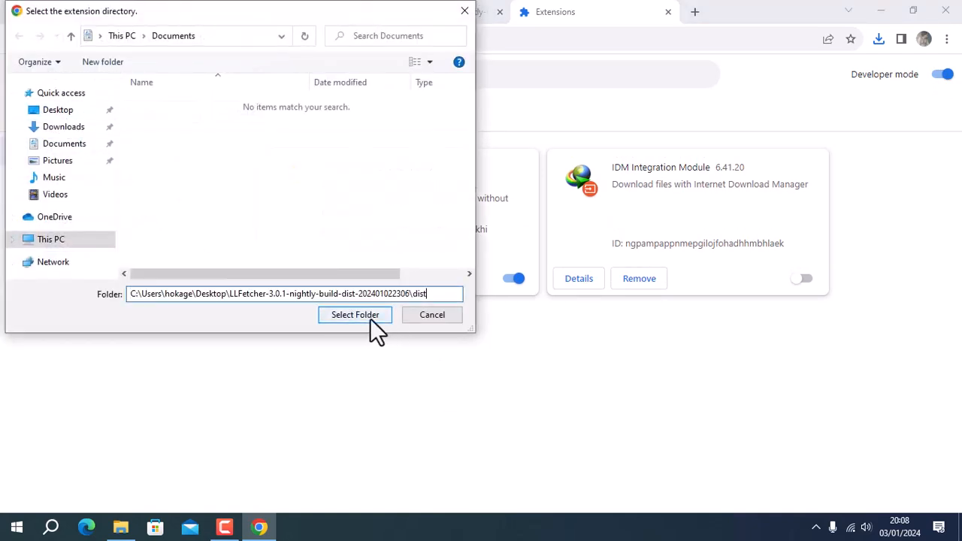
pyautogui.click(355, 316)
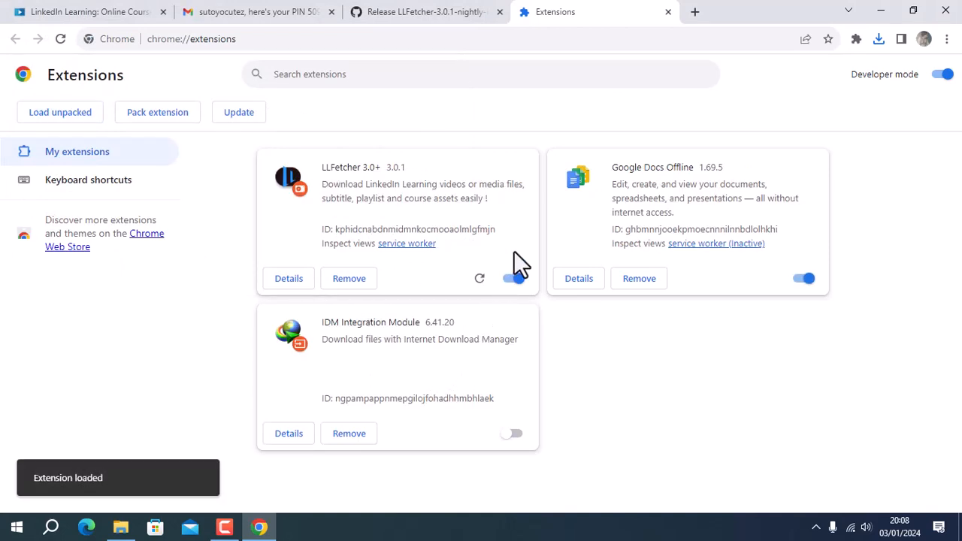
pyautogui.moveTo(157, 7)
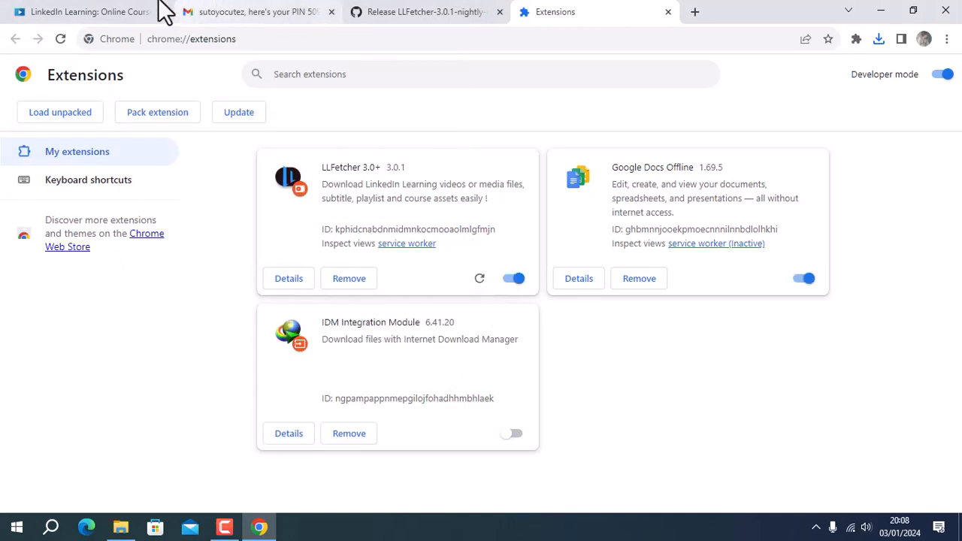
# Reload the LinkedIn Learning tab and scroll to the Top picks courses
pyautogui.click(90, 12)
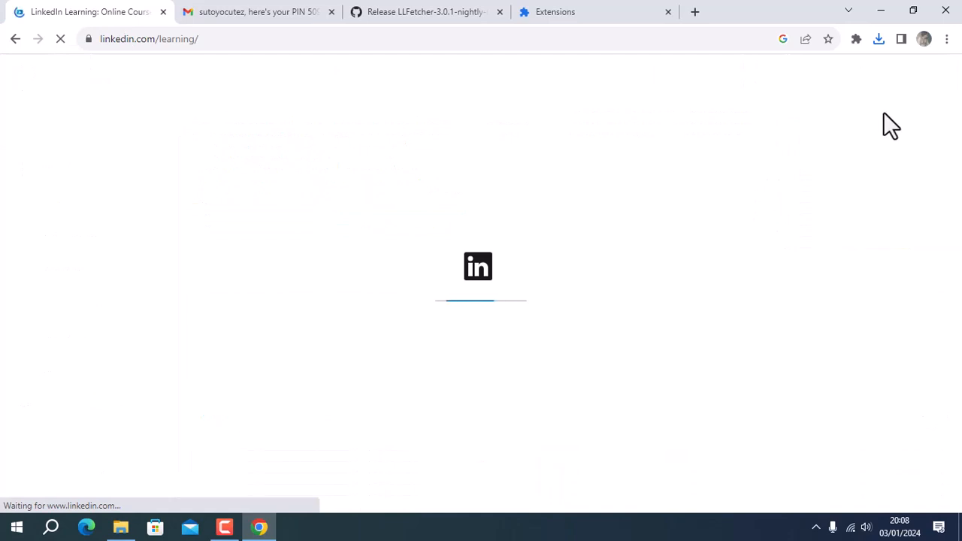
pyautogui.click(856, 37)
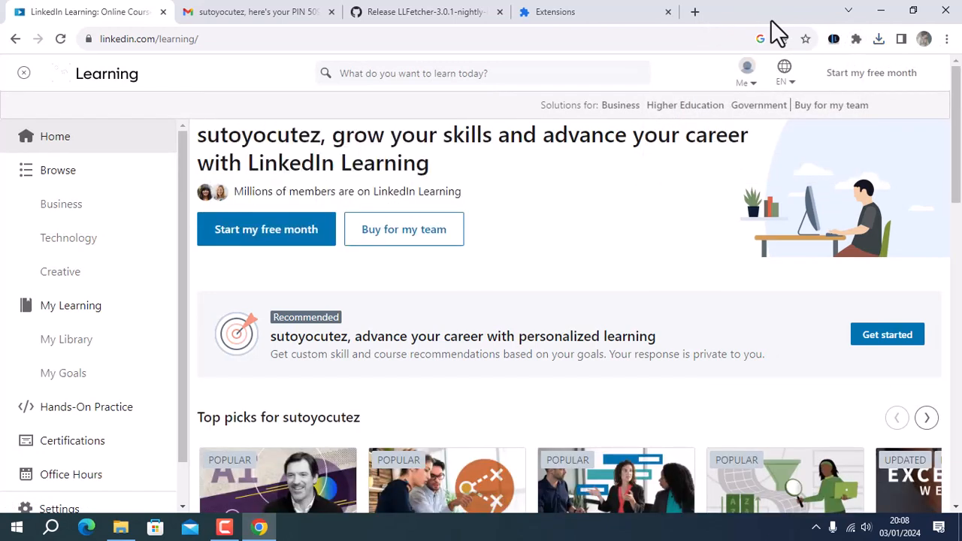
pyautogui.moveTo(691, 290)
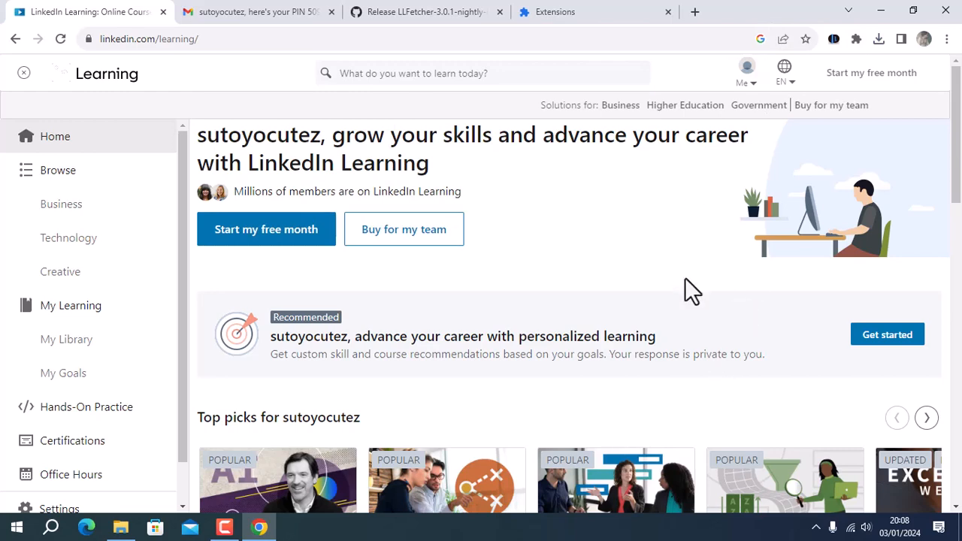
pyautogui.scroll(-3)
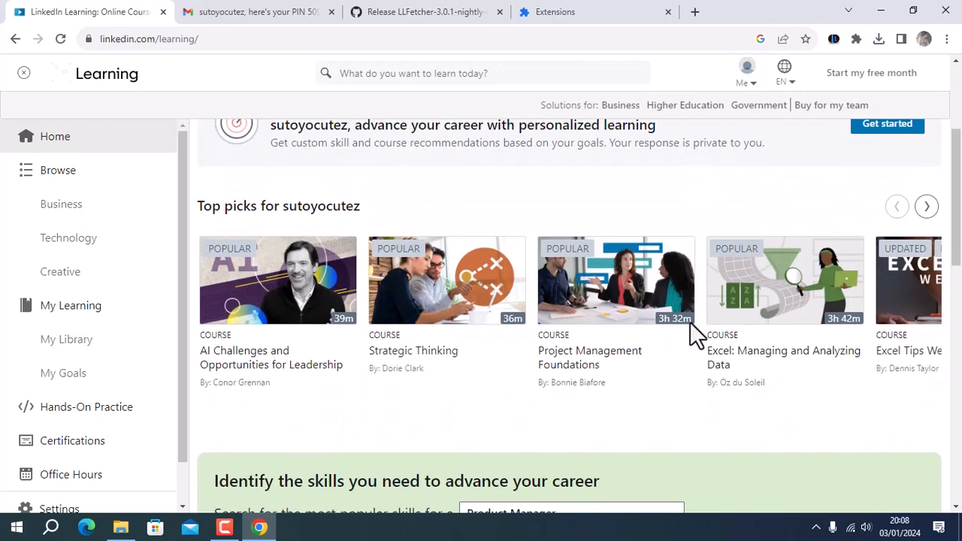
# Enter the Project Management Foundations course and bring up the LLFetcher popup
pyautogui.click(614, 279)
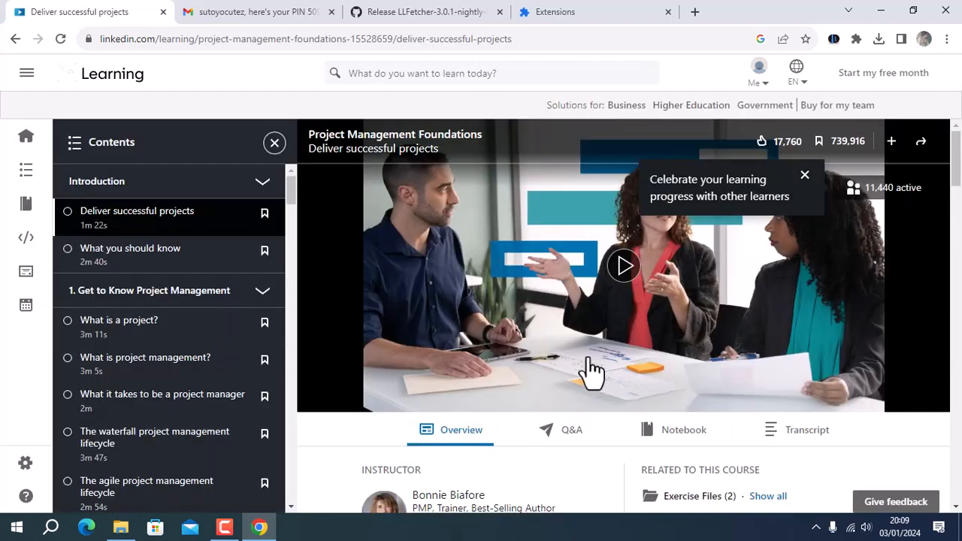
pyautogui.moveTo(661, 160)
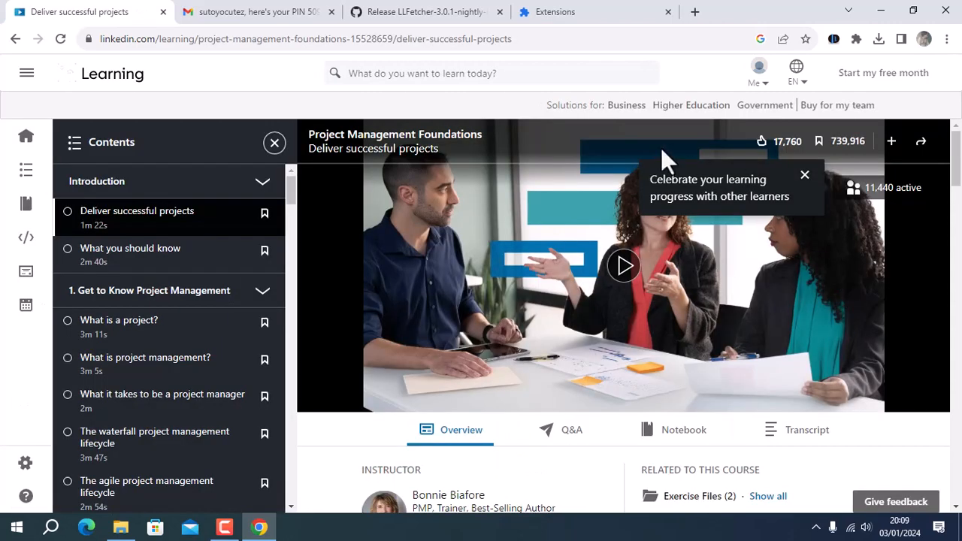
pyautogui.moveTo(833, 43)
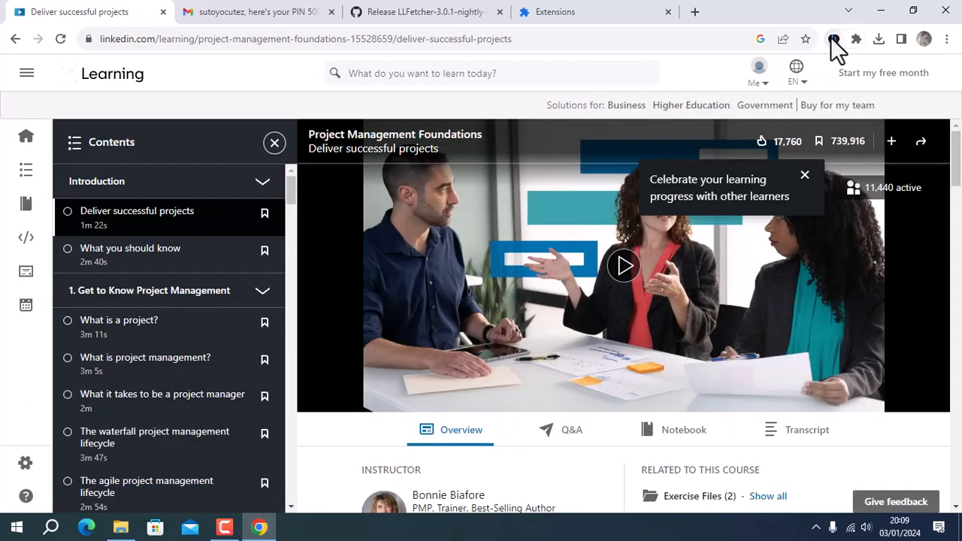
pyautogui.click(834, 39)
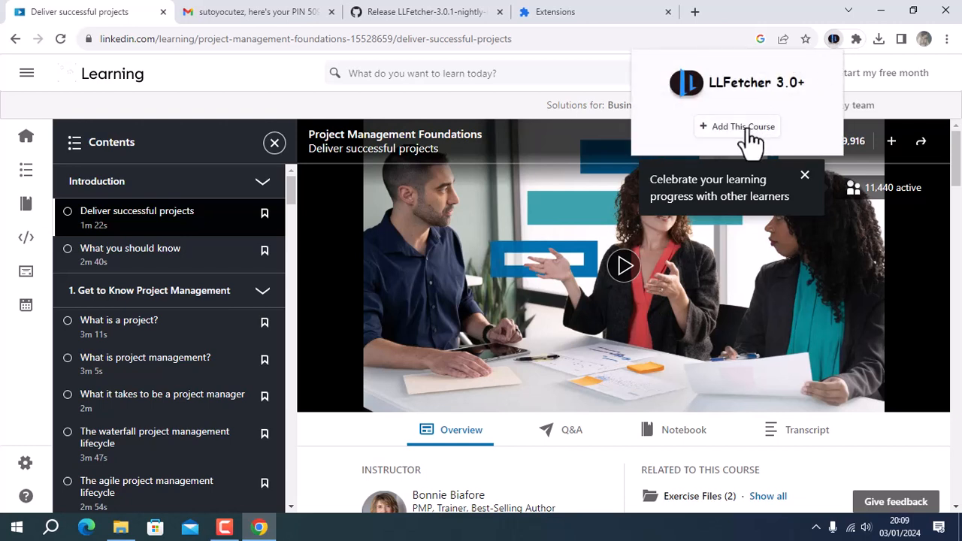
# Add project-management-foundations-15528659 to LLFetcher and retry the failed course fetch
pyautogui.click(742, 126)
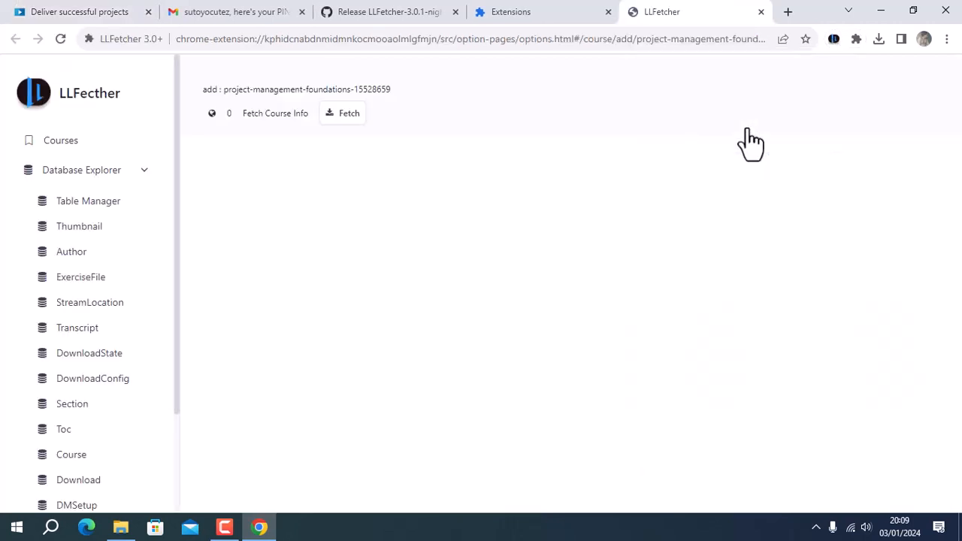
pyautogui.click(343, 112)
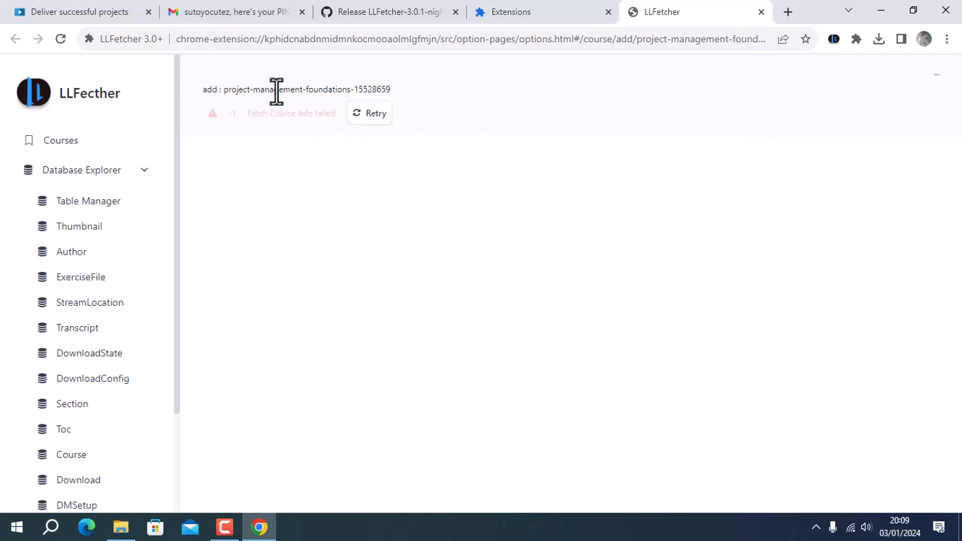
pyautogui.click(370, 113)
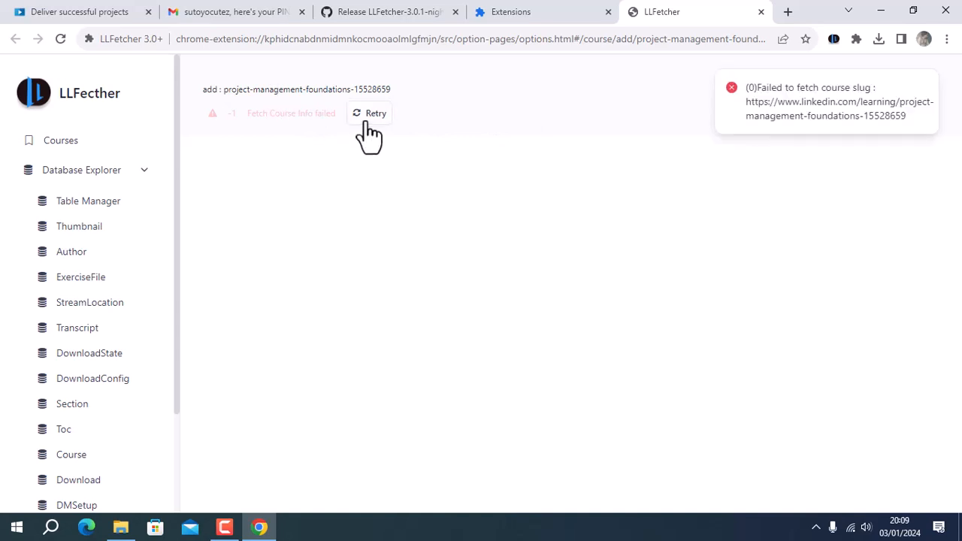
pyautogui.click(370, 113)
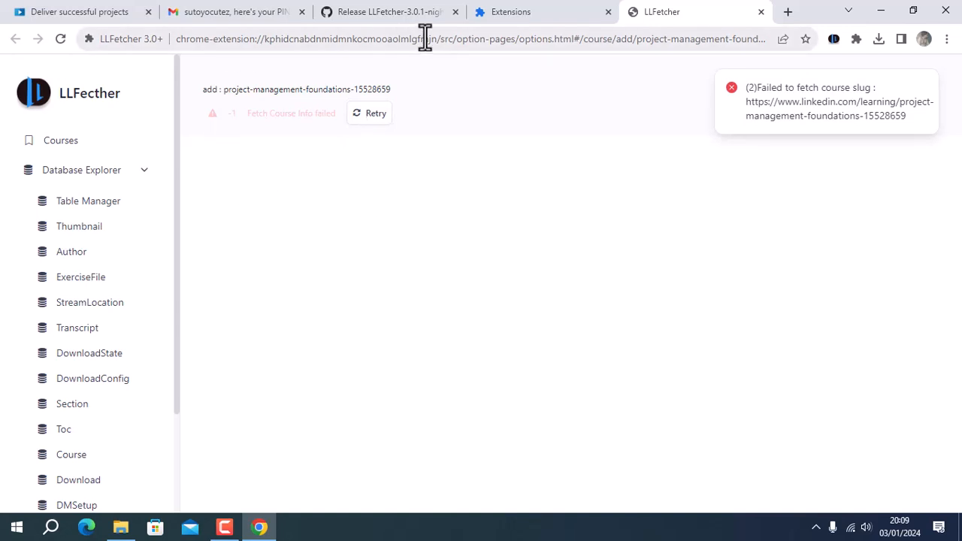
# Return to the LinkedIn Learning tab, landing on its signed-out home page
pyautogui.click(78, 12)
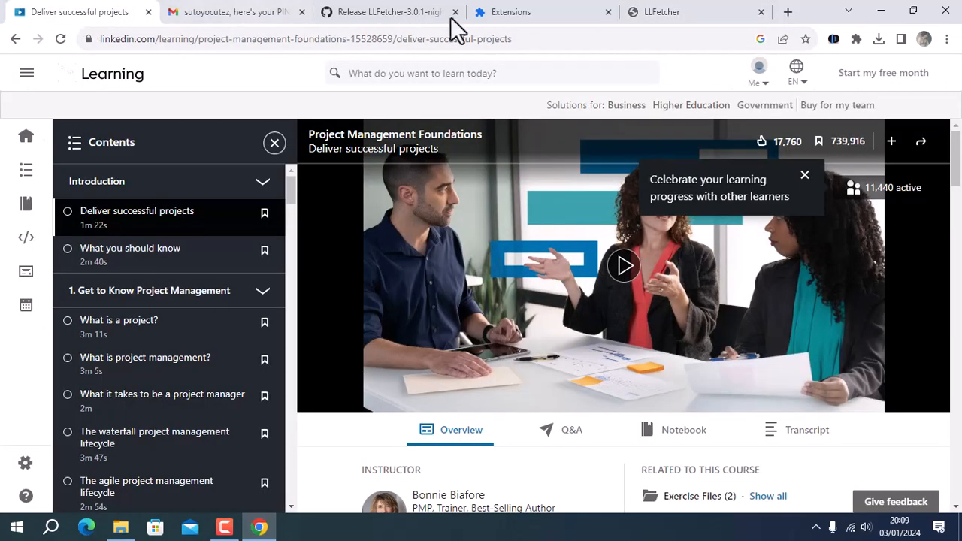
pyautogui.click(758, 67)
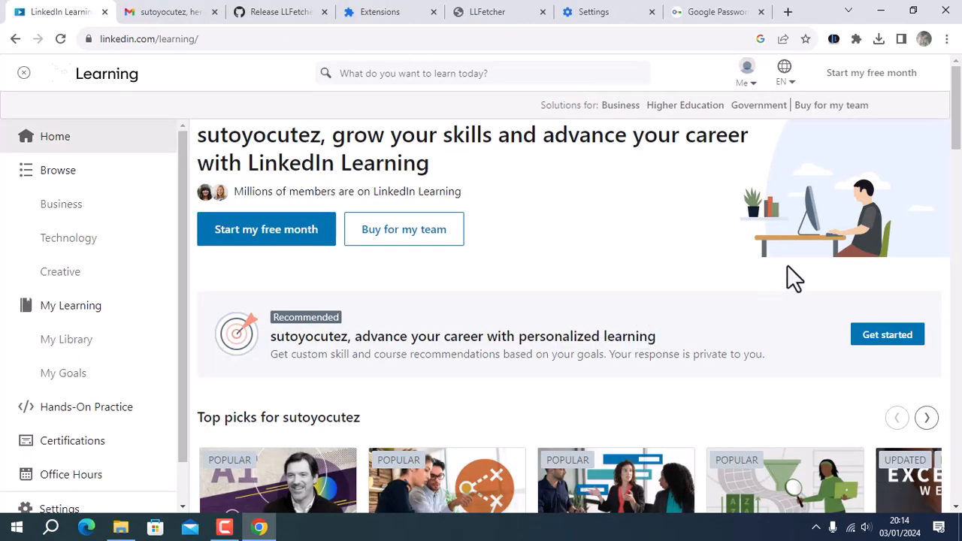
pyautogui.click(746, 72)
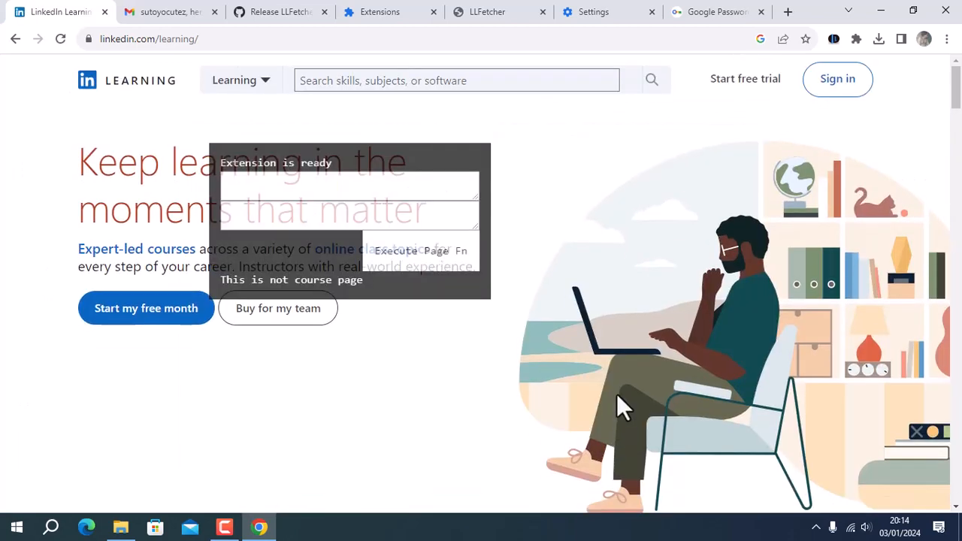
# Start library sign-in and submit the library ID 'nypl'
pyautogui.click(837, 78)
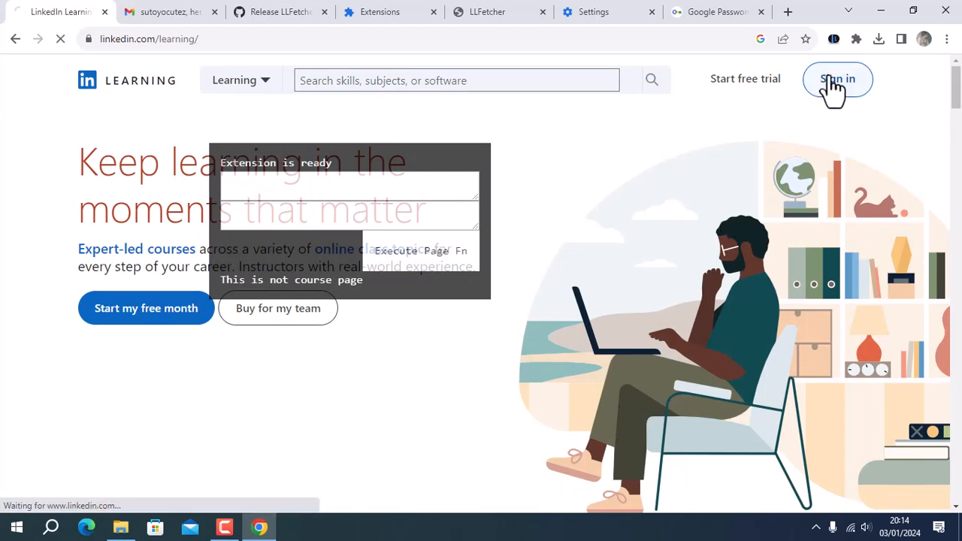
pyautogui.click(836, 78)
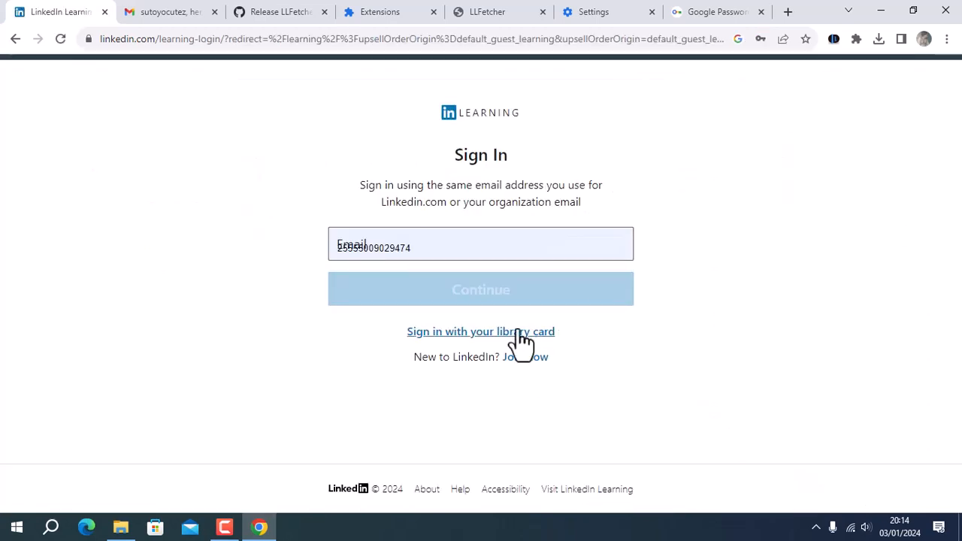
pyautogui.click(481, 332)
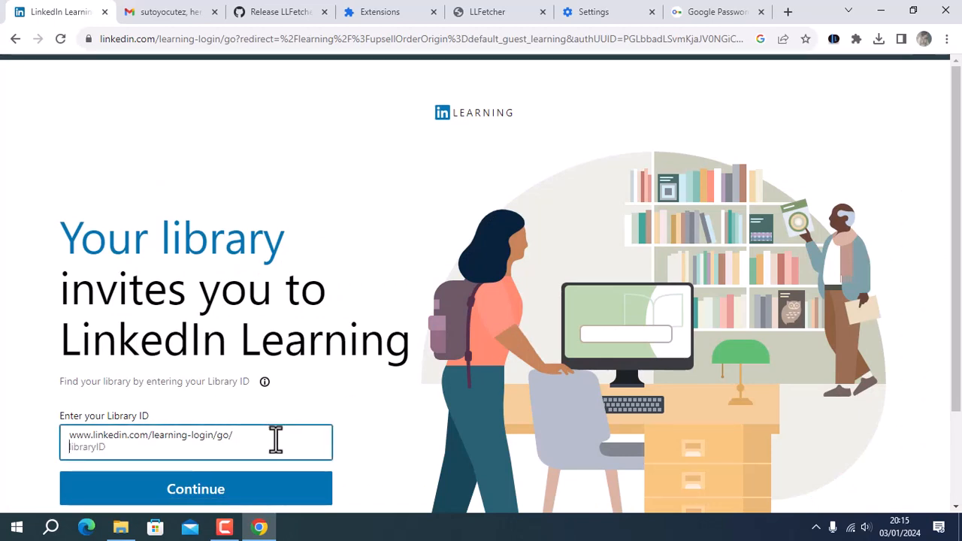
pyautogui.write('nypl')
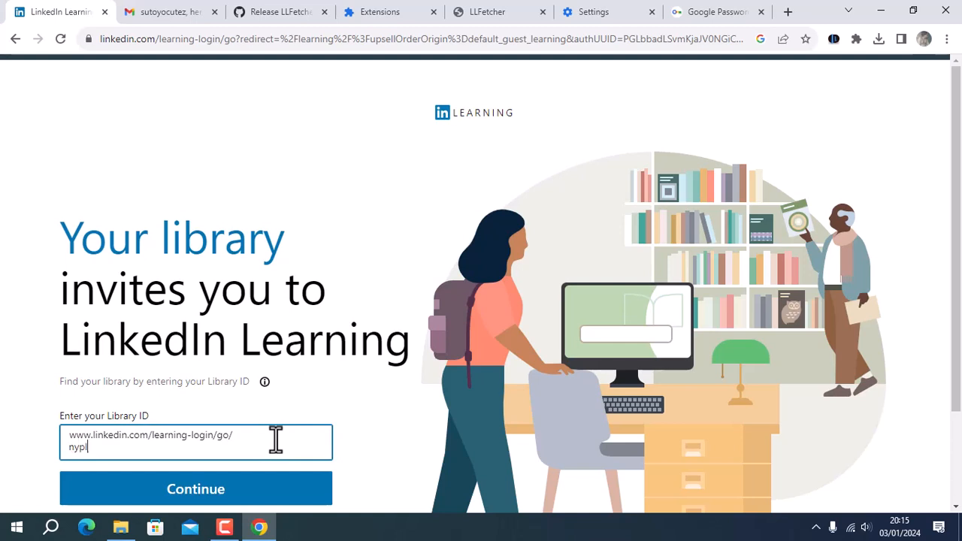
pyautogui.click(195, 488)
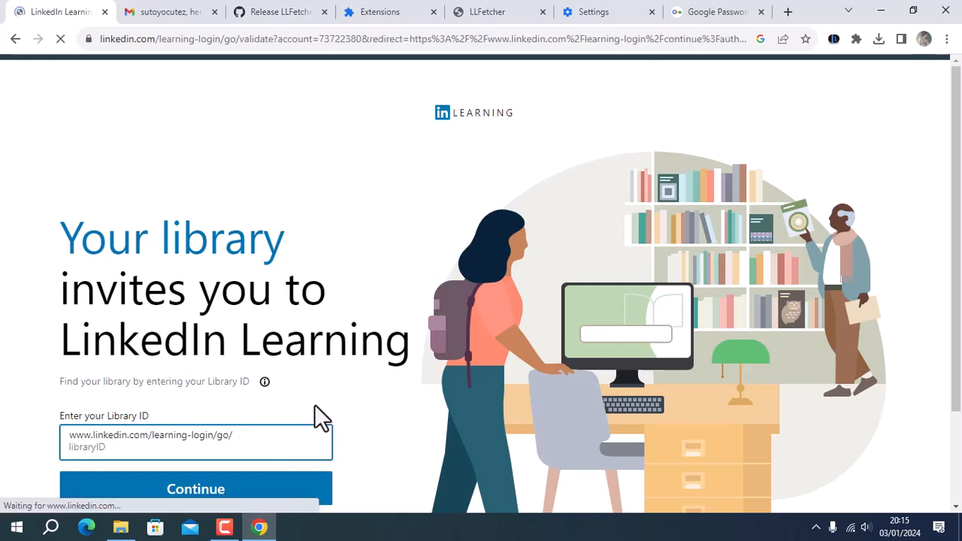
pyautogui.click(196, 488)
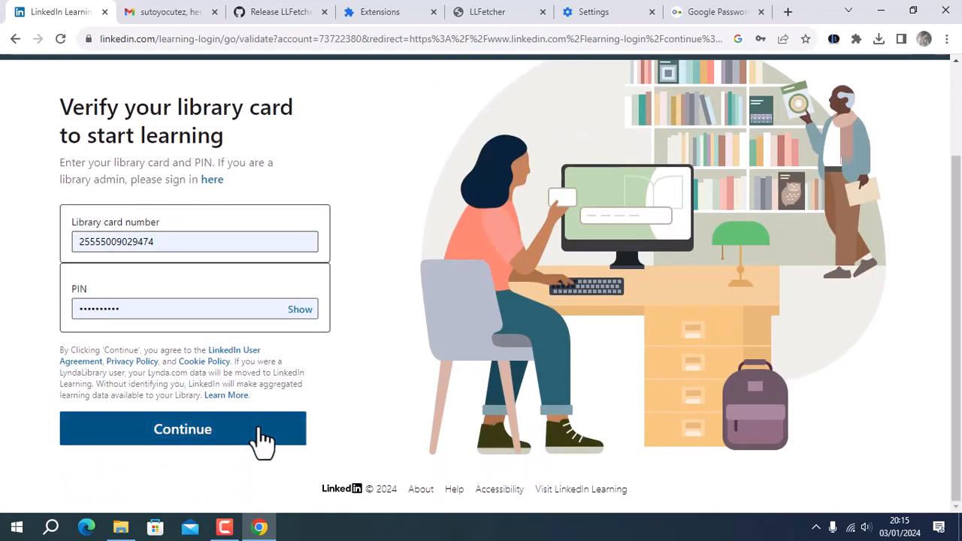
# Submit the library card number and PIN to sign back in
pyautogui.click(182, 428)
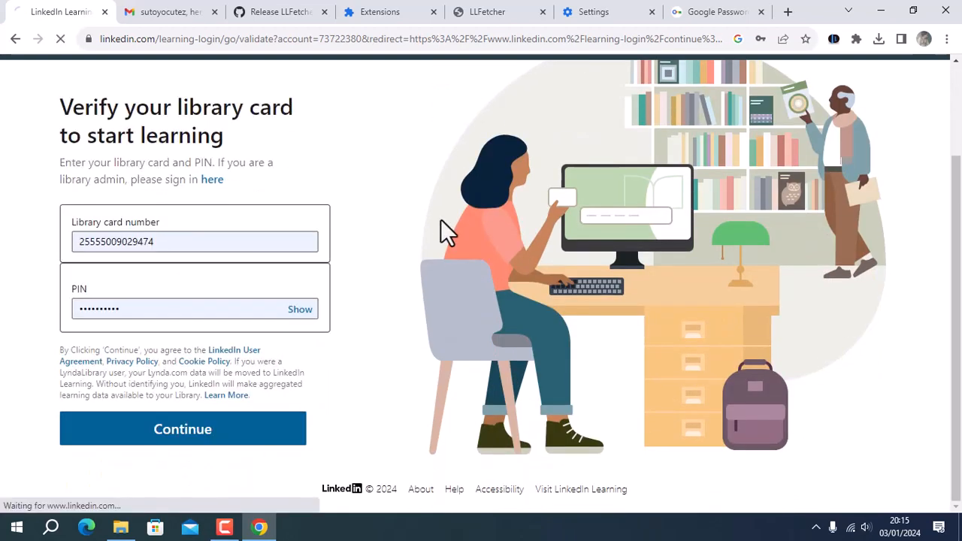
pyautogui.click(183, 428)
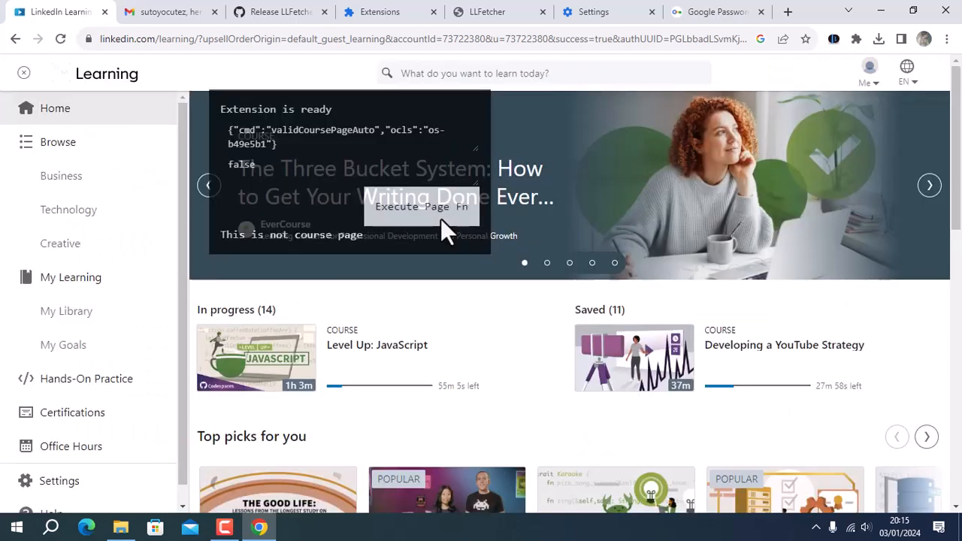
pyautogui.click(423, 208)
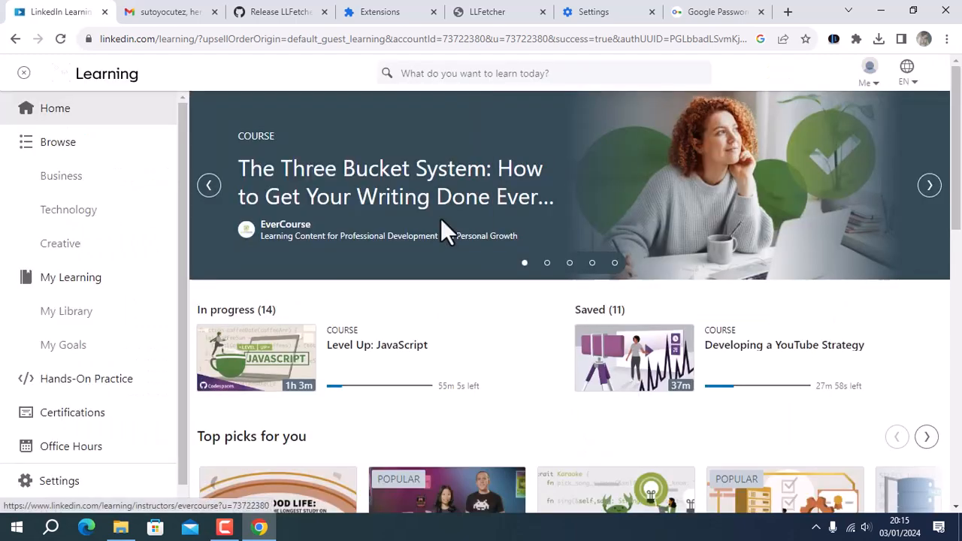
pyautogui.scroll(-3)
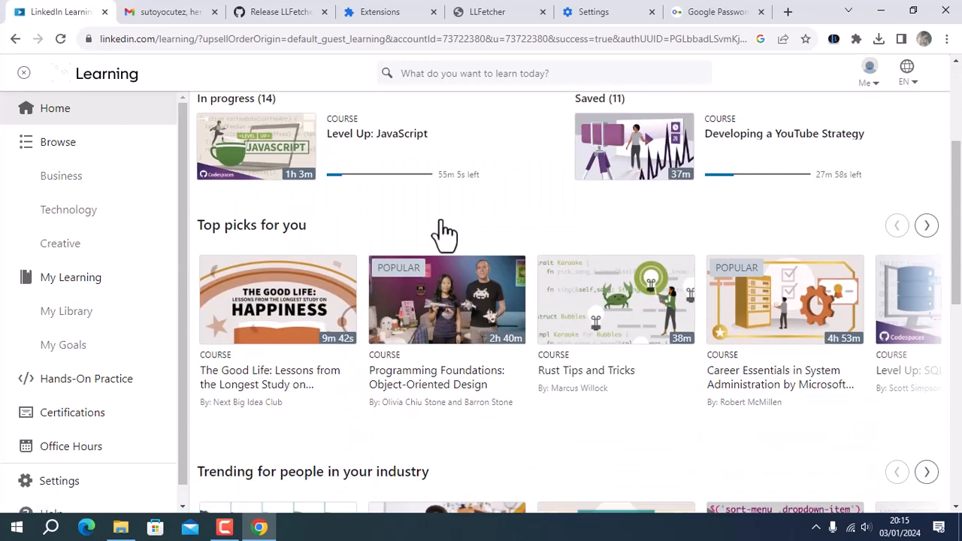
pyautogui.scroll(-3)
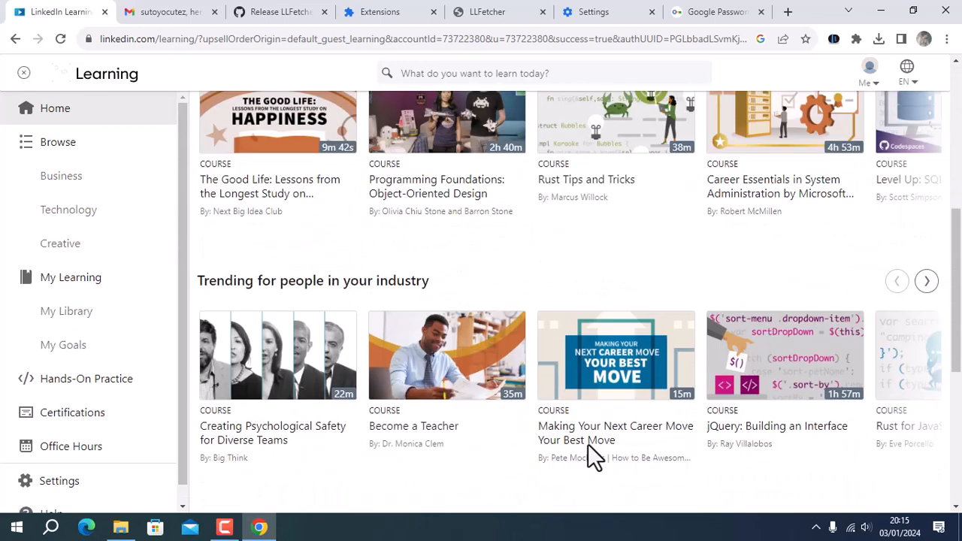
pyautogui.scroll(-3)
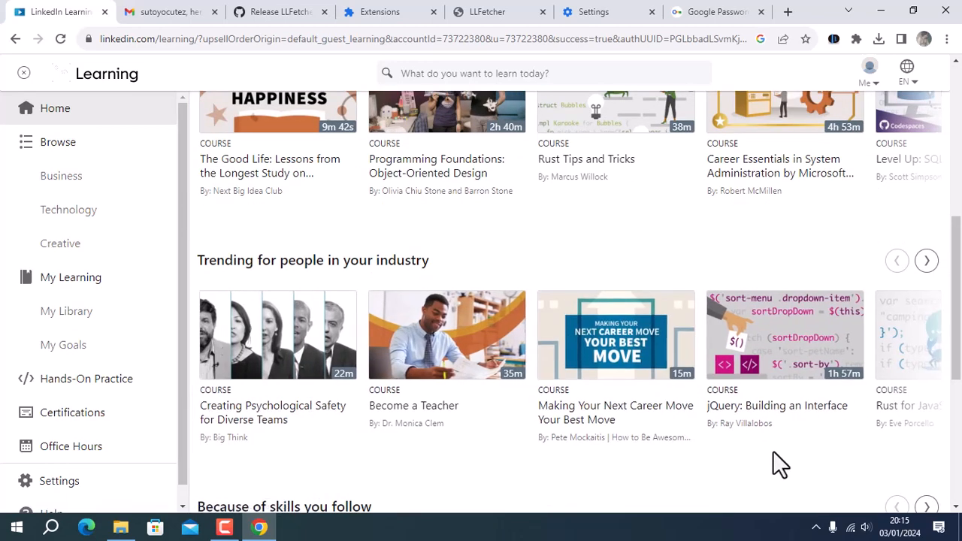
pyautogui.scroll(-3)
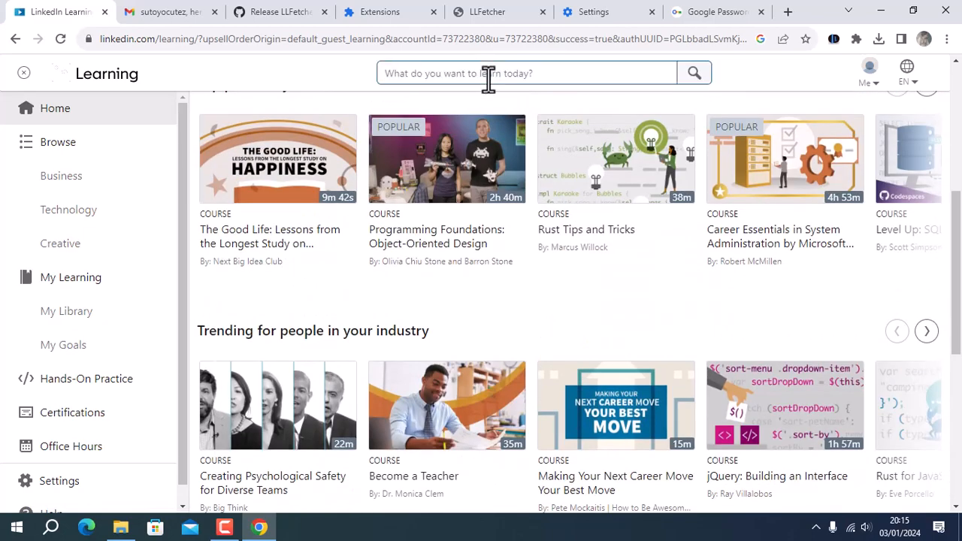
# Search LinkedIn Learning for Figma courses and open Figma Essential Training: The Basics
pyautogui.write('figma')
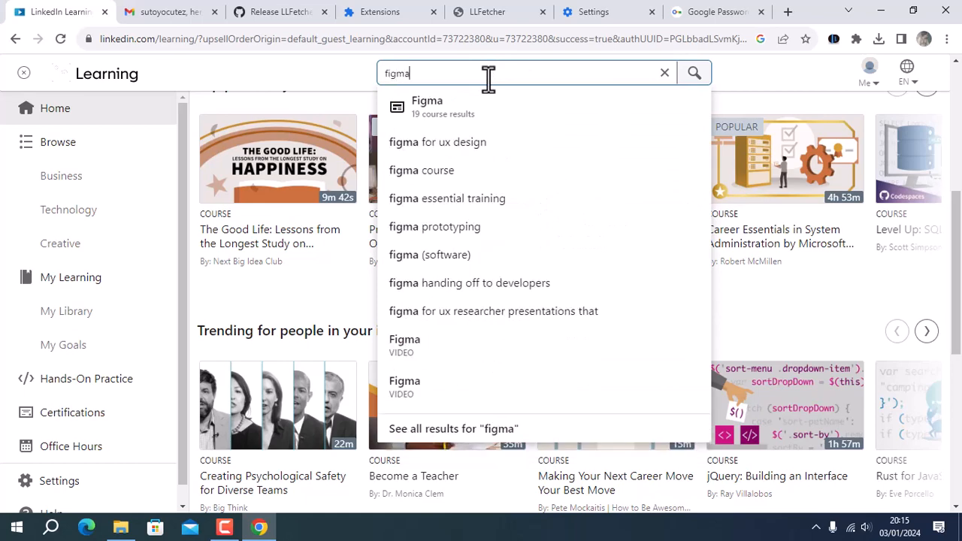
pyautogui.click(420, 170)
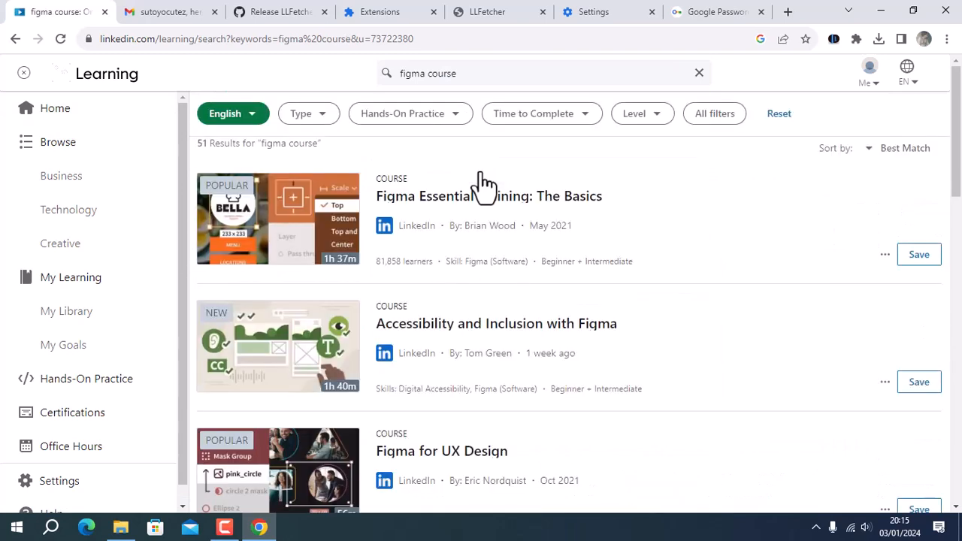
pyautogui.click(483, 195)
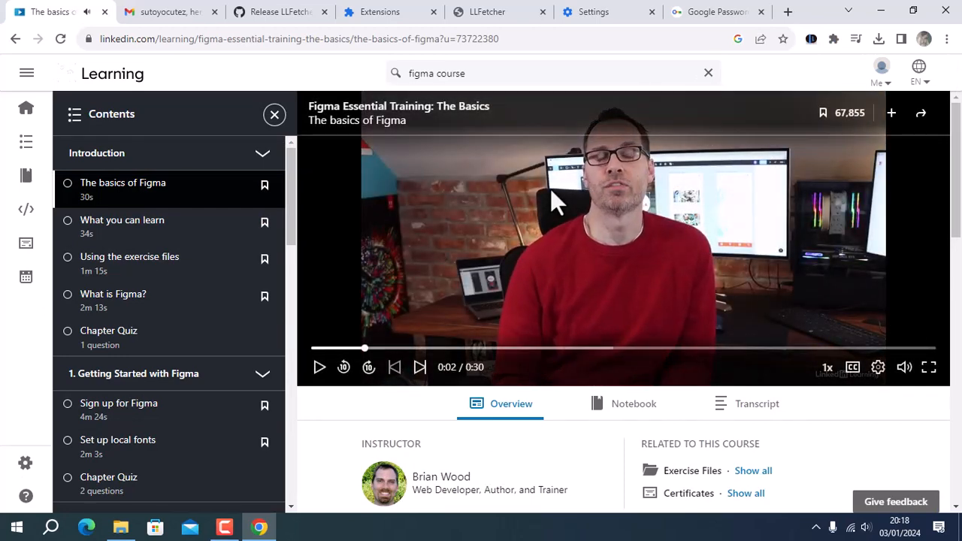
pyautogui.moveTo(812, 44)
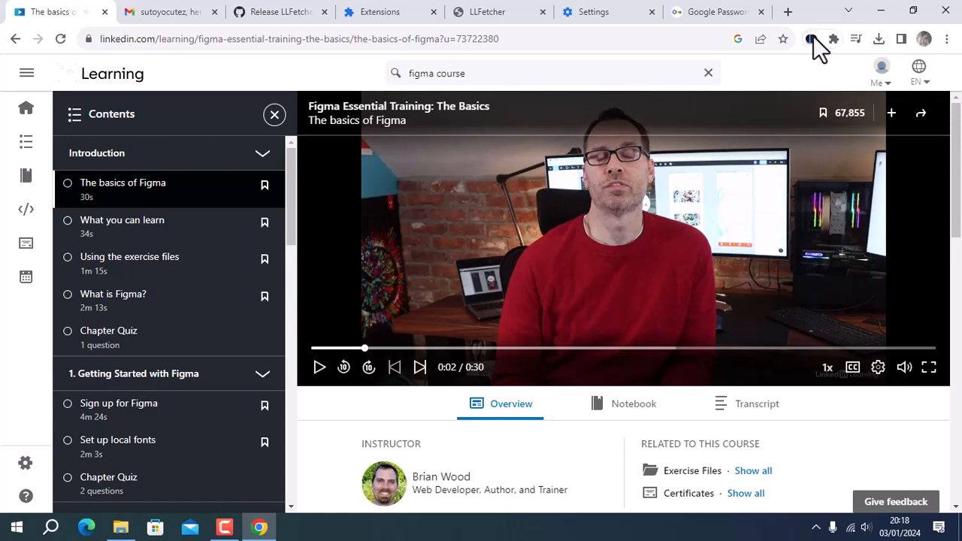
# Add the course to LLFetcher via the extension panel and fetch its information
pyautogui.click(812, 39)
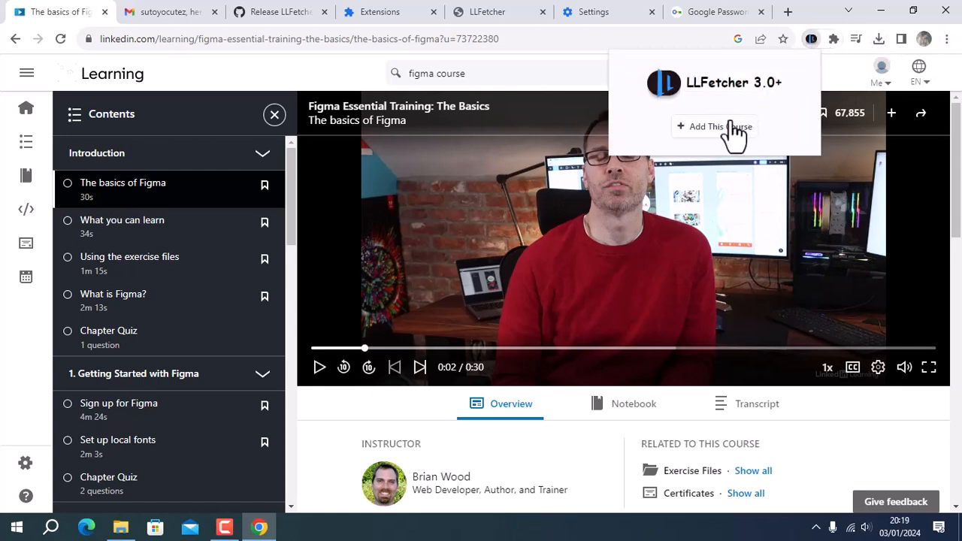
pyautogui.click(714, 126)
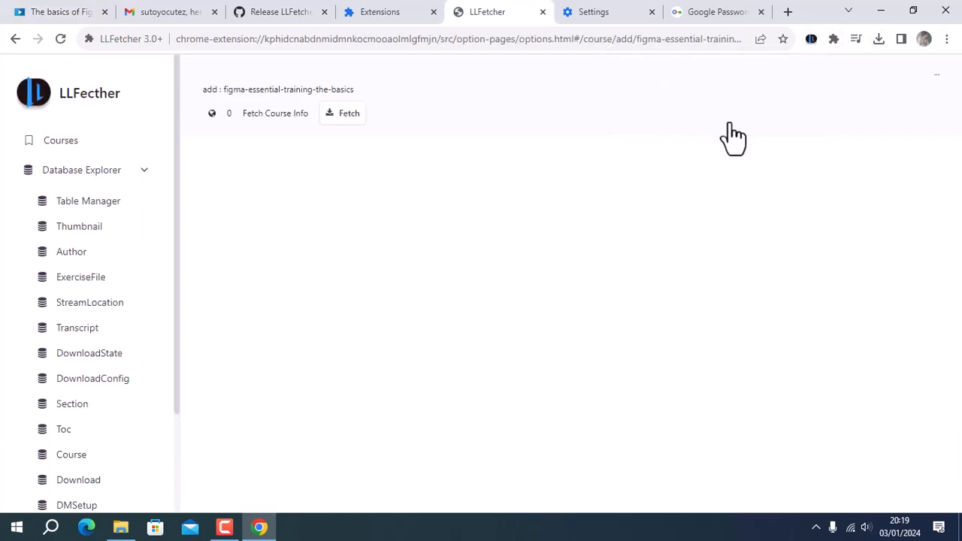
pyautogui.click(342, 113)
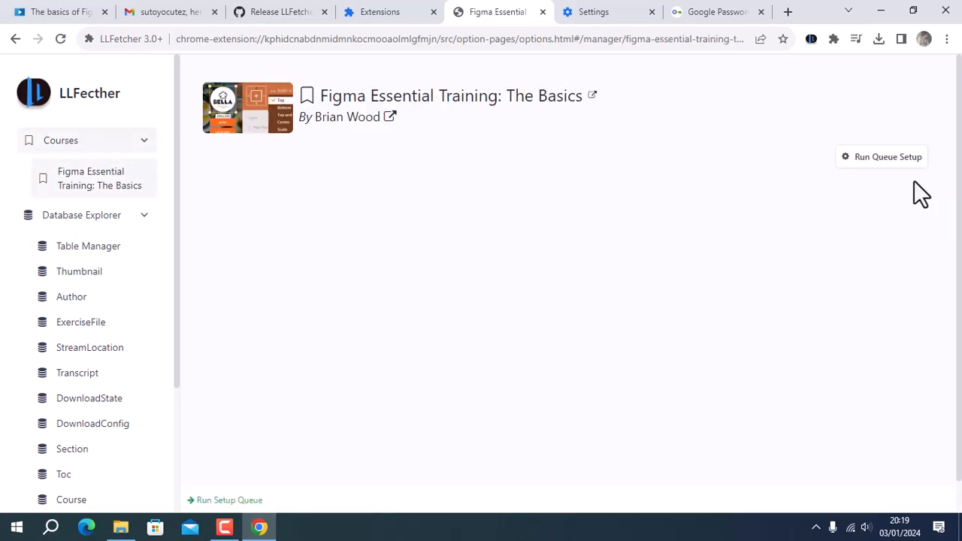
# Run the queue setup, retrieve available media formats and choose 720p video quality
pyautogui.click(880, 156)
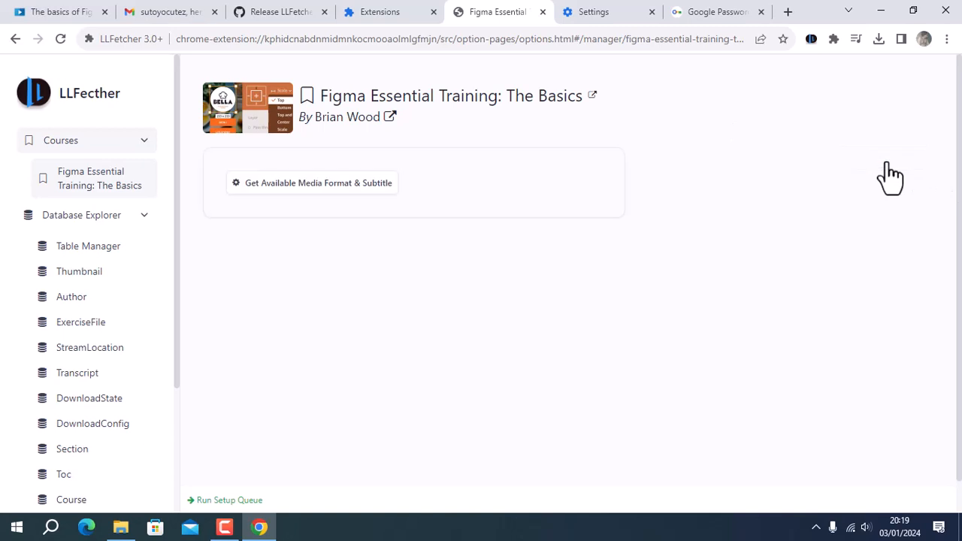
pyautogui.moveTo(365, 184)
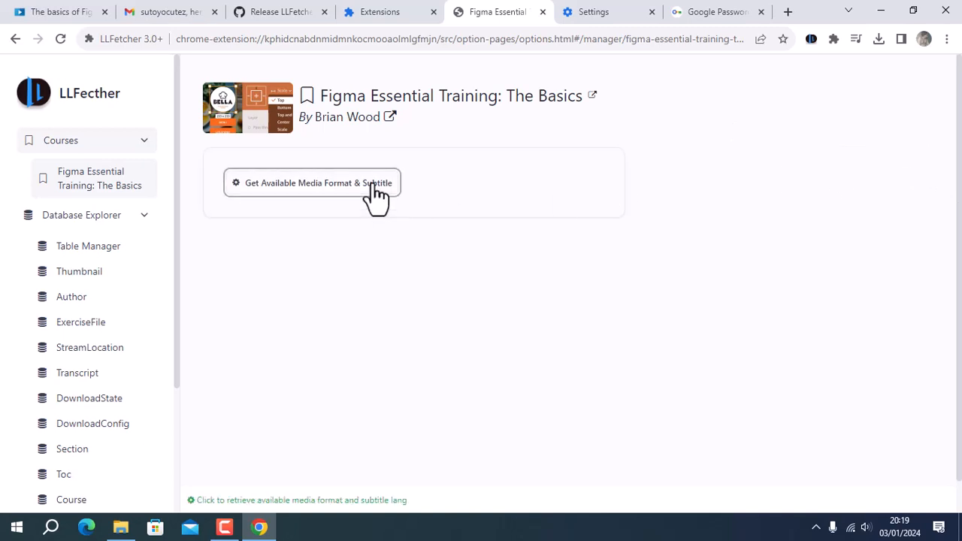
pyautogui.click(309, 183)
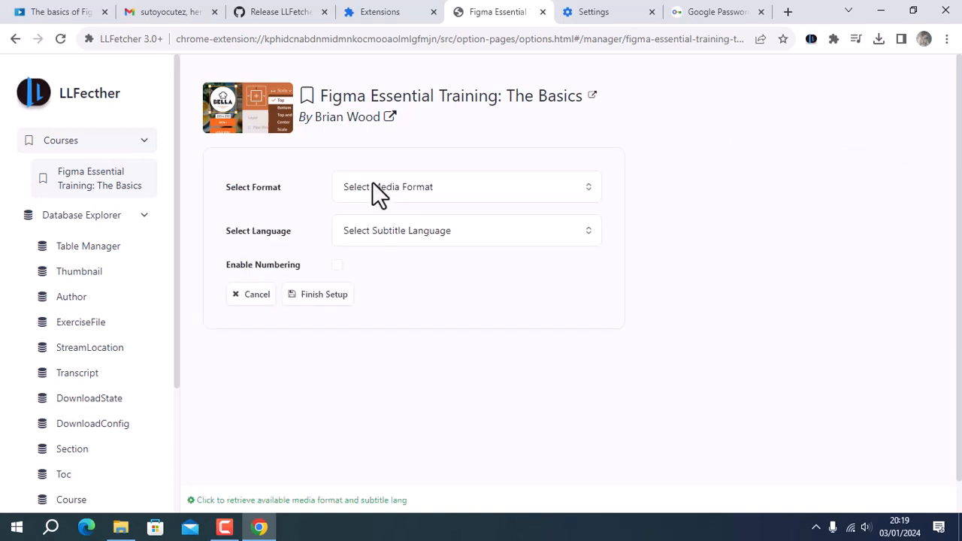
pyautogui.click(465, 186)
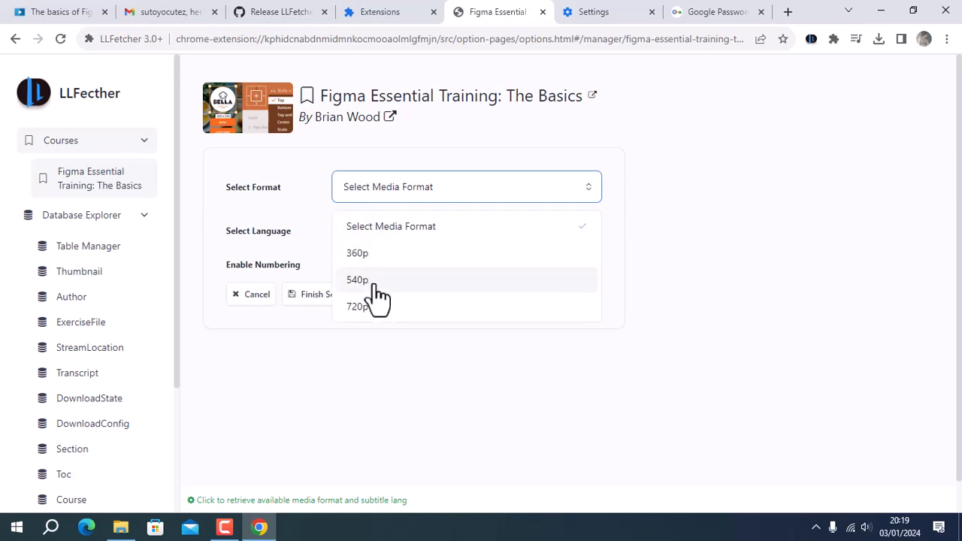
pyautogui.click(354, 307)
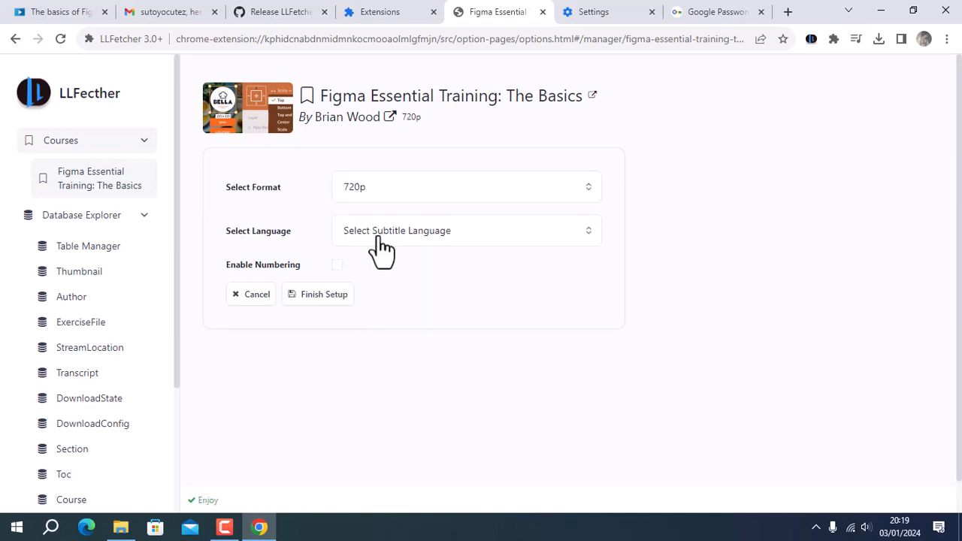
# Choose (ID) Indonesia auto-translated subtitles, then finish and confirm the setup
pyautogui.click(466, 231)
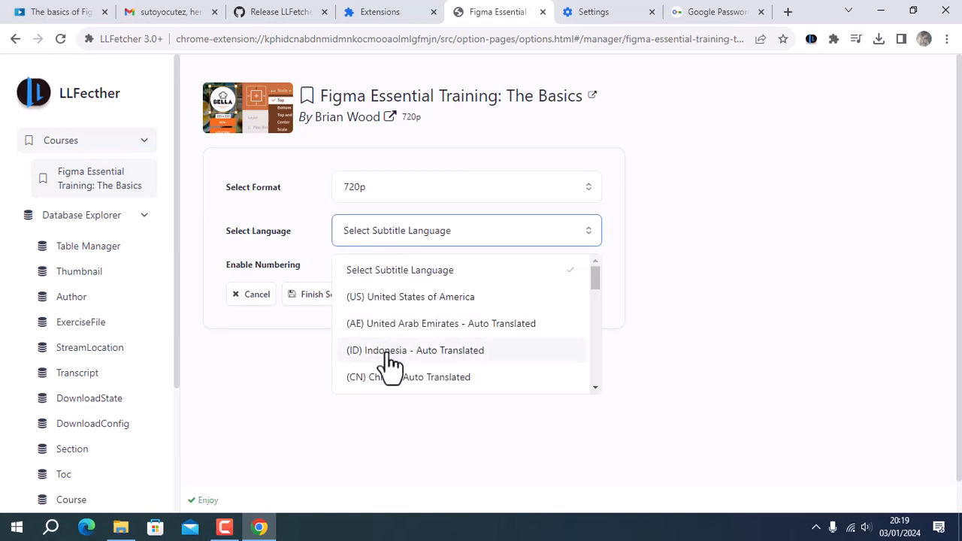
pyautogui.click(415, 350)
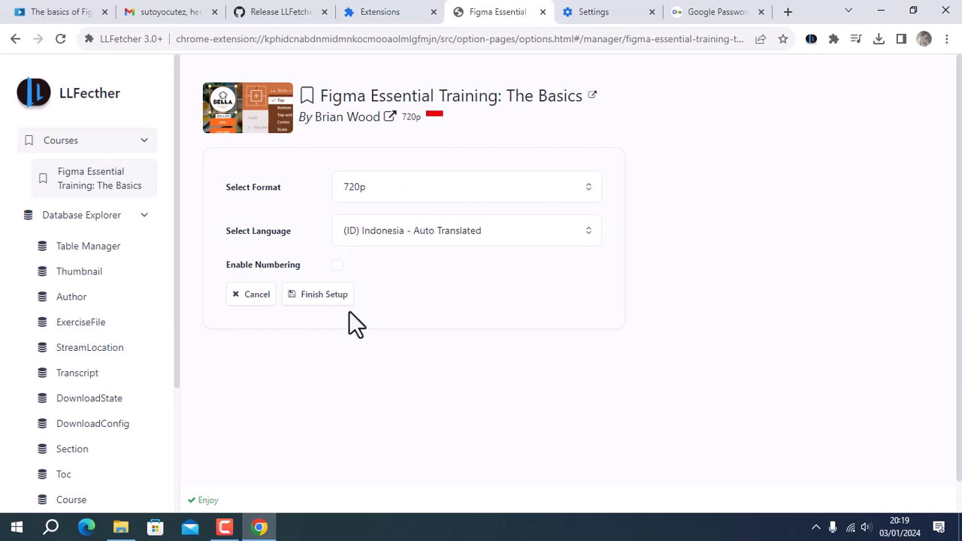
pyautogui.click(319, 293)
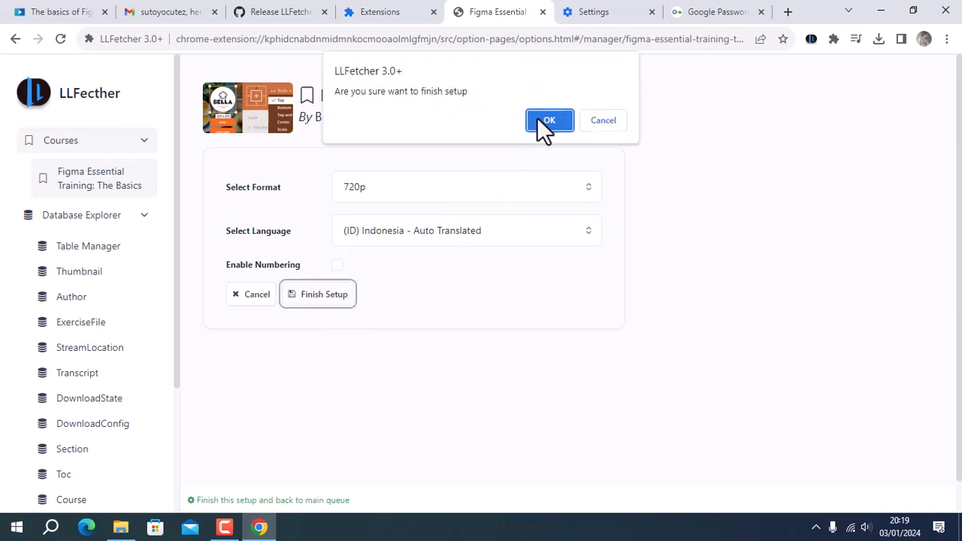
pyautogui.click(549, 120)
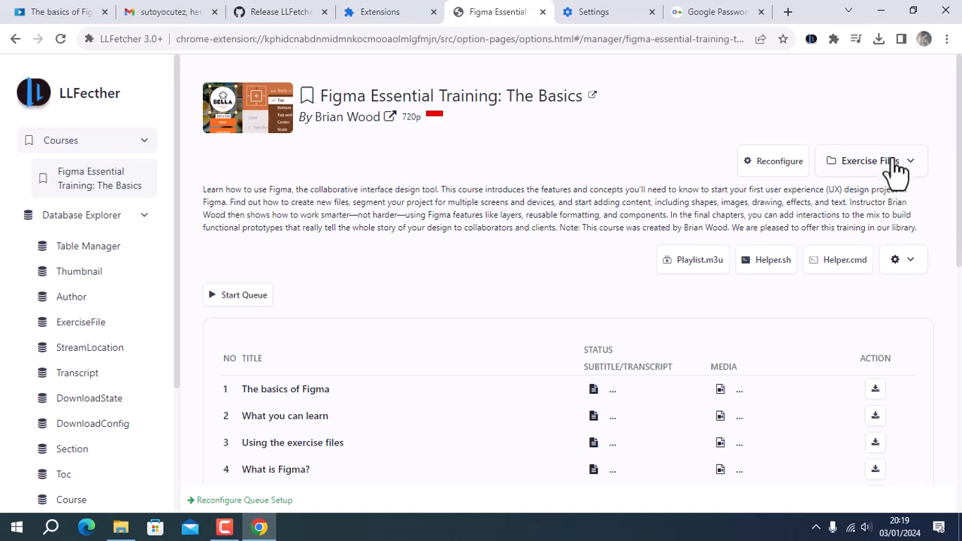
# Let the Figma course manager page finish loading its lesson list
pyautogui.scroll(-3)
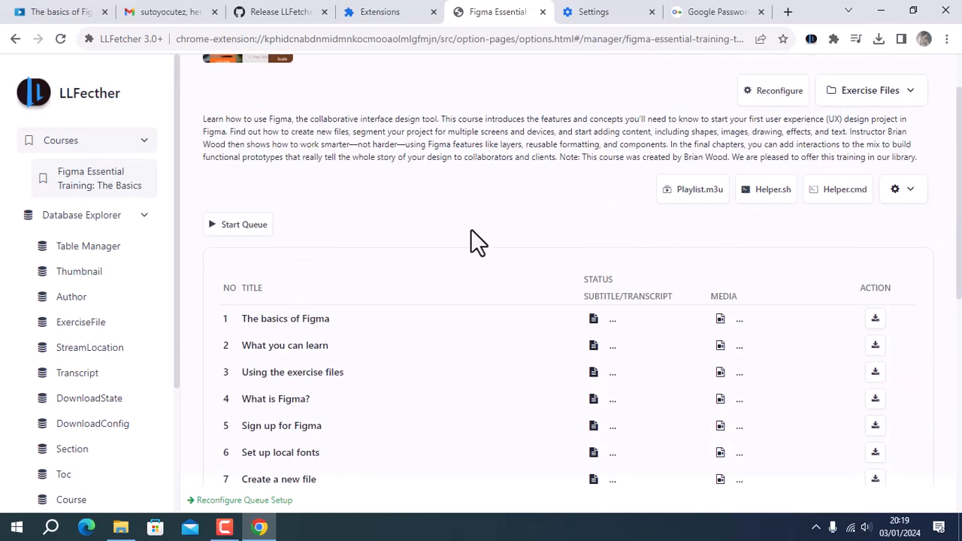
pyautogui.moveTo(98, 58)
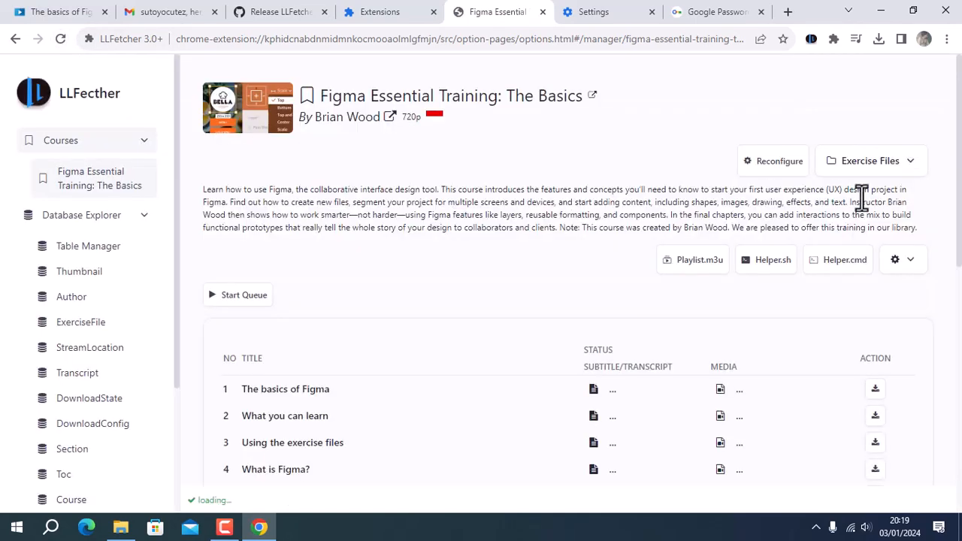
pyautogui.click(870, 159)
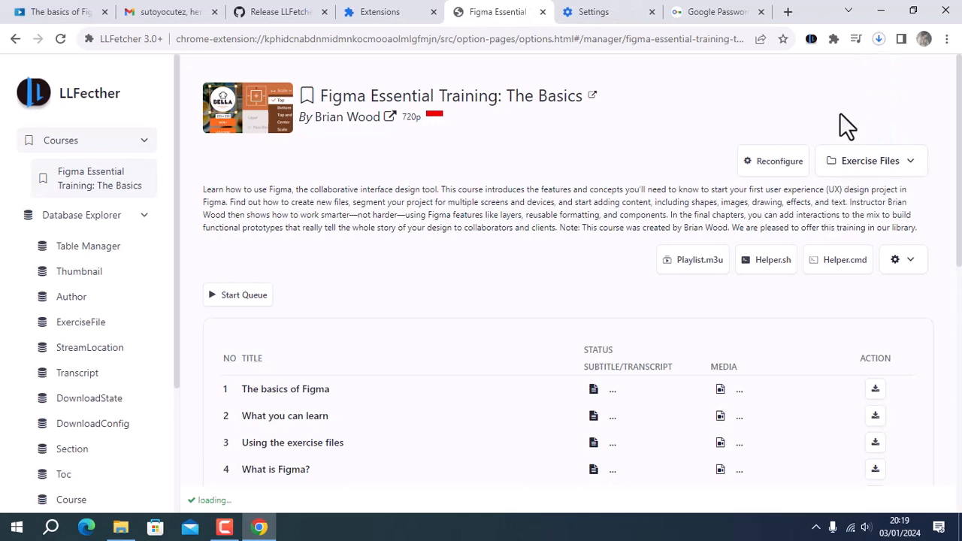
pyautogui.click(877, 39)
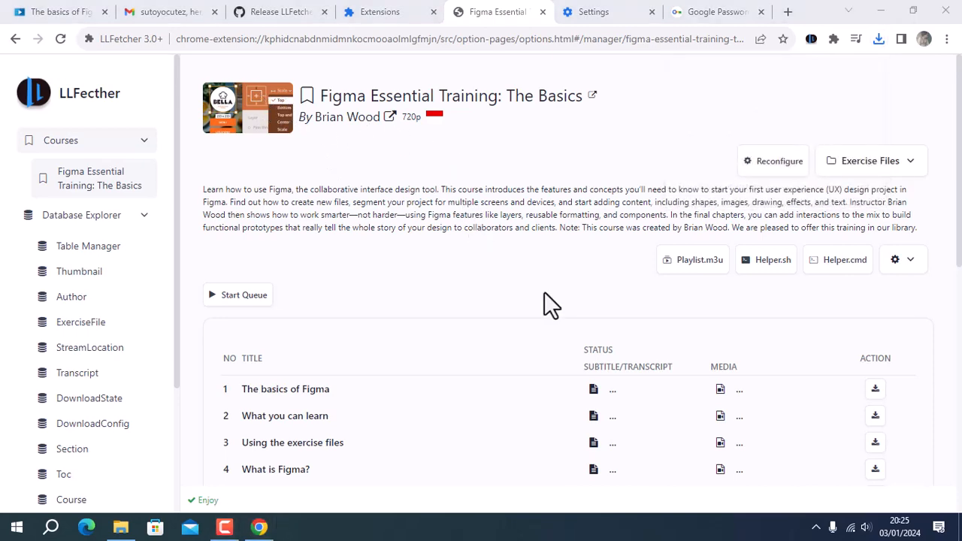
# Start the download queue and let it fetch every lesson's subtitle and 720p video
pyautogui.scroll(-3)
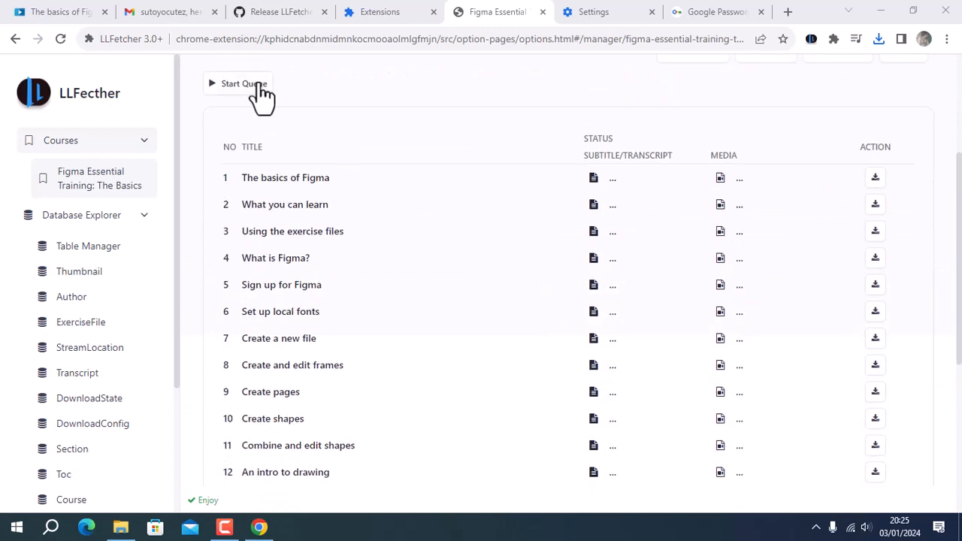
pyautogui.click(241, 85)
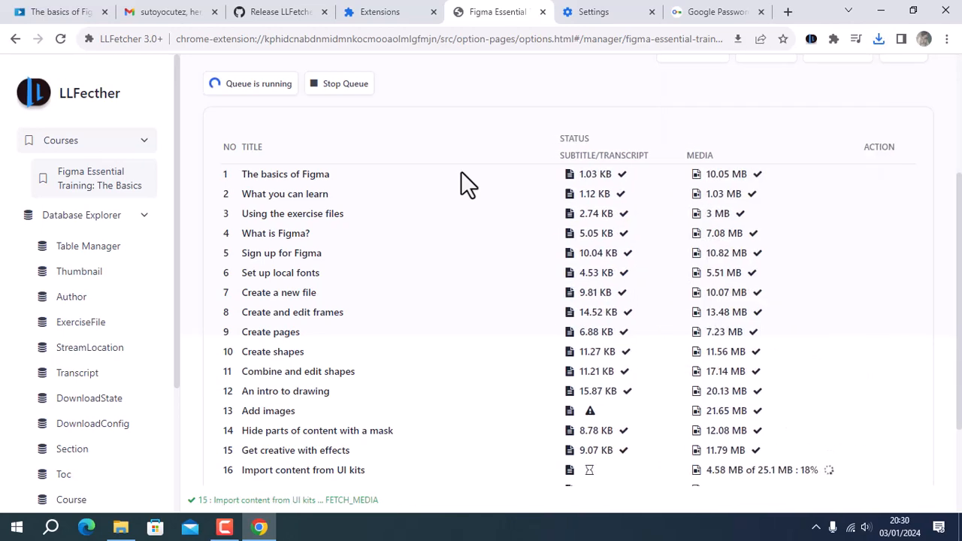
pyautogui.scroll(-3)
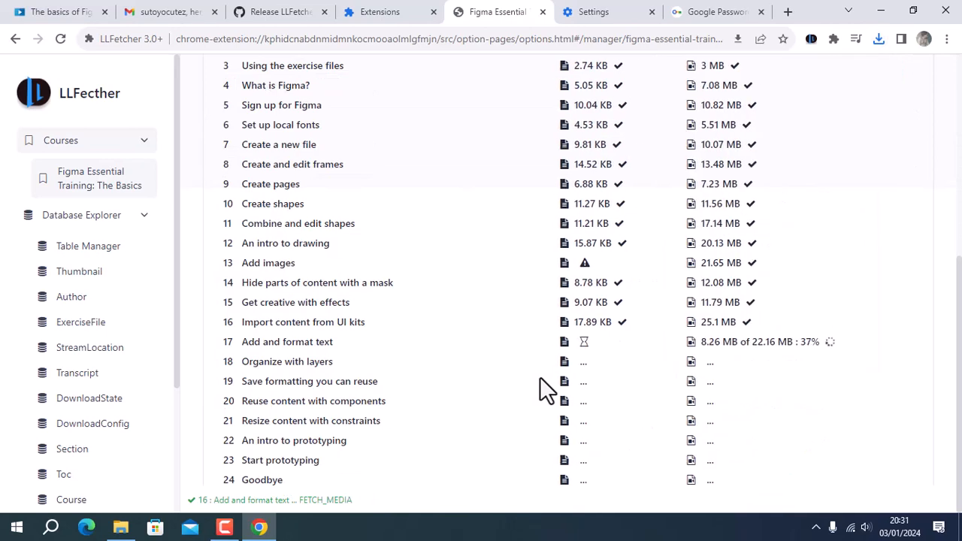
pyautogui.click(878, 39)
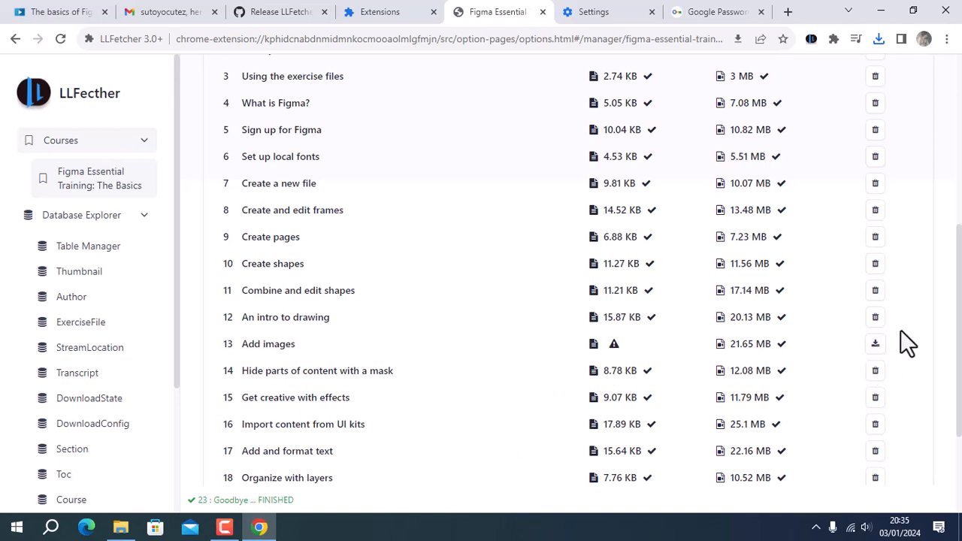
pyautogui.moveTo(874, 342)
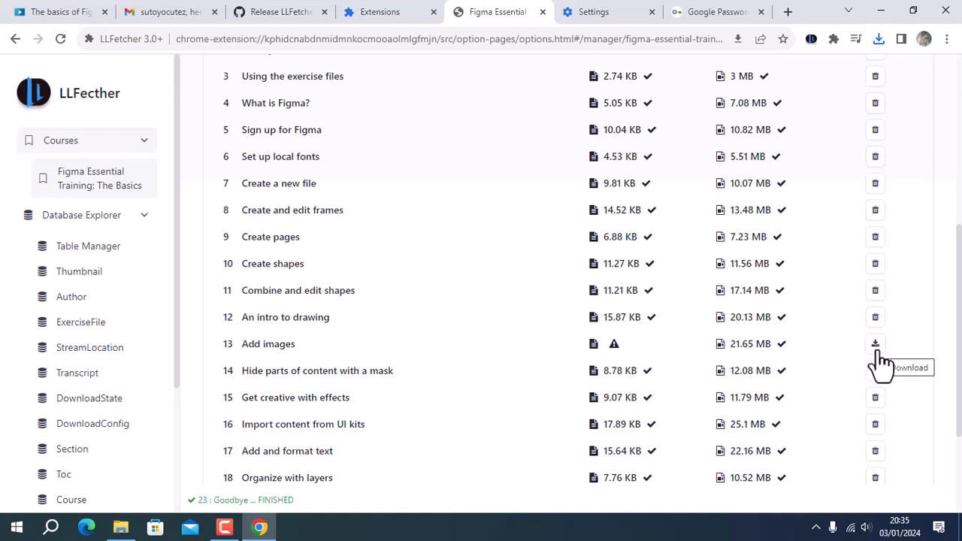
# Re-download the missing subtitle for lesson 13 Add images so it shows 15.67 KB checked
pyautogui.click(874, 342)
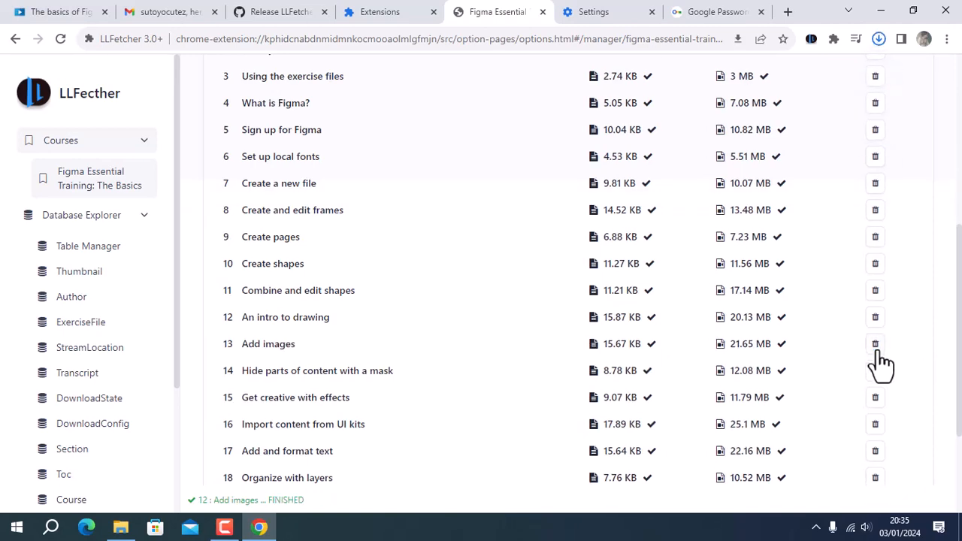
pyautogui.click(877, 39)
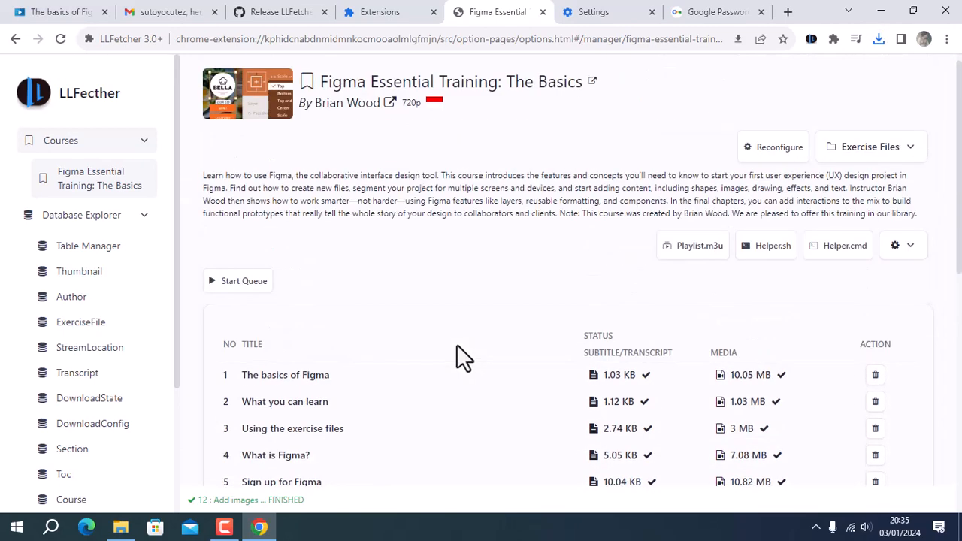
pyautogui.moveTo(818, 276)
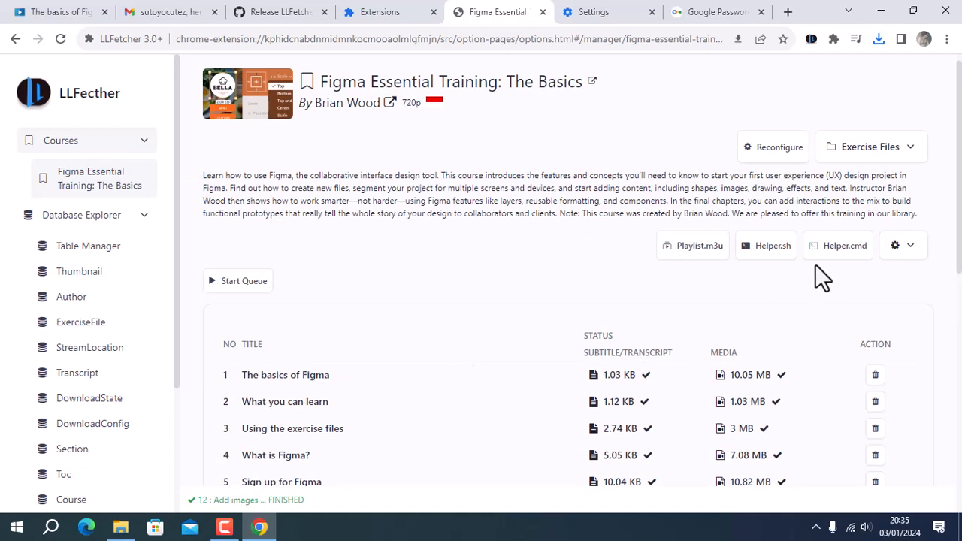
pyautogui.moveTo(838, 263)
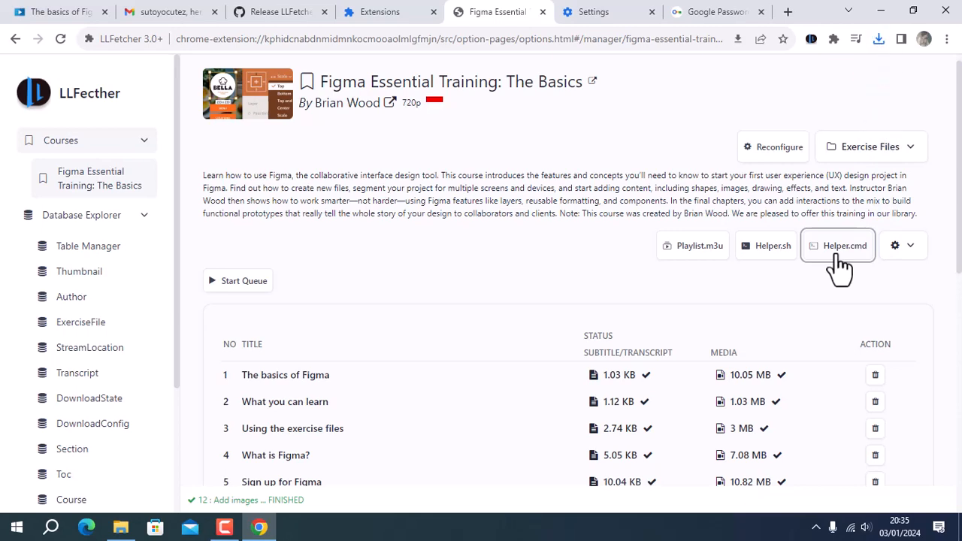
# Download the course Helper.cmd script and the Playlist.m3u file
pyautogui.click(876, 39)
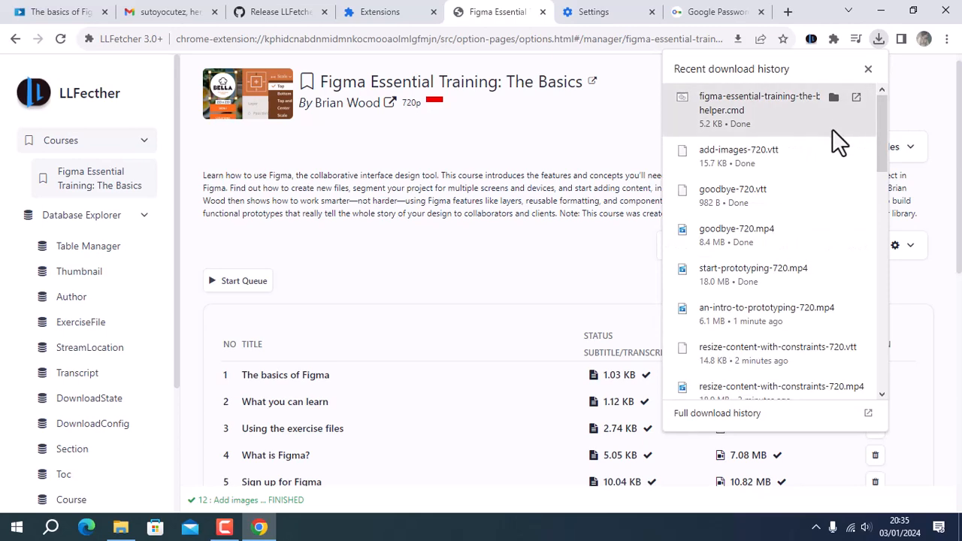
pyautogui.click(869, 69)
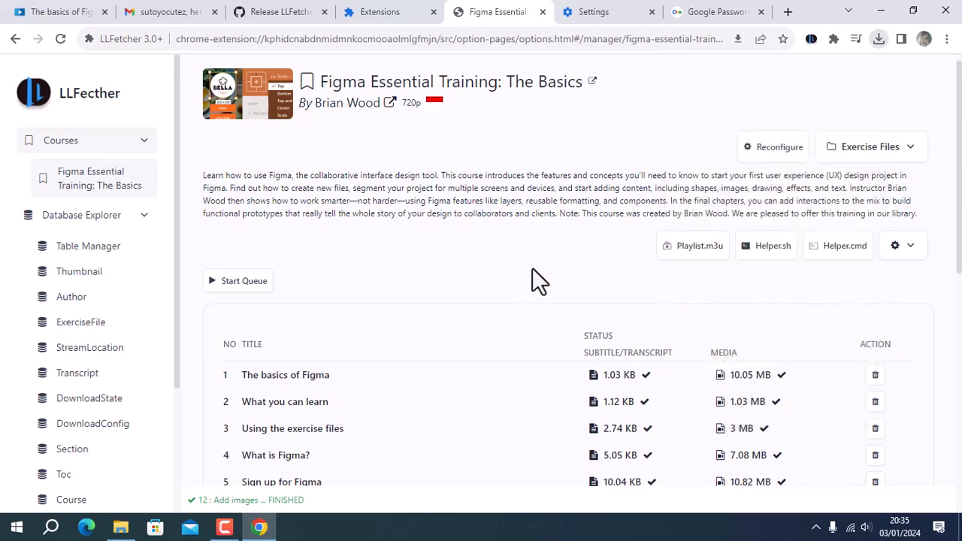
pyautogui.click(693, 245)
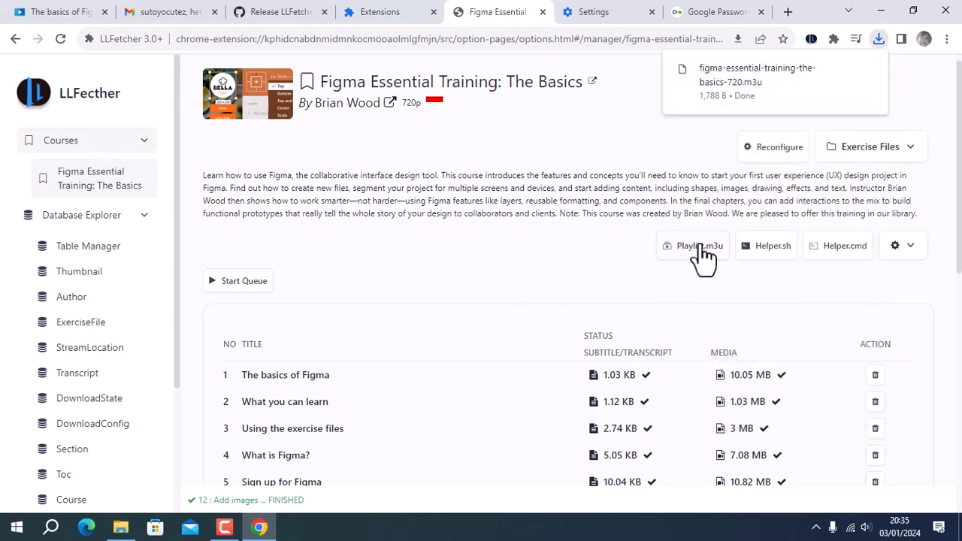
pyautogui.moveTo(598, 233)
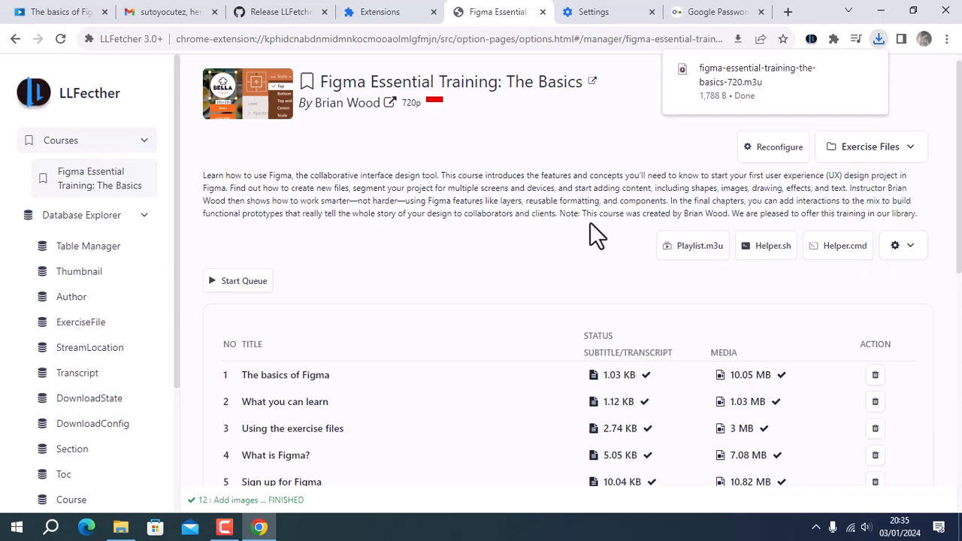
# Show the downloaded playlist in its folder from Chrome's download history
pyautogui.click(881, 40)
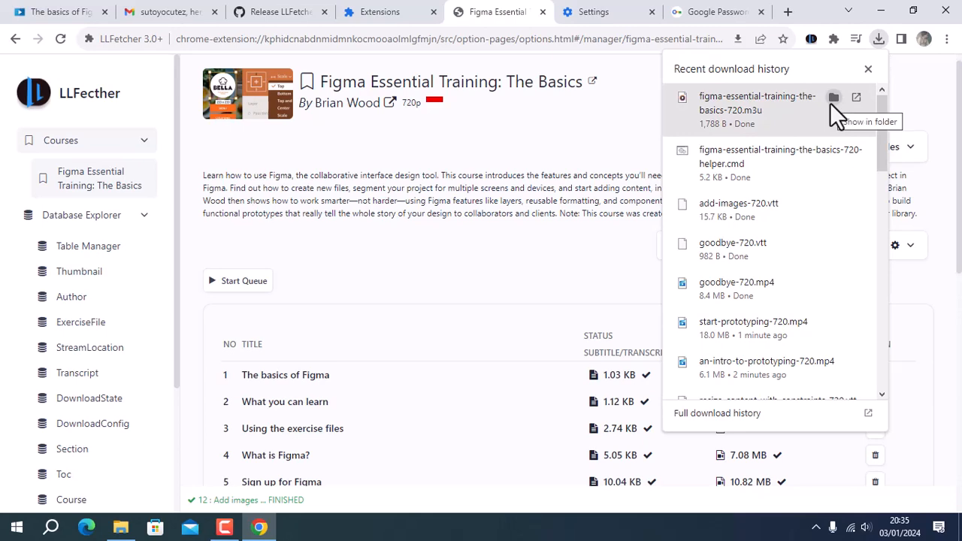
pyautogui.click(833, 96)
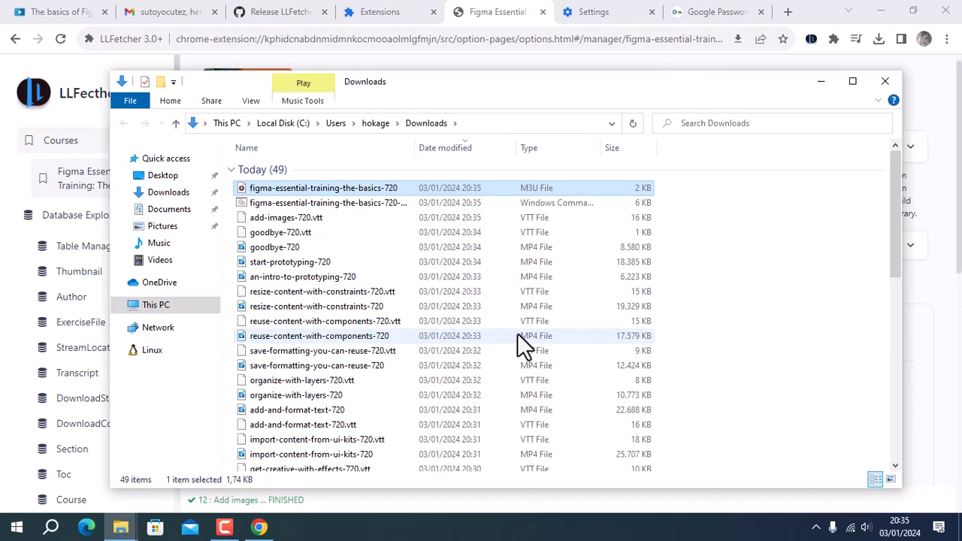
# Browse the Downloads folder, select the helper script file and bring up the View ribbon
pyautogui.scroll(-3)
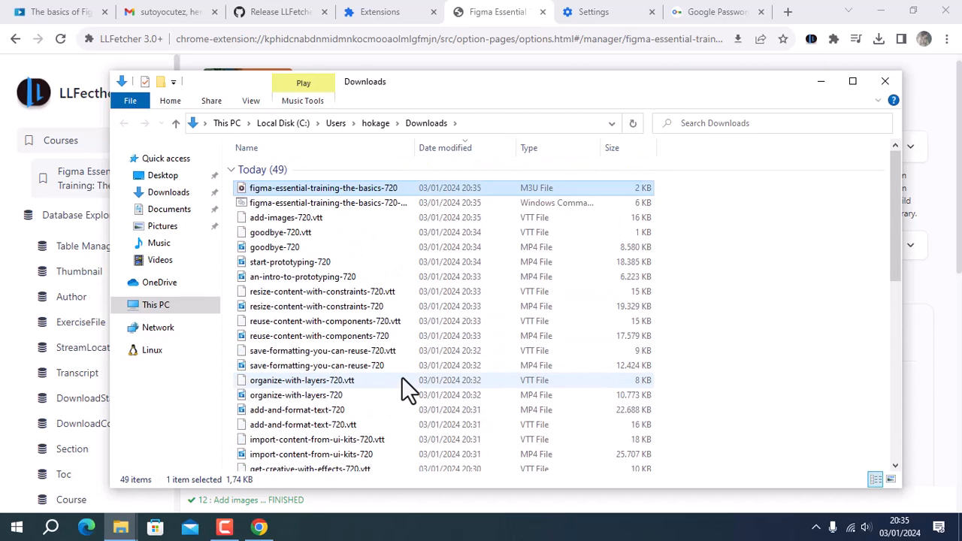
pyautogui.moveTo(414, 148)
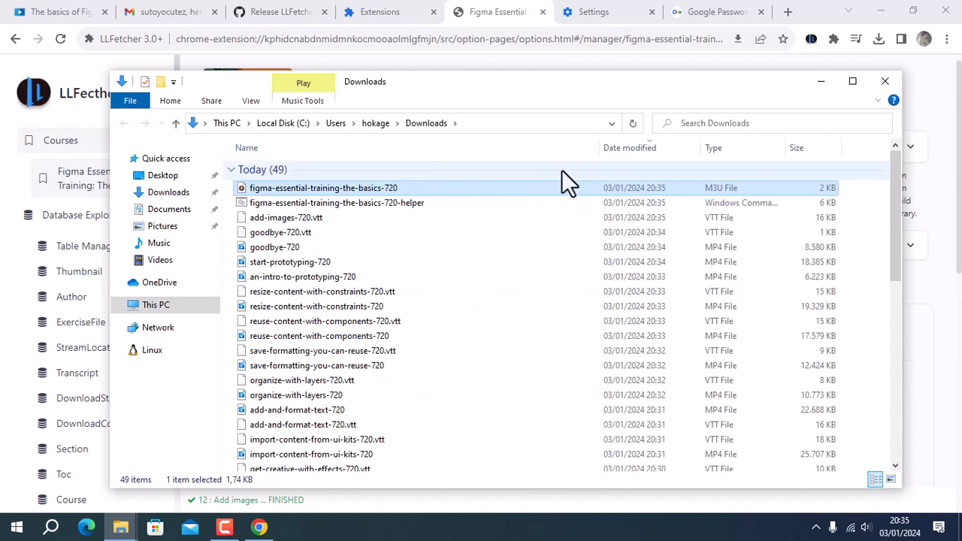
pyautogui.click(335, 202)
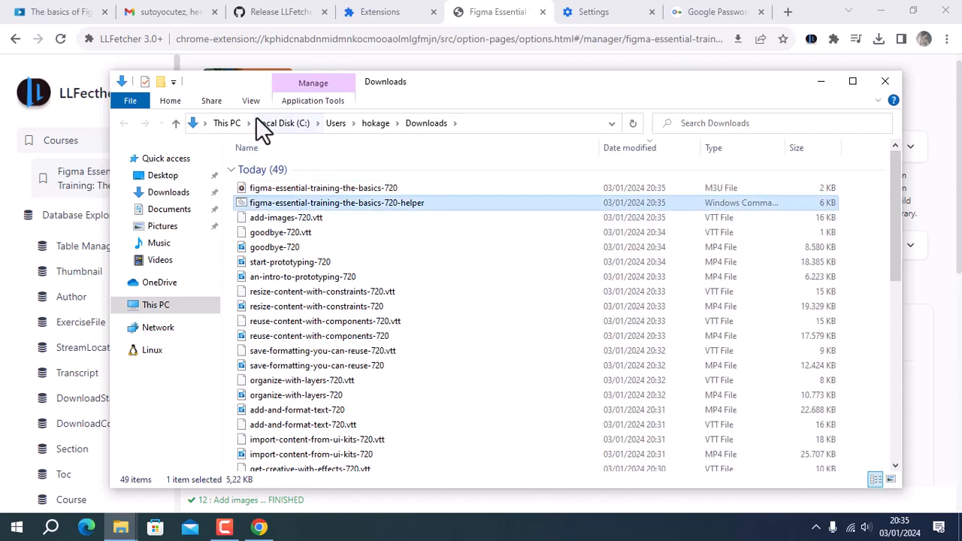
pyautogui.click(251, 101)
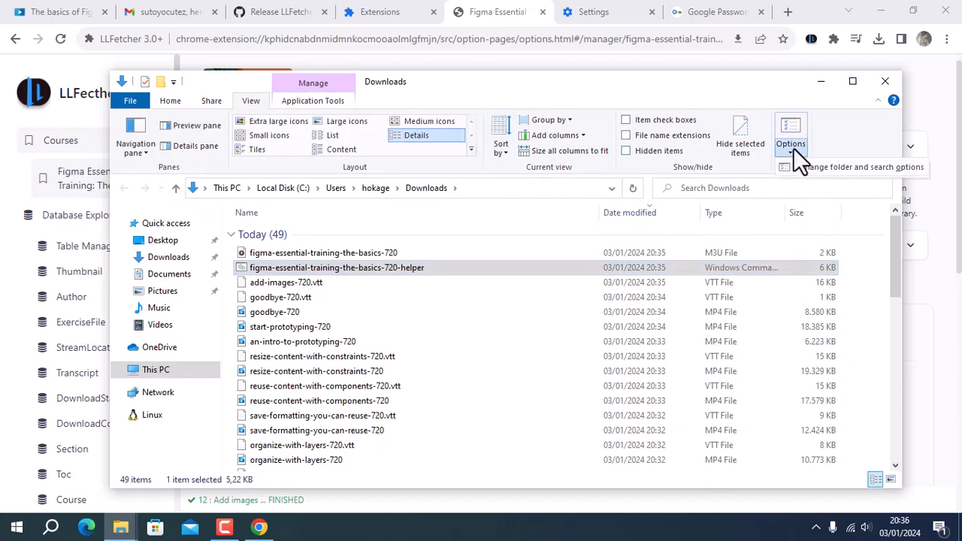
# In Folder Options' View settings, stop hiding extensions for known file types
pyautogui.click(790, 132)
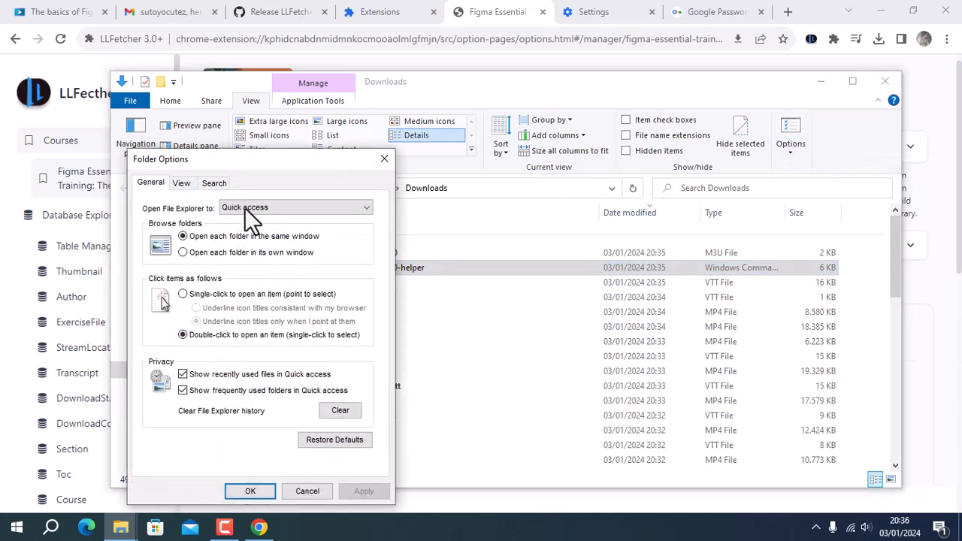
pyautogui.click(180, 183)
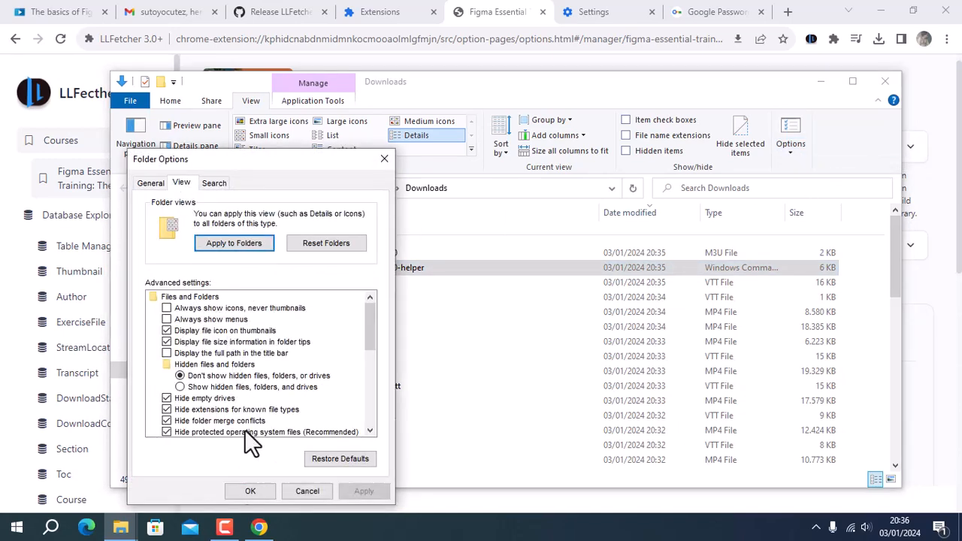
pyautogui.click(238, 409)
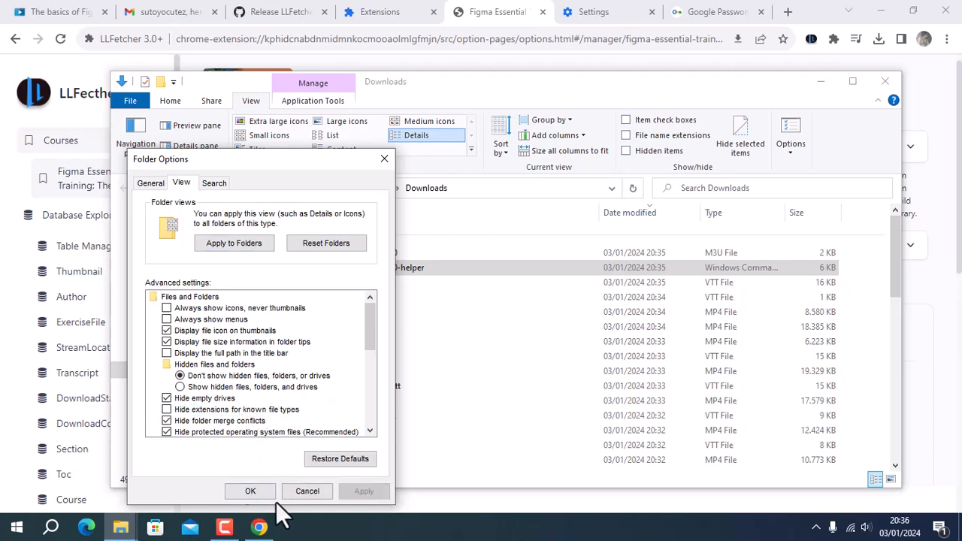
# Apply the folder options and launch the helper .cmd script from Downloads
pyautogui.click(250, 490)
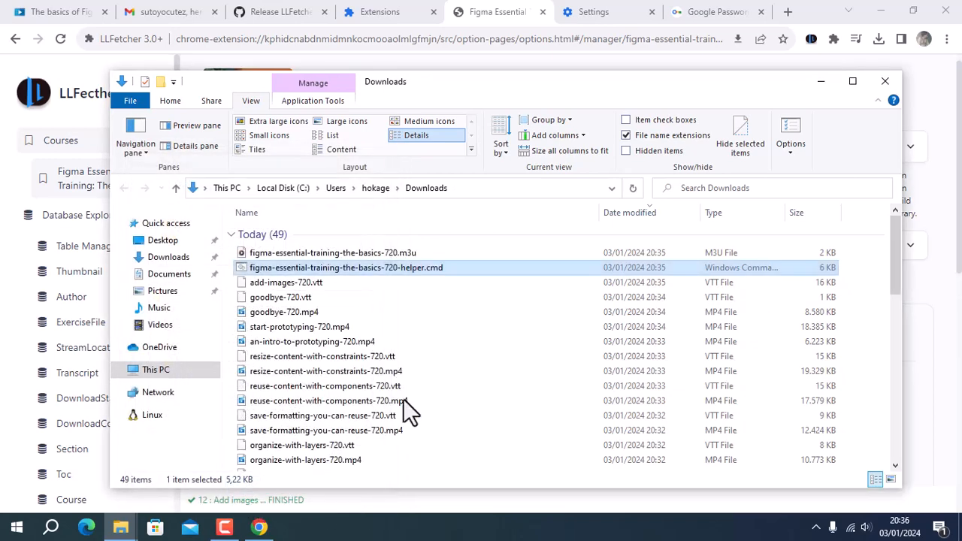
pyautogui.moveTo(413, 270)
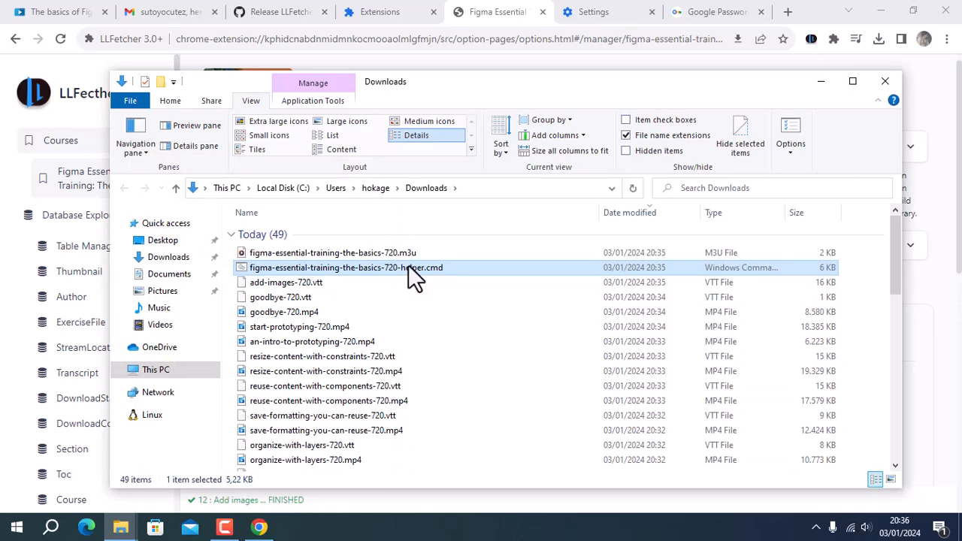
pyautogui.rightClick(360, 267)
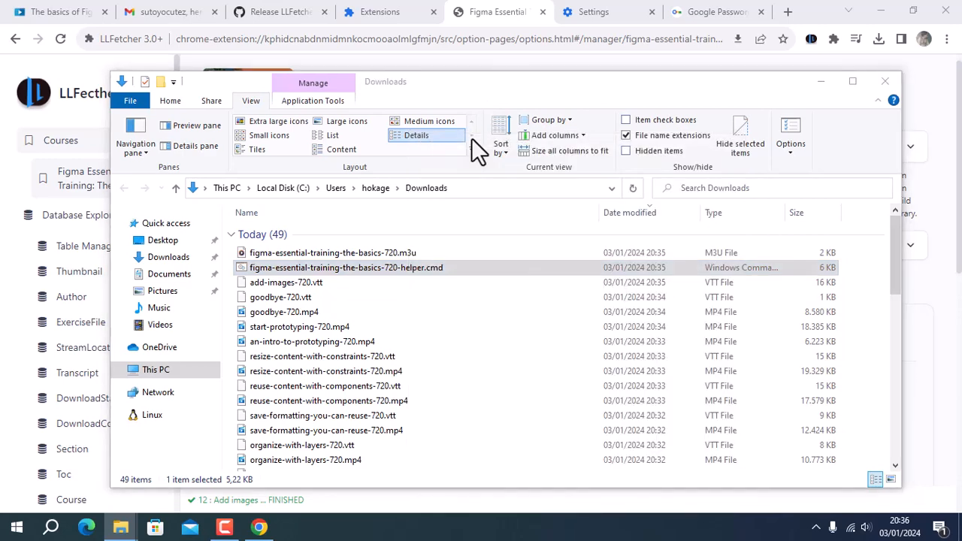
pyautogui.doubleClick(345, 268)
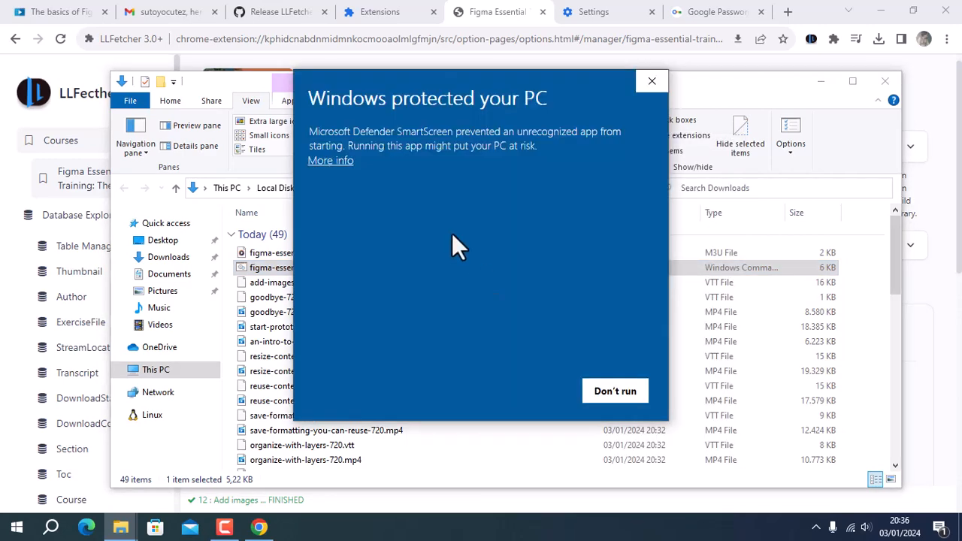
# Run the helper script anyway past the SmartScreen warning via More info
pyautogui.click(331, 159)
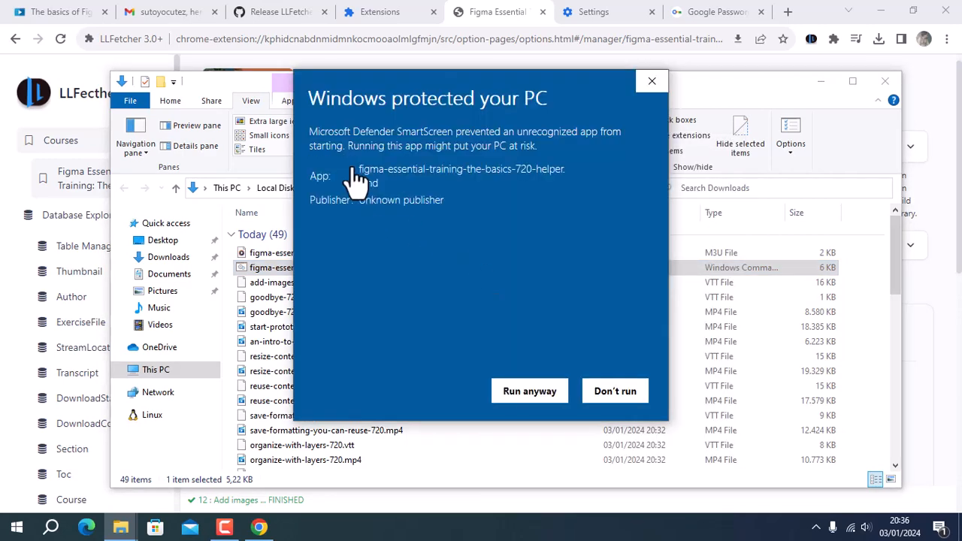
pyautogui.click(529, 390)
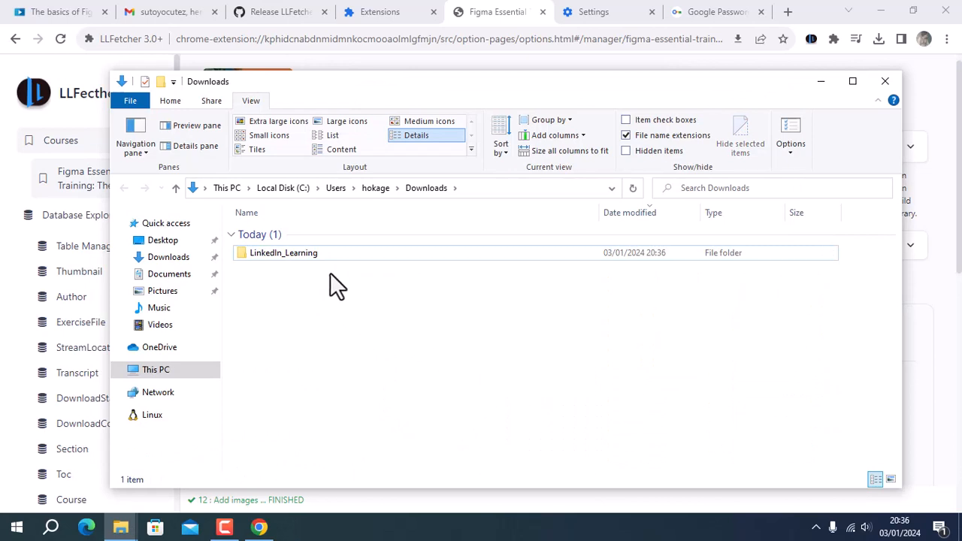
# Open LinkedIn_Learning's figma-essential-training-the-basics folder, sort by Type and bring up the .m3u playlist's options
pyautogui.doubleClick(283, 253)
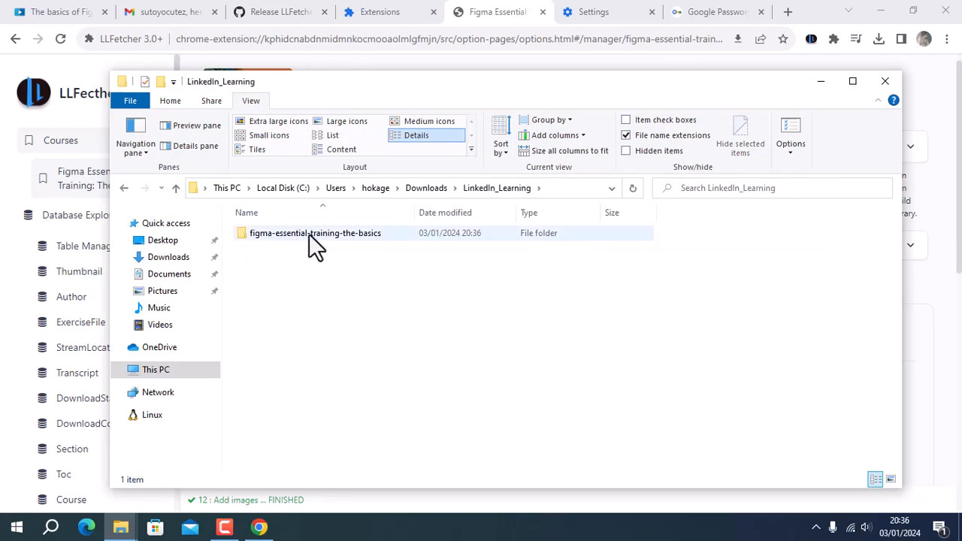
pyautogui.doubleClick(316, 232)
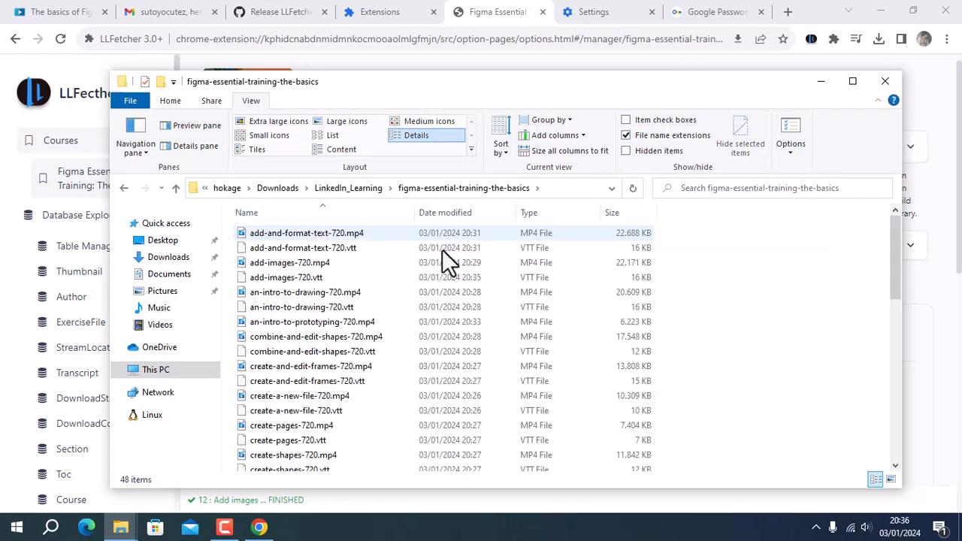
pyautogui.click(529, 211)
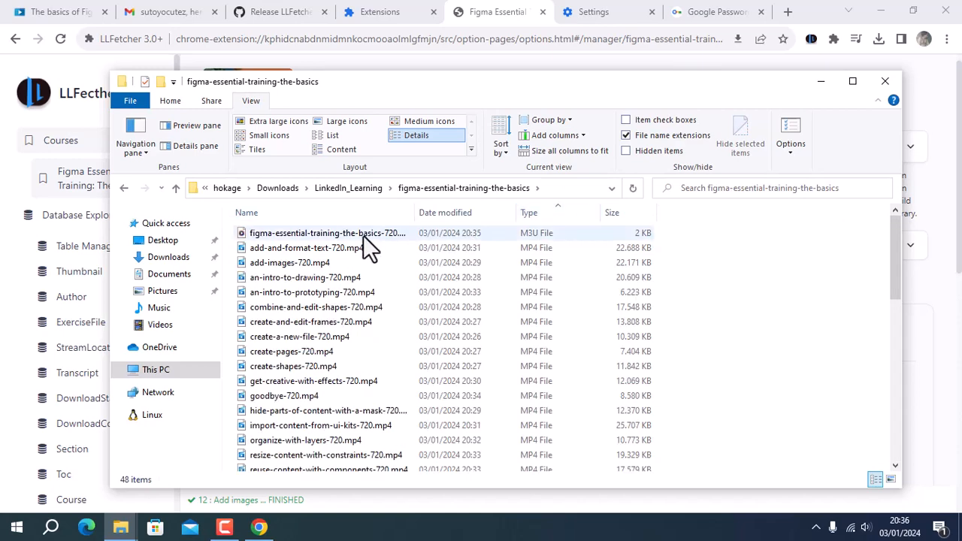
pyautogui.rightClick(315, 233)
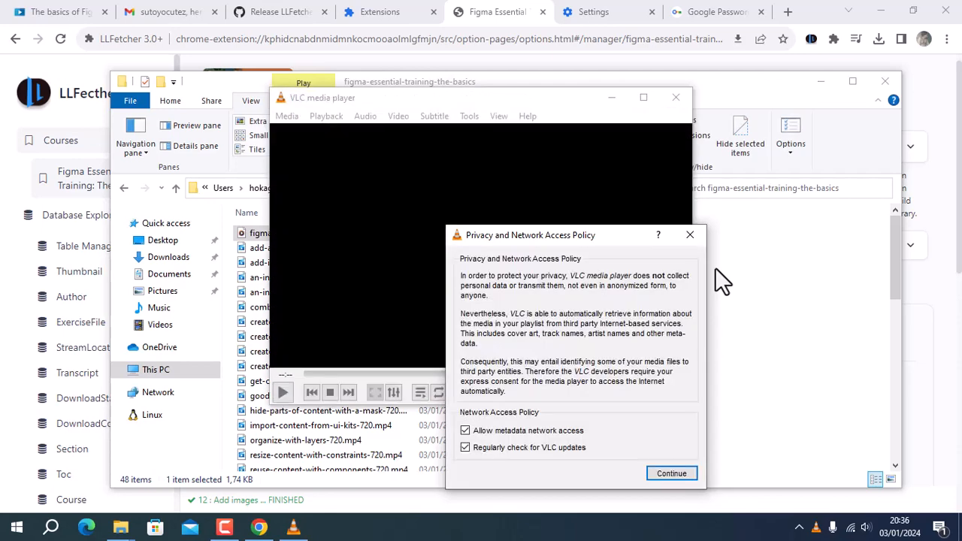
# Accept VLC's privacy and network policy and enlarge the player window to full size
pyautogui.click(670, 472)
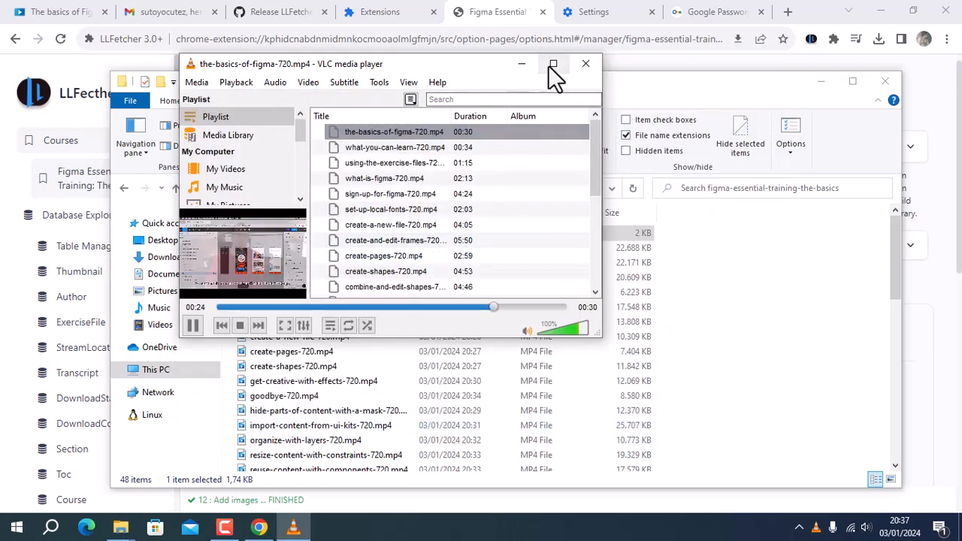
pyautogui.click(553, 63)
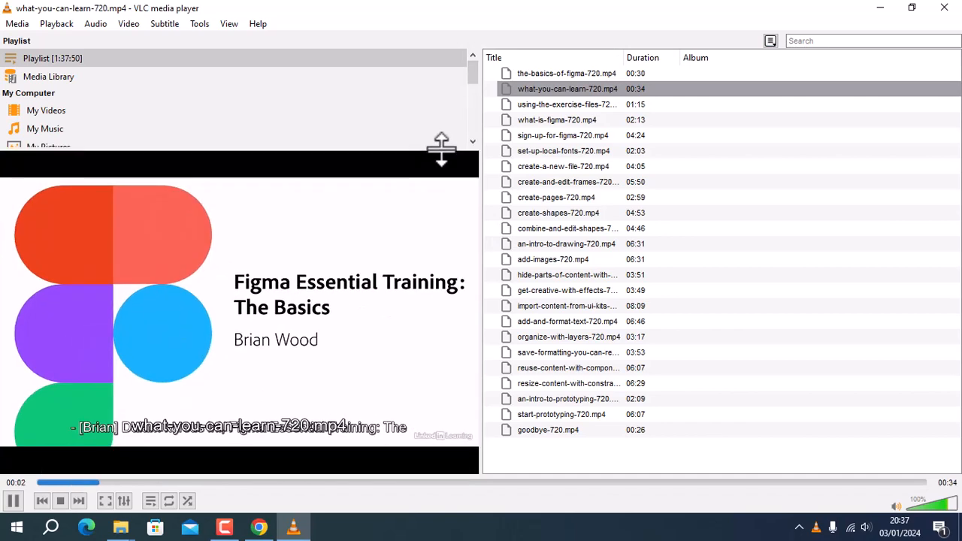
pyautogui.moveTo(634, 121)
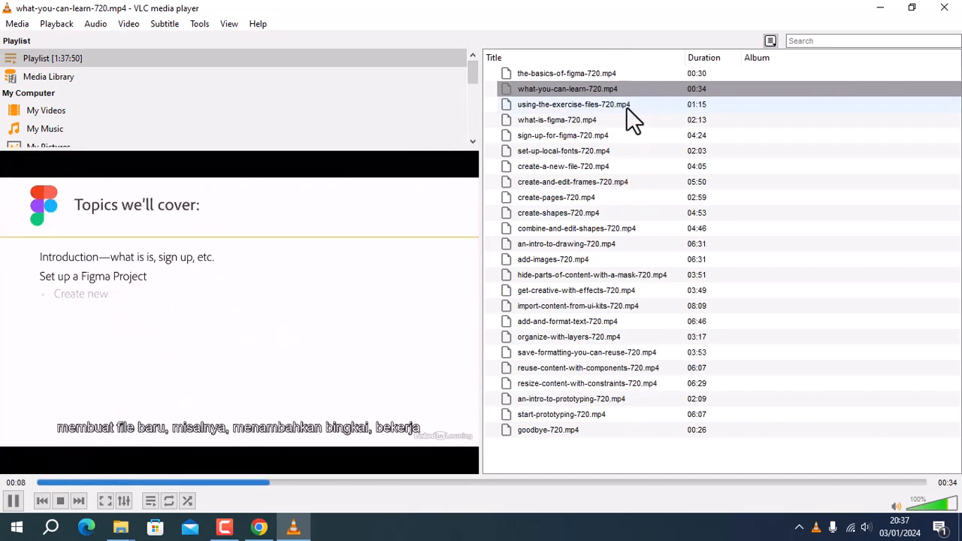
# Play the using-the-exercise-files, what-is-figma, add-images and goodbye lessons from the playlist
pyautogui.doubleClick(574, 105)
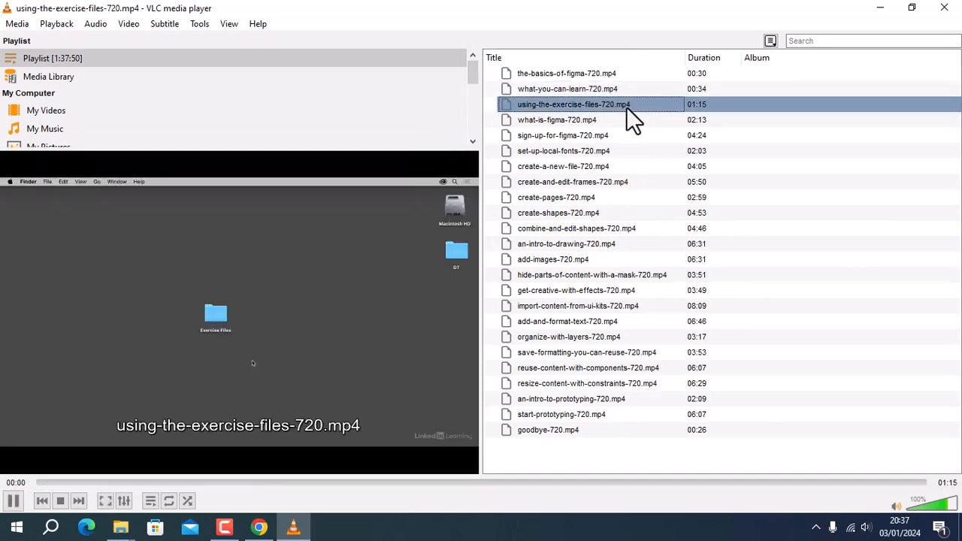
pyautogui.click(561, 120)
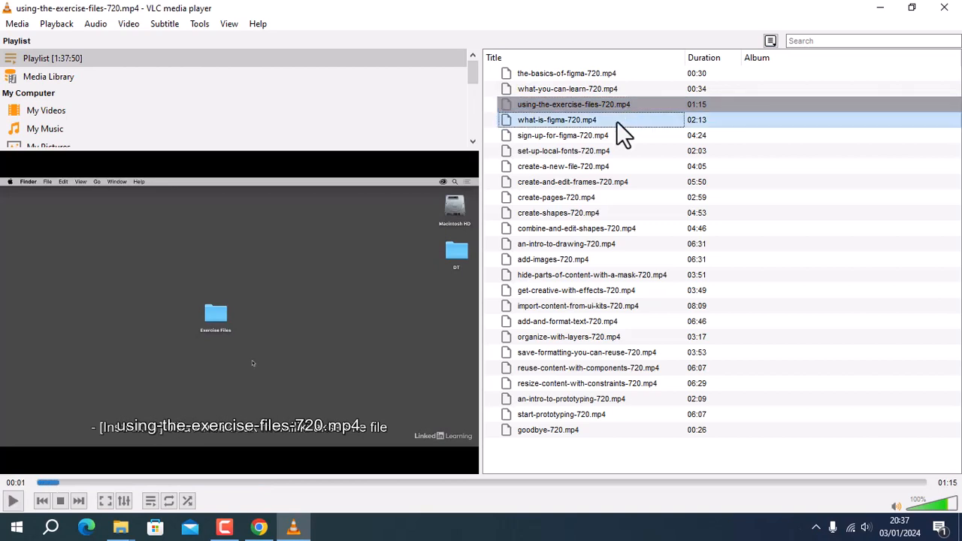
pyautogui.doubleClick(561, 120)
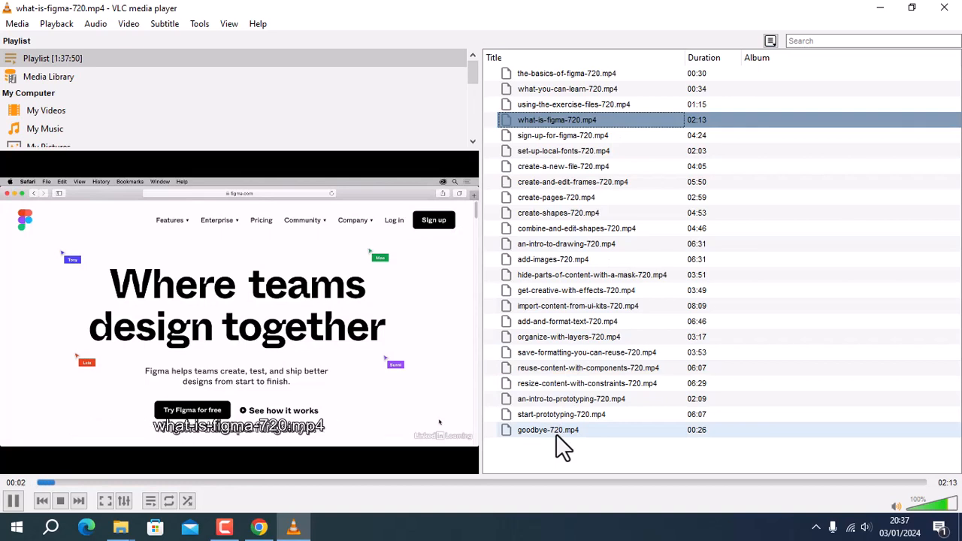
pyautogui.doubleClick(559, 258)
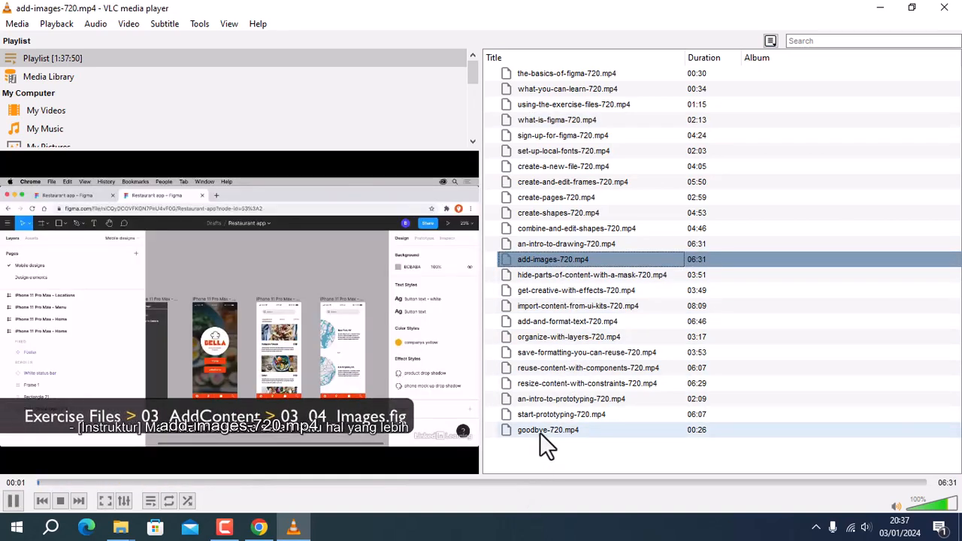
pyautogui.doubleClick(547, 429)
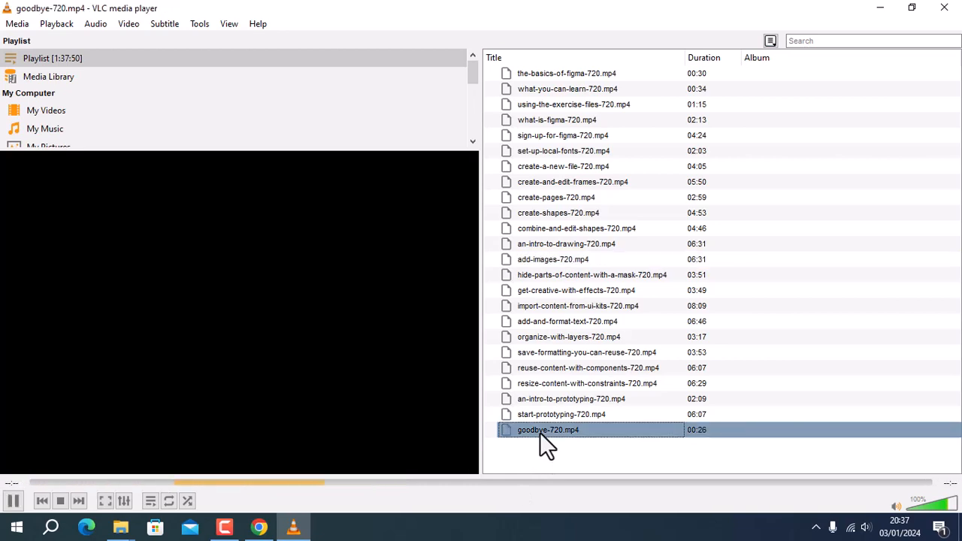
pyautogui.doubleClick(553, 430)
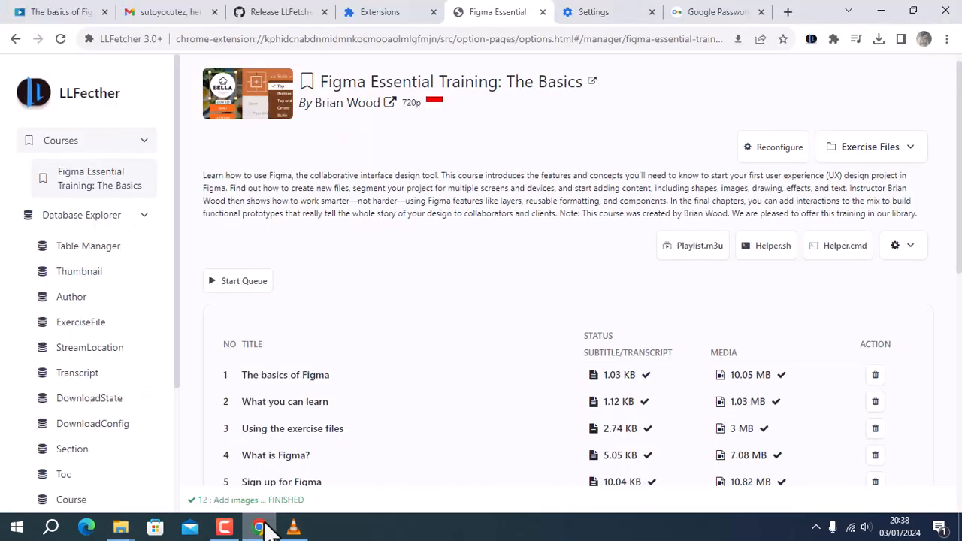
# Restart the LLFetcher queue to re-fetch the missing subtitles for lessons 22 and 23
pyautogui.scroll(-3)
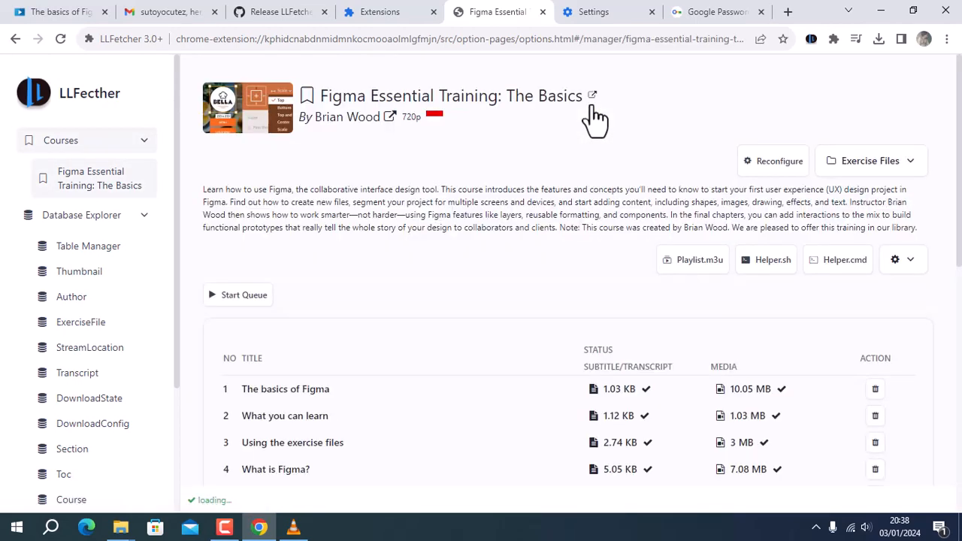
pyautogui.moveTo(601, 167)
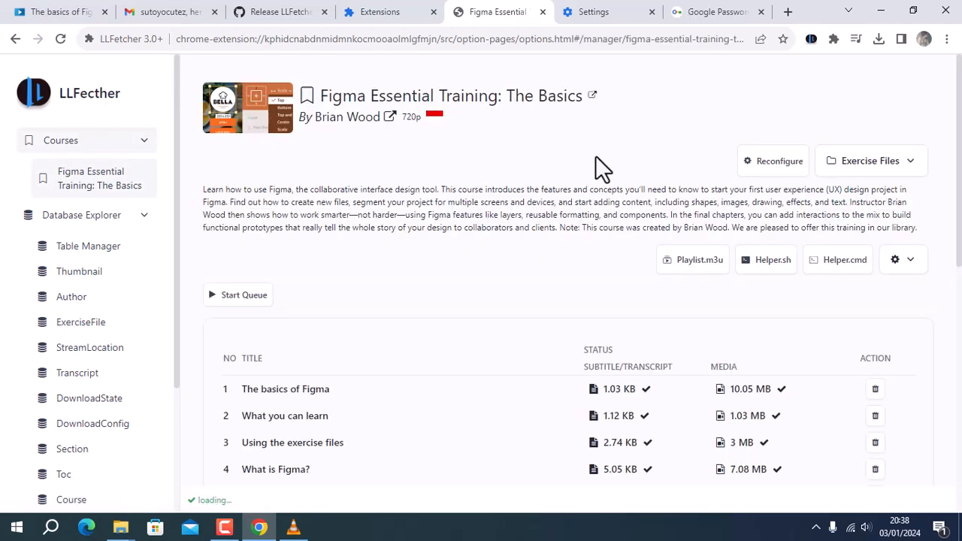
pyautogui.moveTo(568, 427)
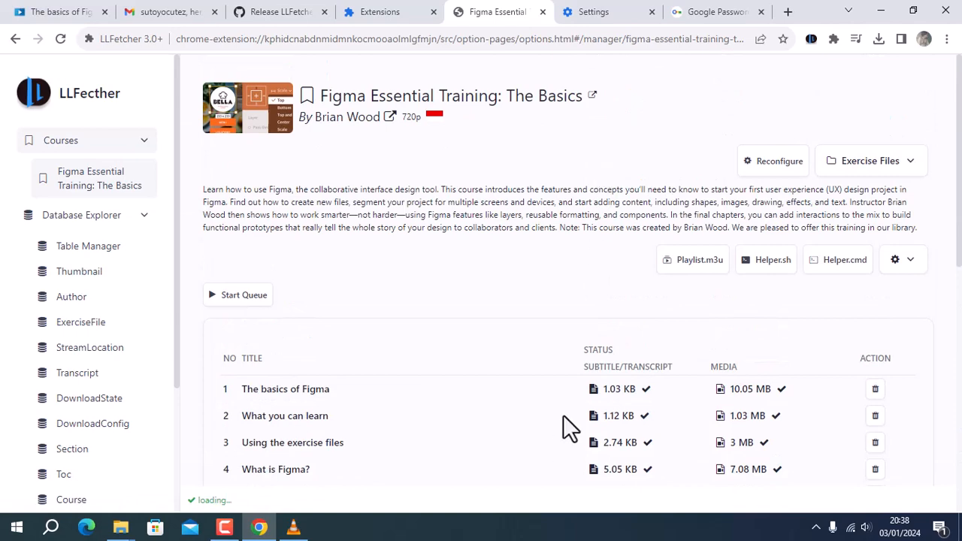
pyautogui.scroll(-3)
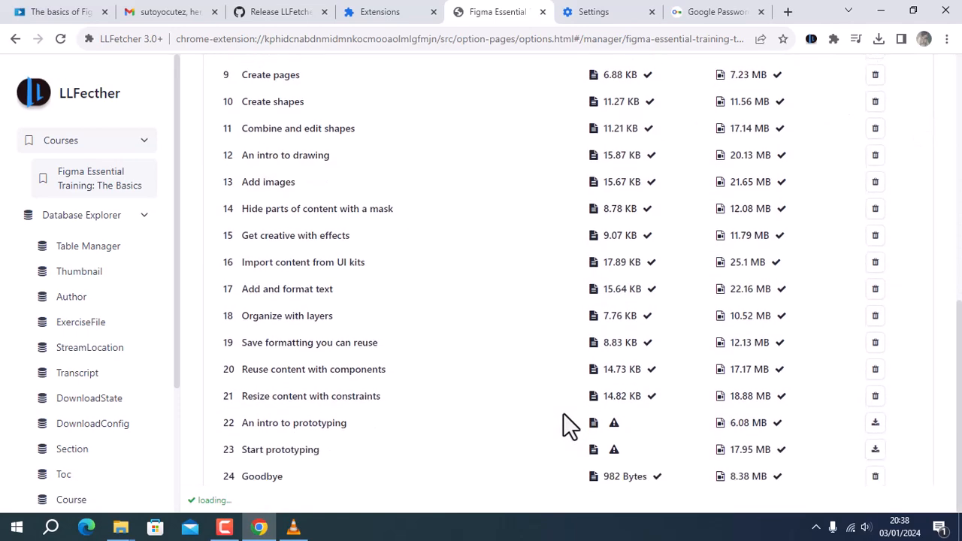
pyautogui.moveTo(616, 450)
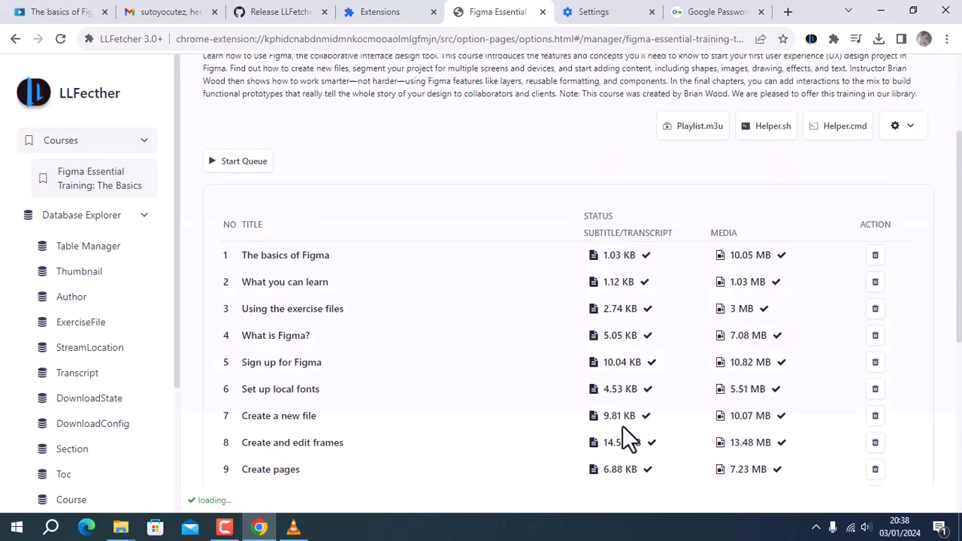
pyautogui.click(238, 161)
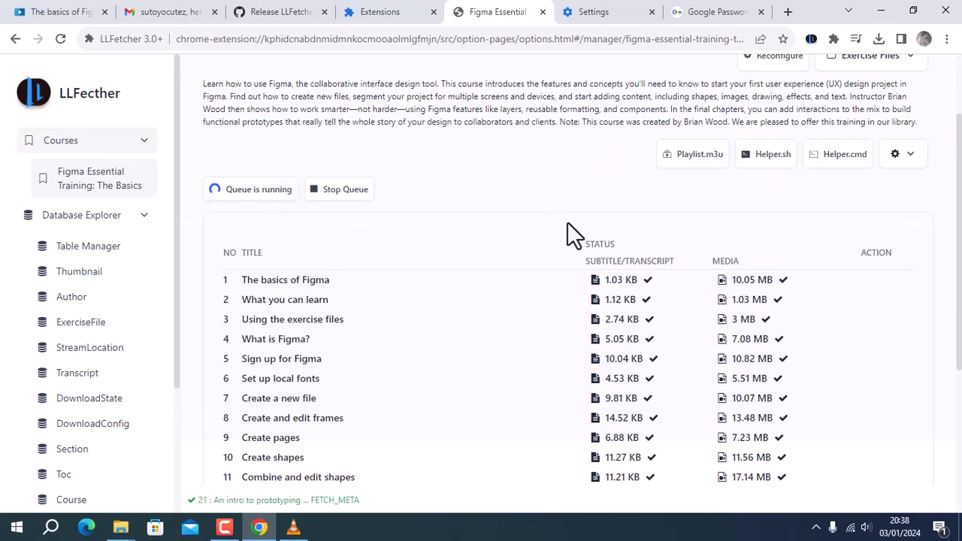
# Confirm both .vtt subtitles finished and dismiss the Chrome downloads notice
pyautogui.scroll(-3)
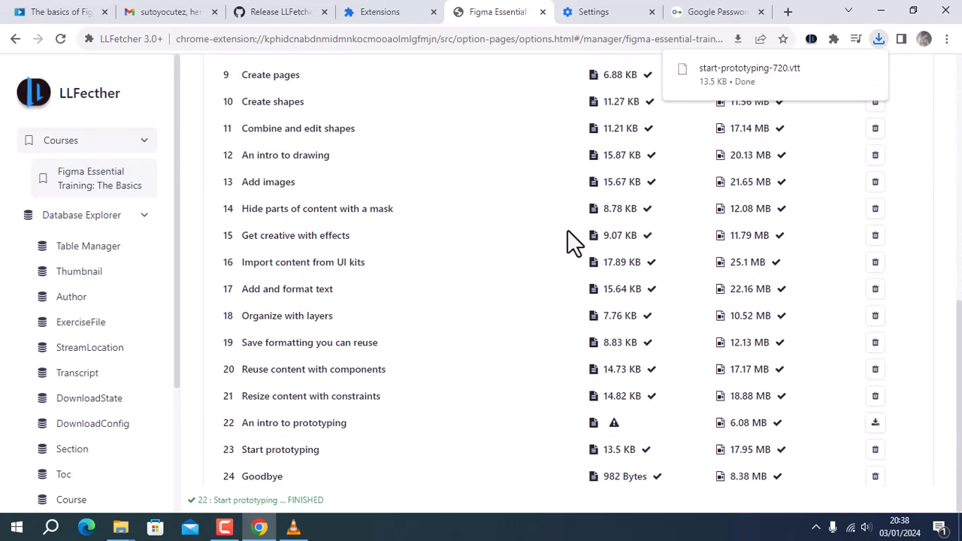
pyautogui.moveTo(613, 422)
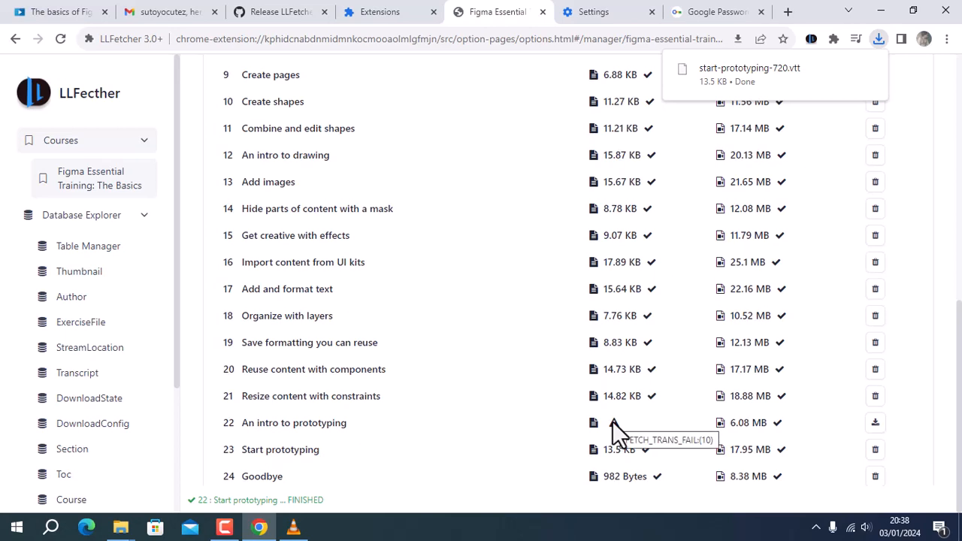
pyautogui.moveTo(818, 439)
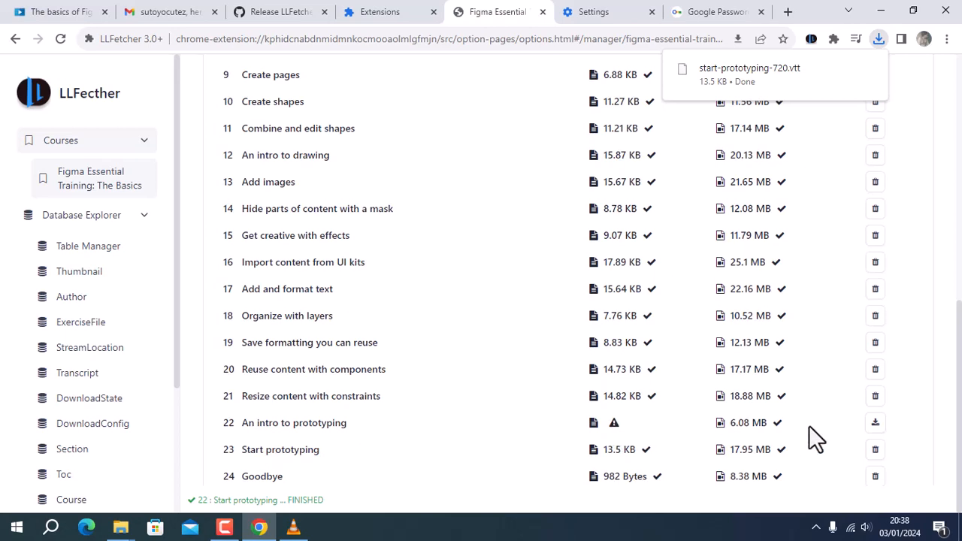
pyautogui.click(875, 422)
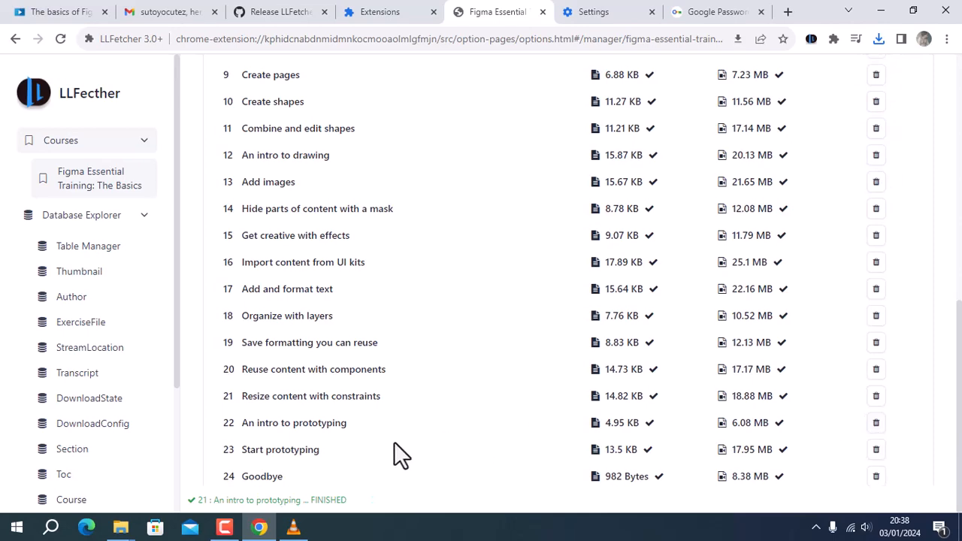
pyautogui.click(879, 39)
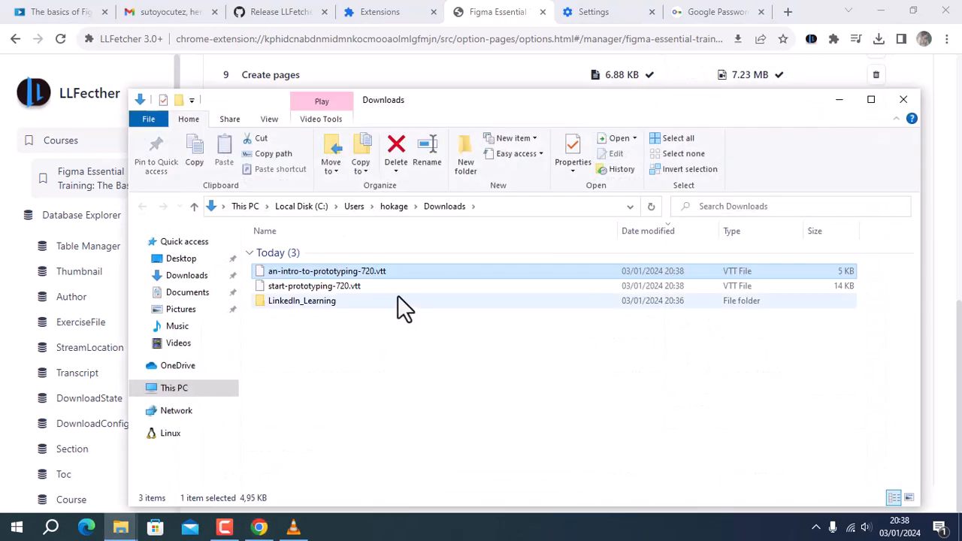
# Select the prototyping .vtt subtitles and navigate into LinkedIn_Learning's figma-essential-training-the-basics folder
pyautogui.click(313, 286)
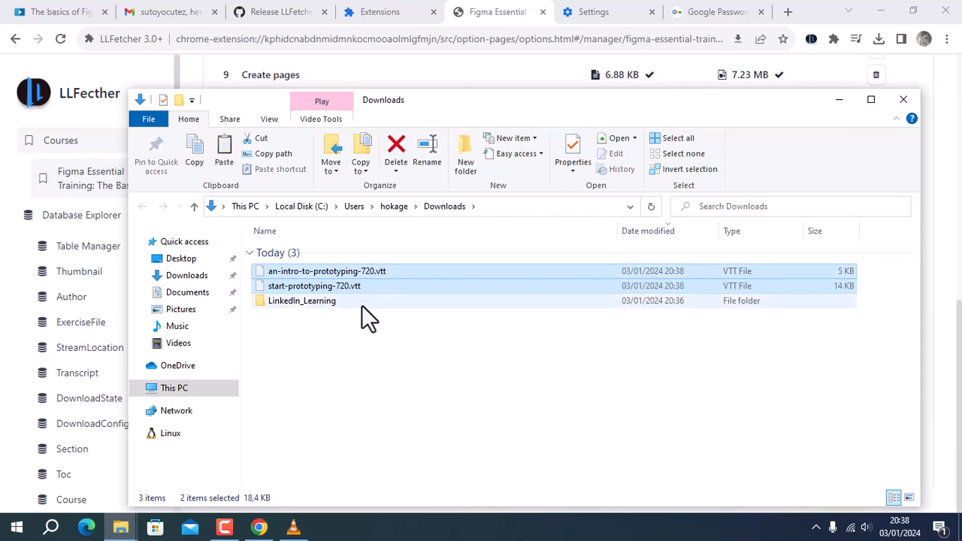
pyautogui.doubleClick(300, 300)
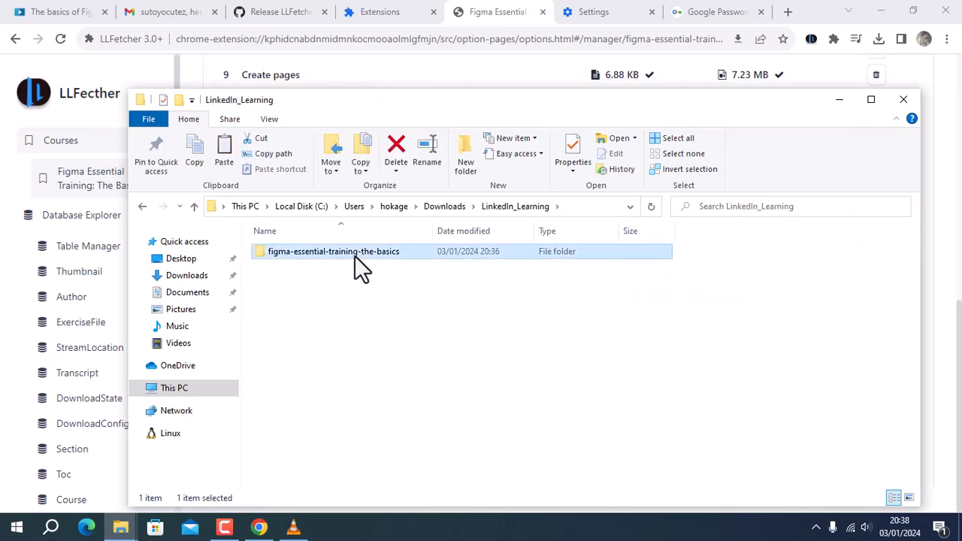
pyautogui.doubleClick(334, 251)
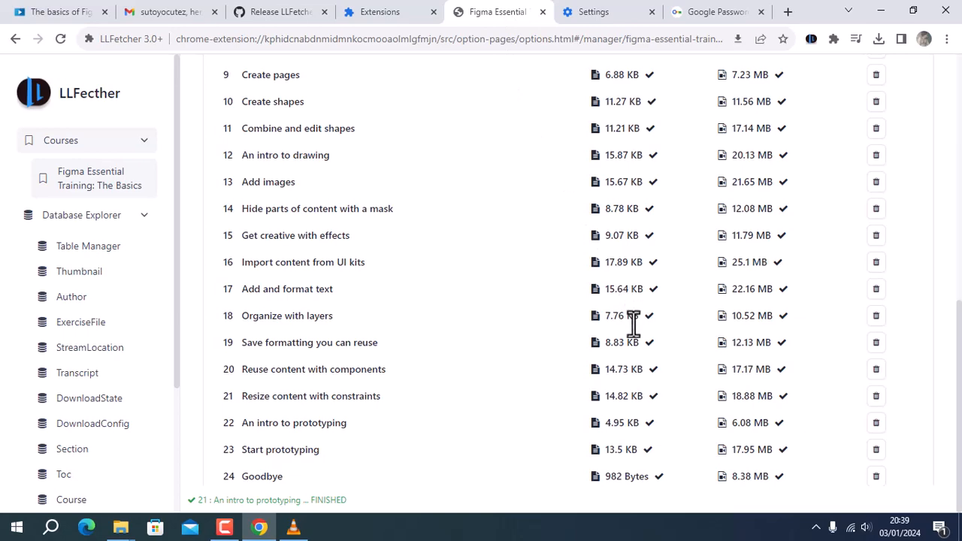
pyautogui.scroll(3)
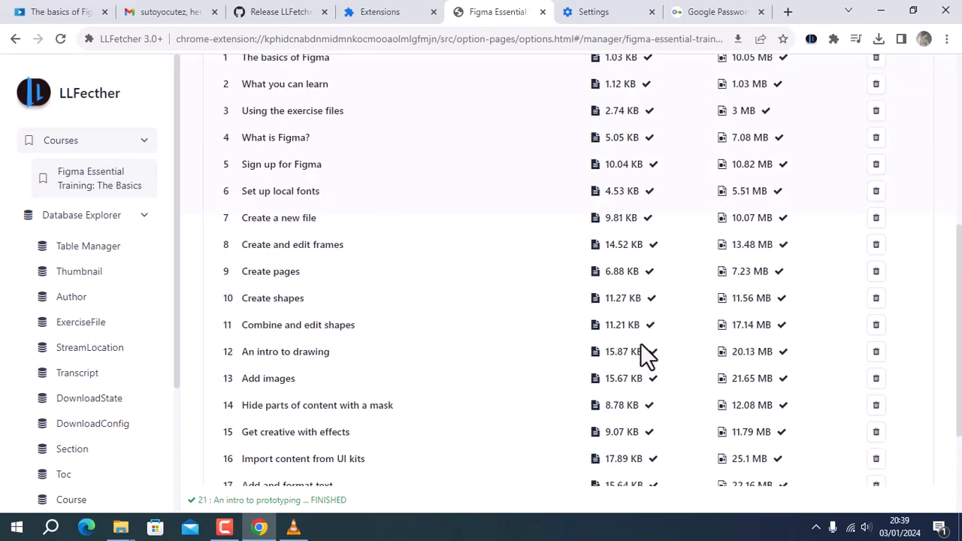